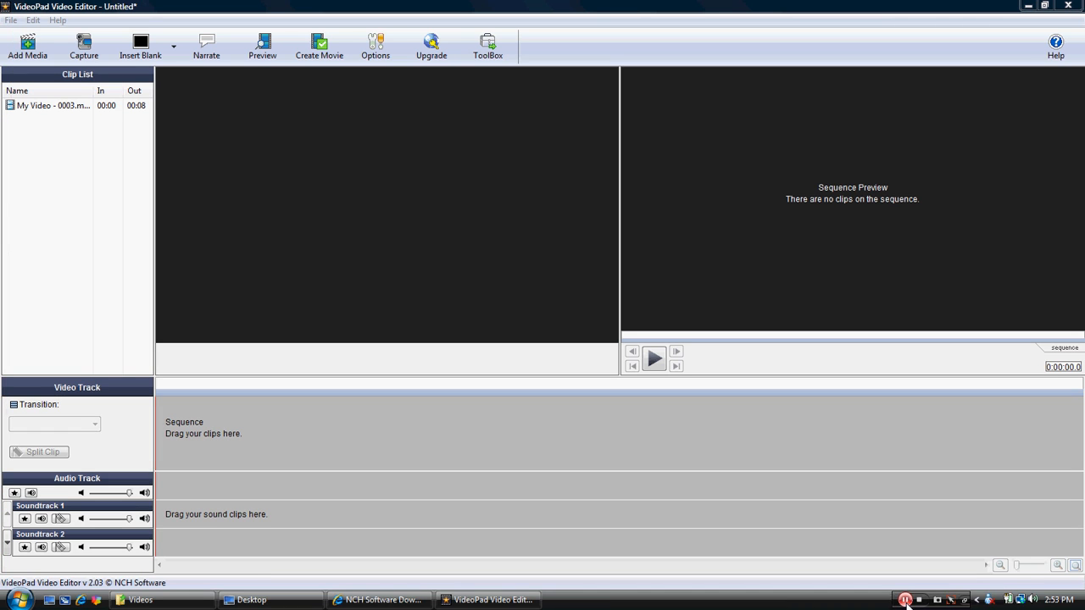
mouse_move(980, 579)
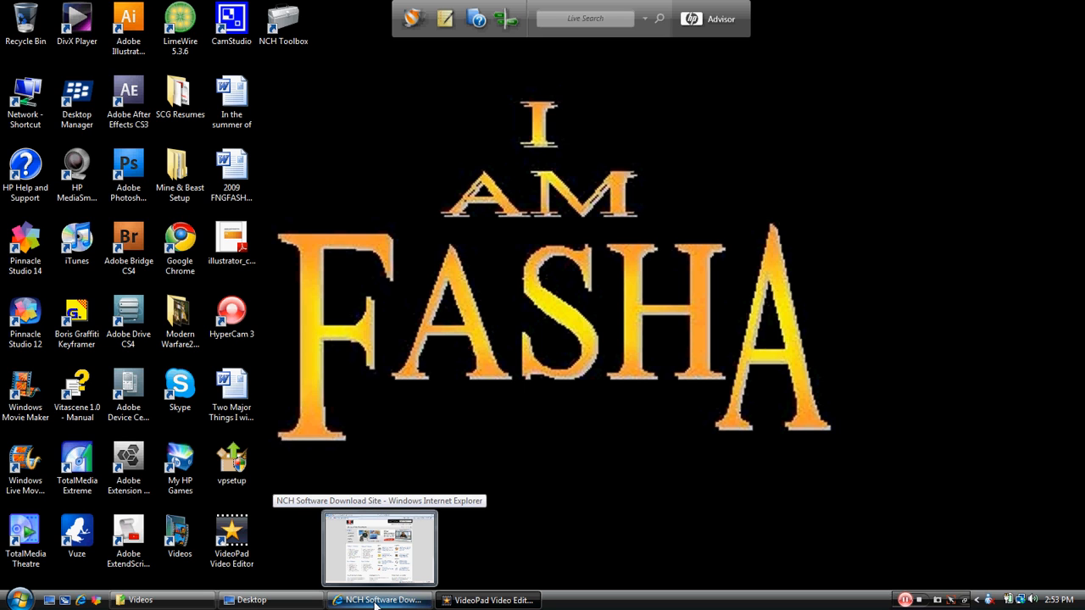
Step: View the NCH site's Video section featuring Debut Video Capture, then minimize Internet Explorer
click(379, 601)
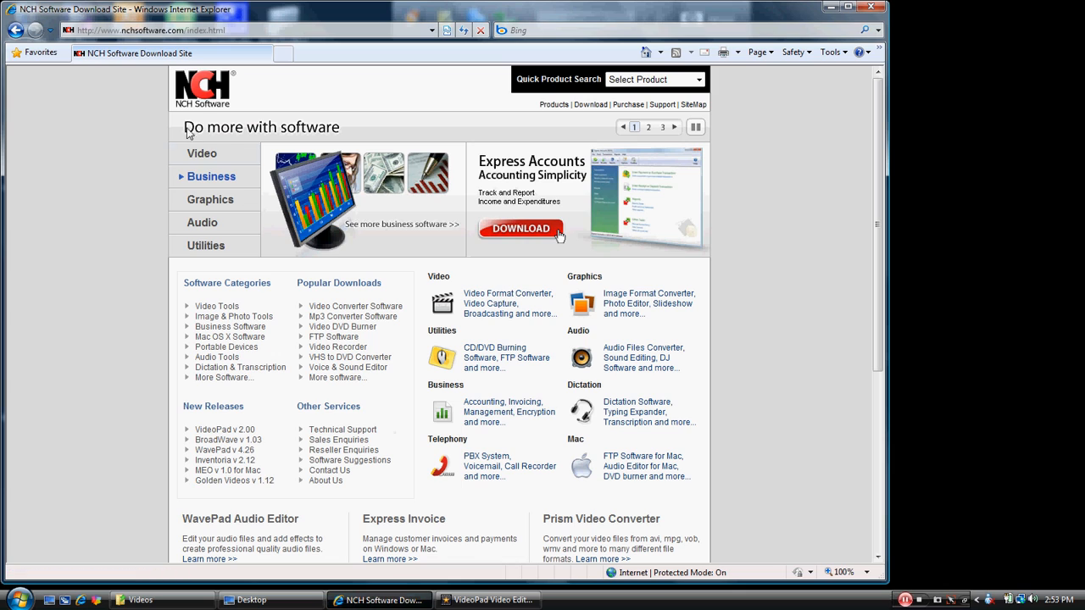
mouse_move(227, 117)
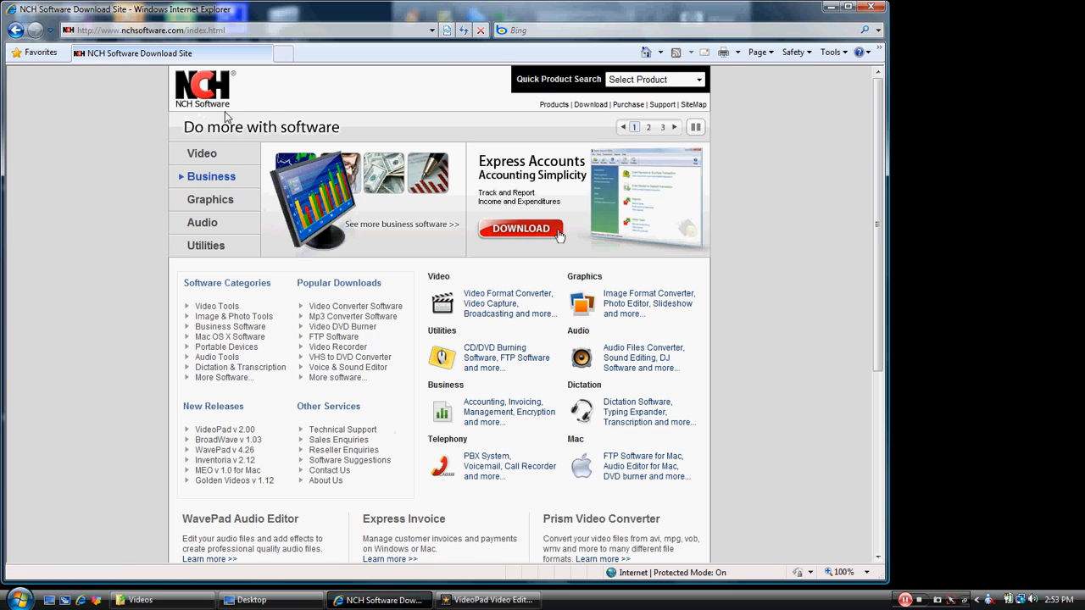
mouse_move(306, 181)
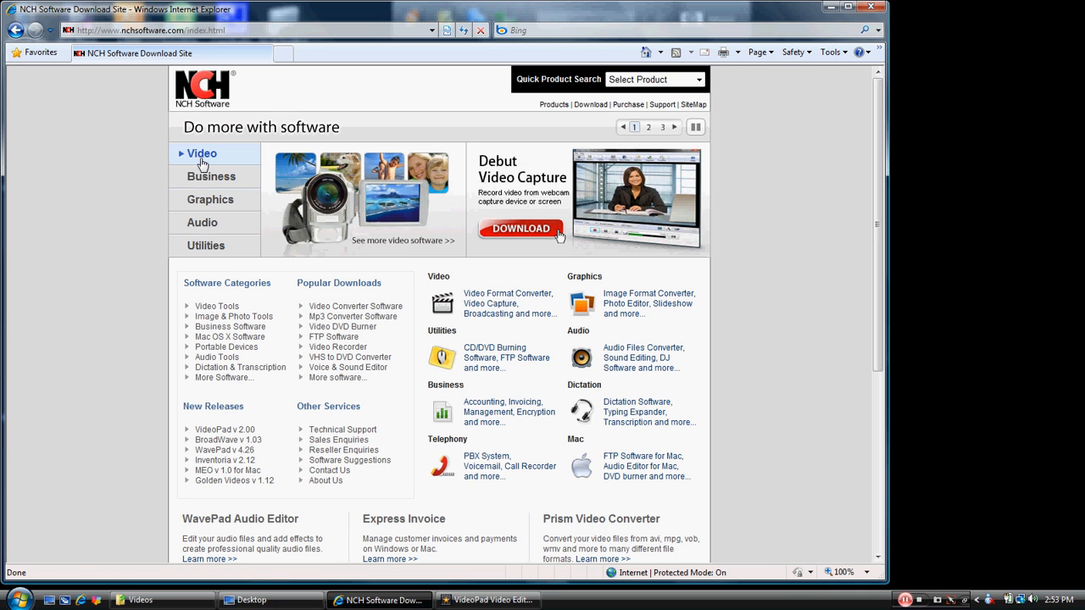
click(838, 7)
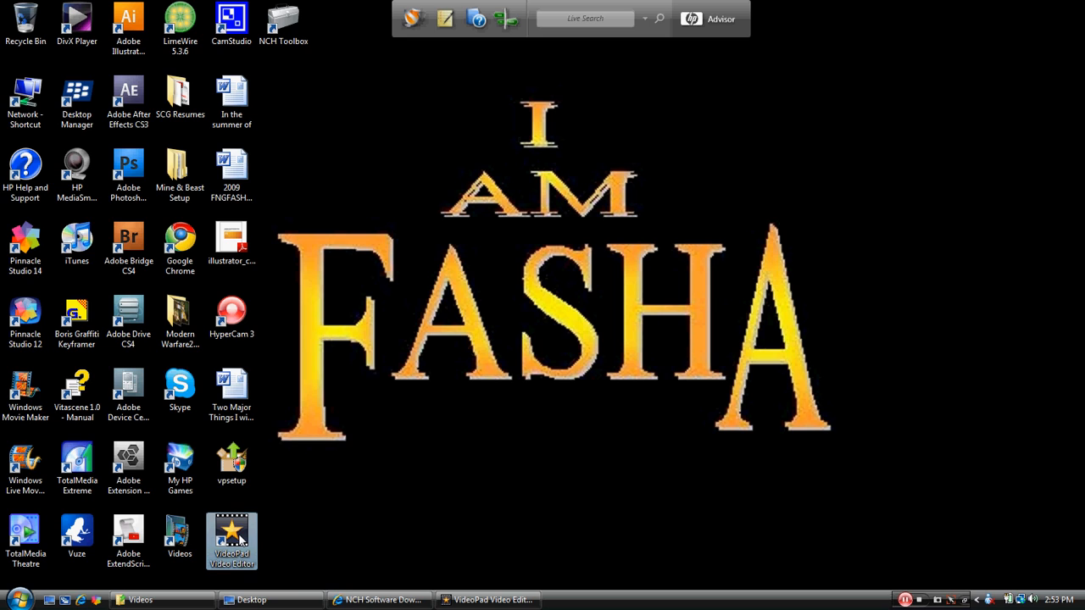
mouse_move(354, 518)
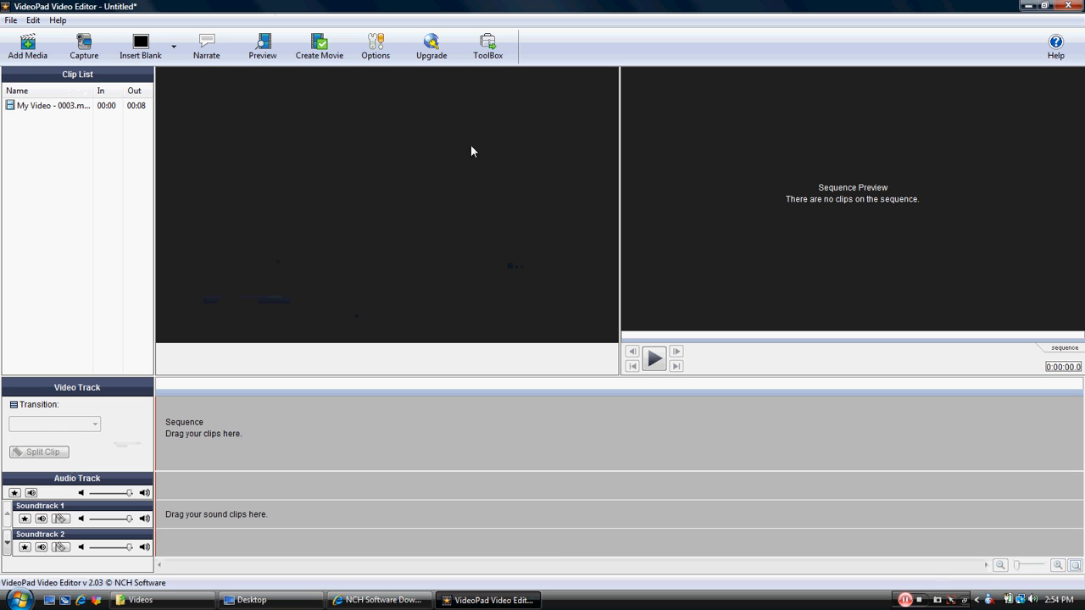
mouse_move(83, 42)
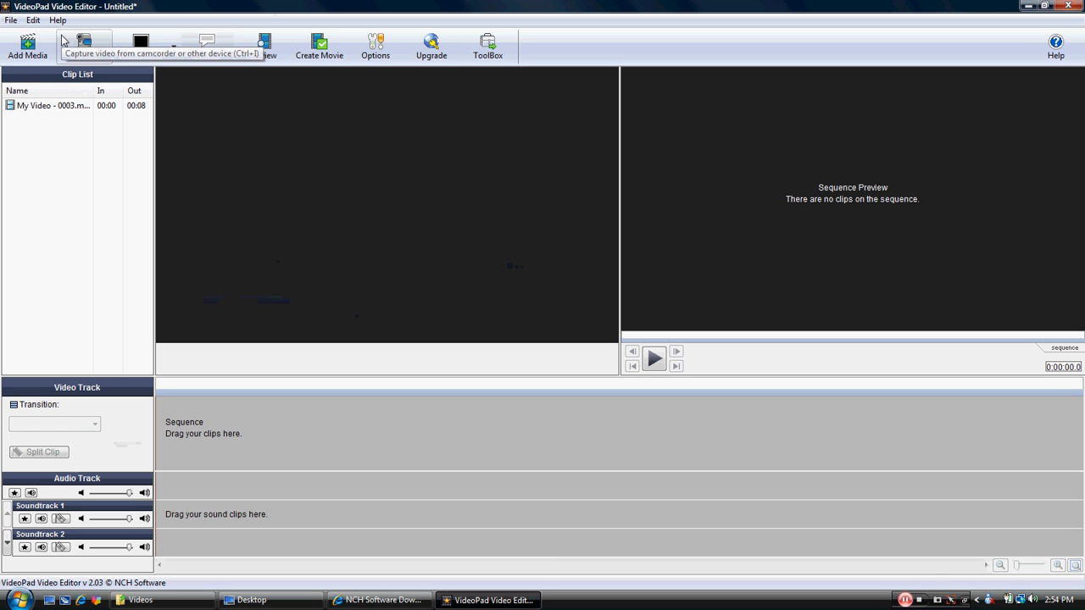
mouse_move(120, 221)
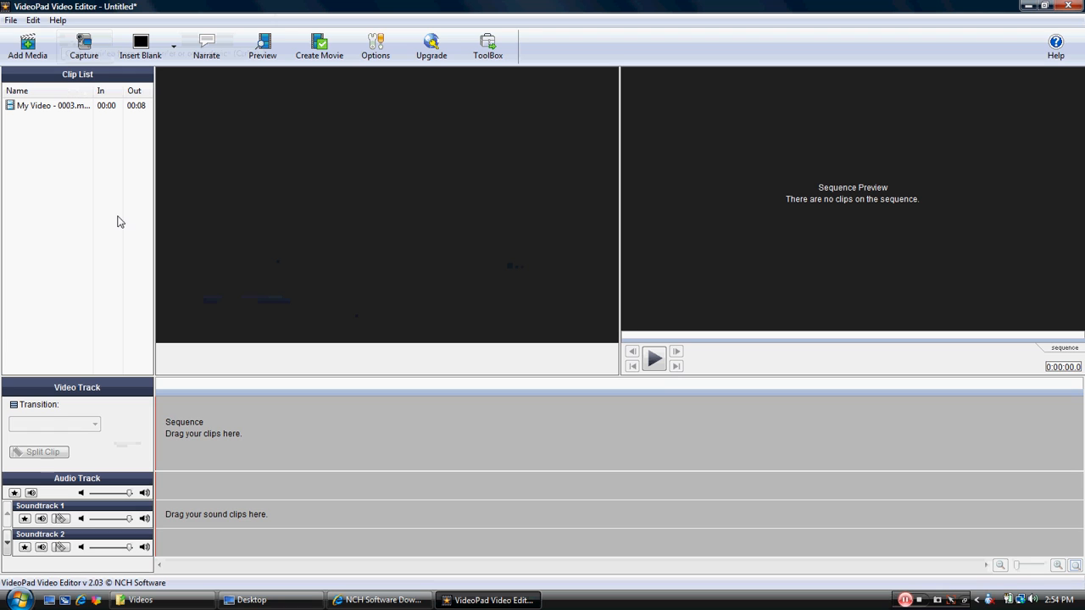
mouse_move(108, 174)
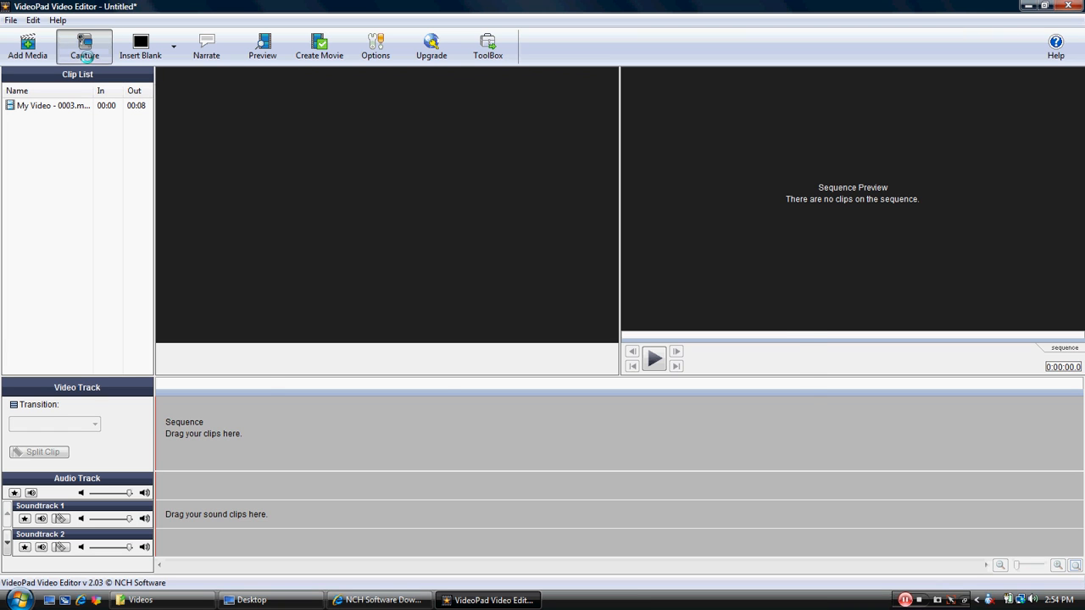
Step: Record a 14-second clip from the Dazzle DVC100 Video device and close the capture window
click(84, 47)
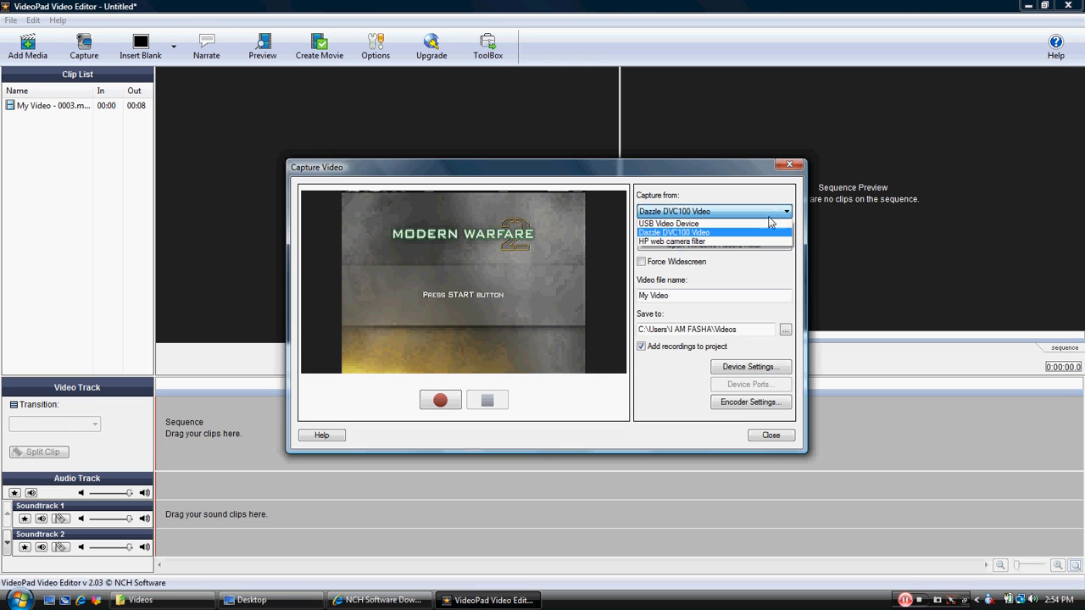
click(672, 242)
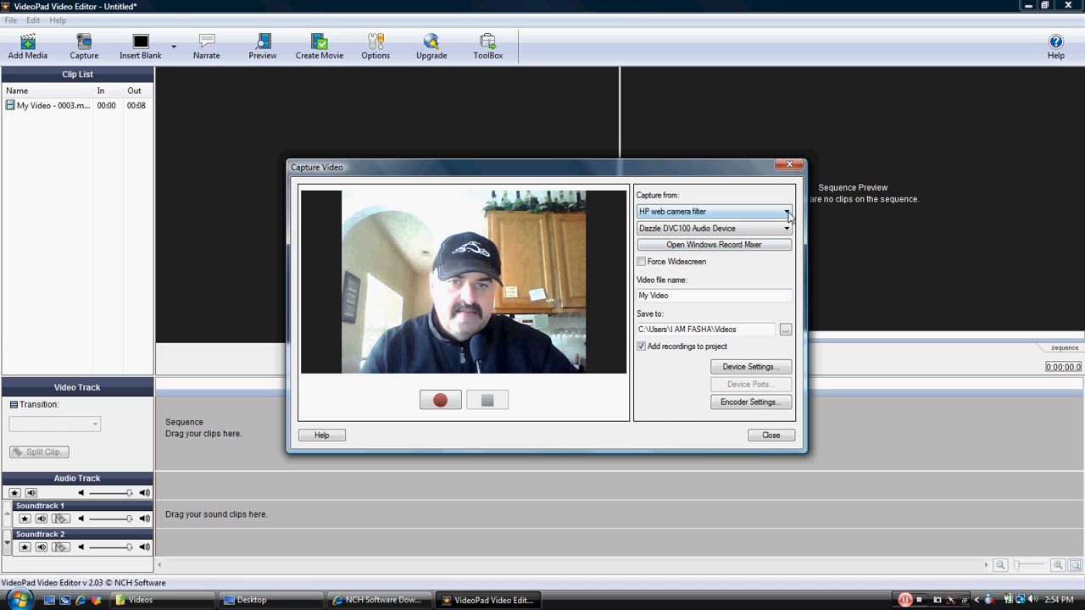
click(787, 211)
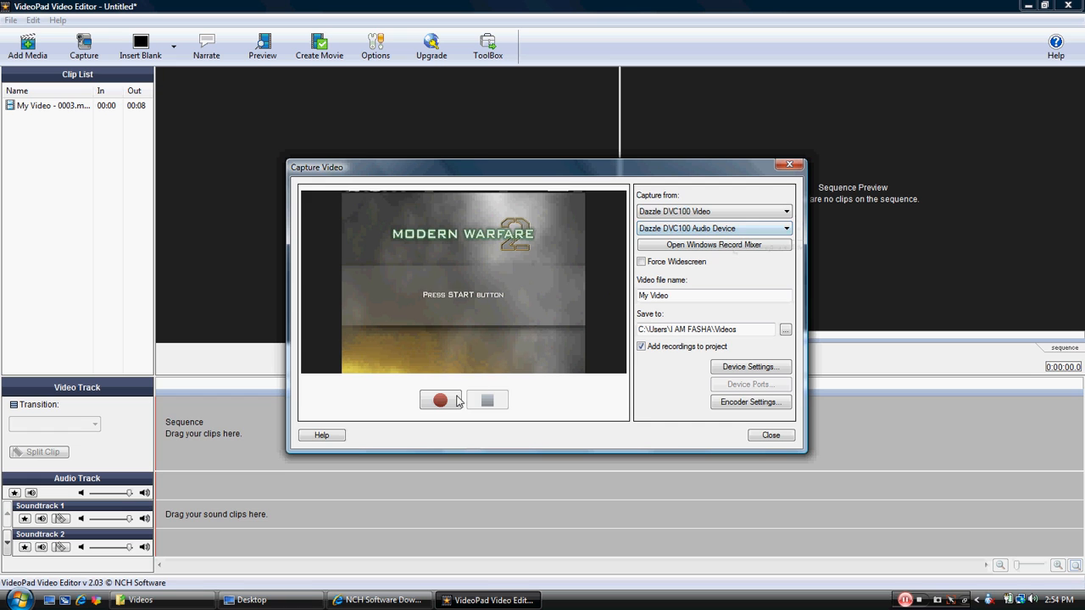
click(440, 399)
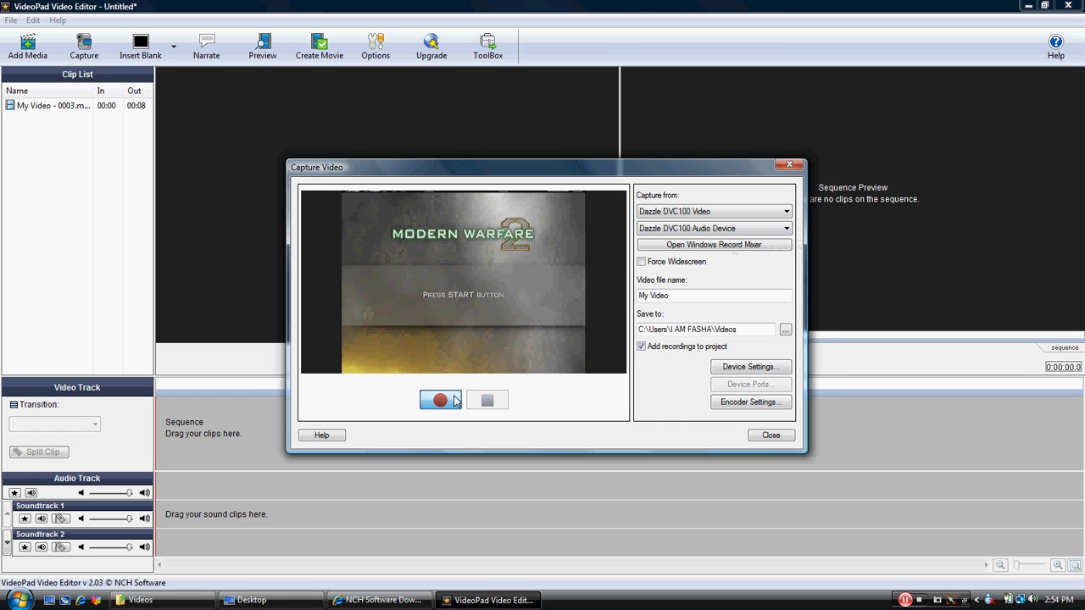
click(440, 399)
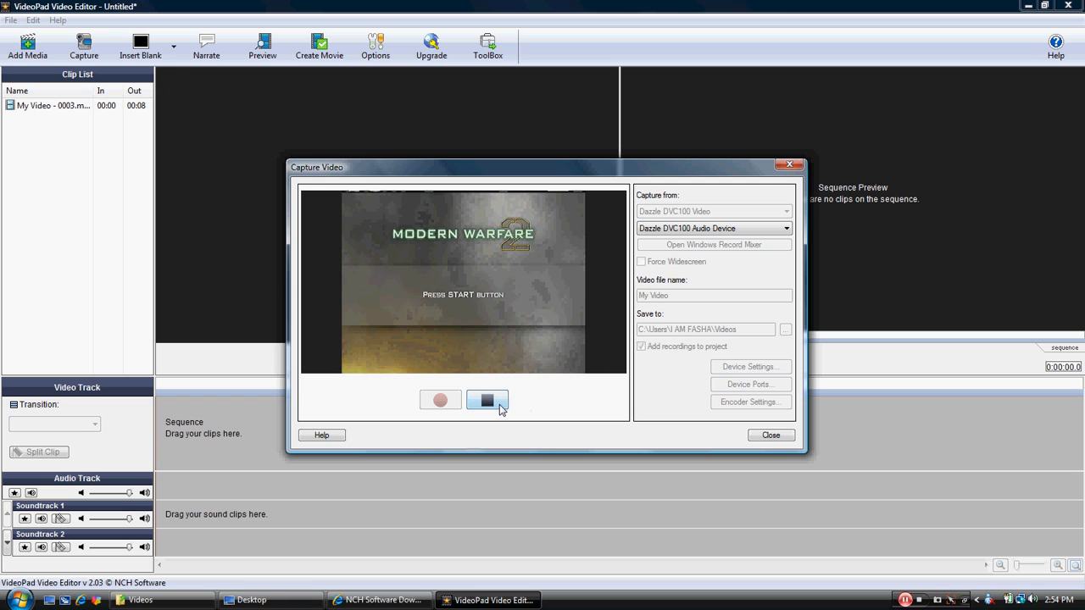
click(487, 400)
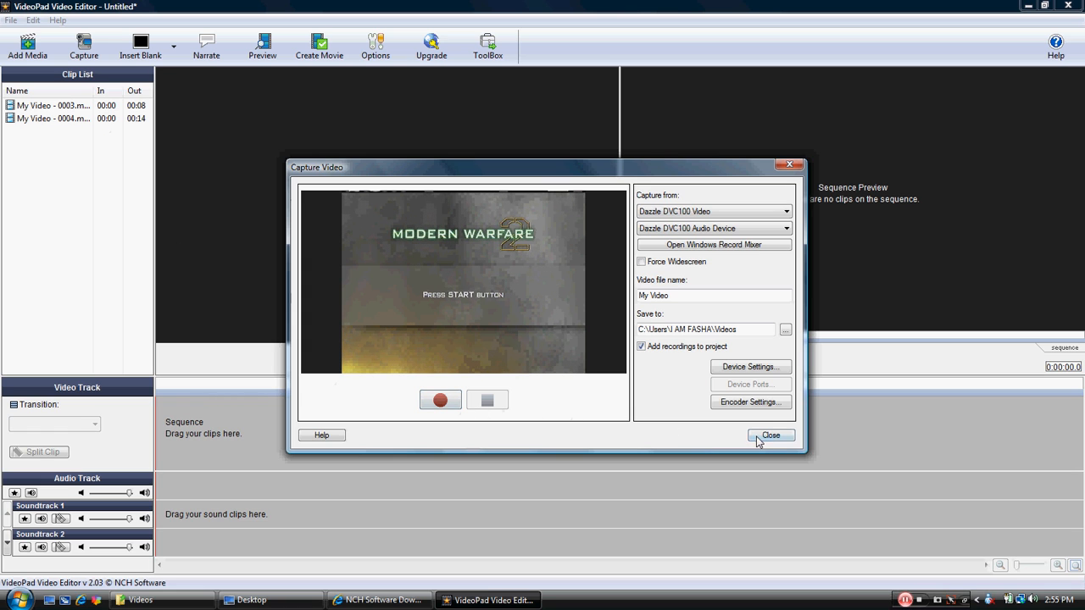
click(771, 435)
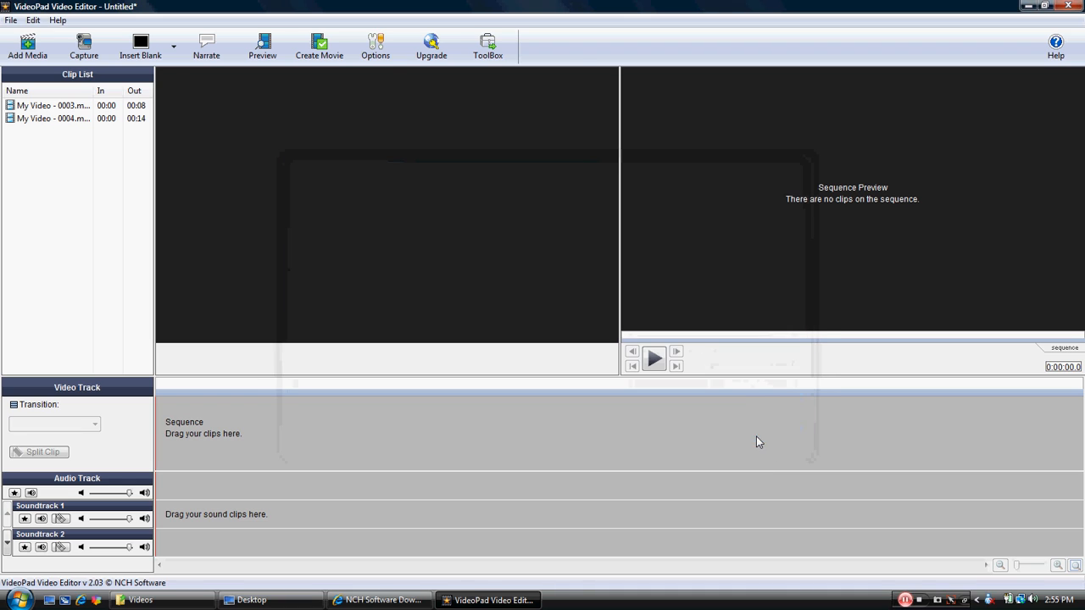
mouse_move(84, 47)
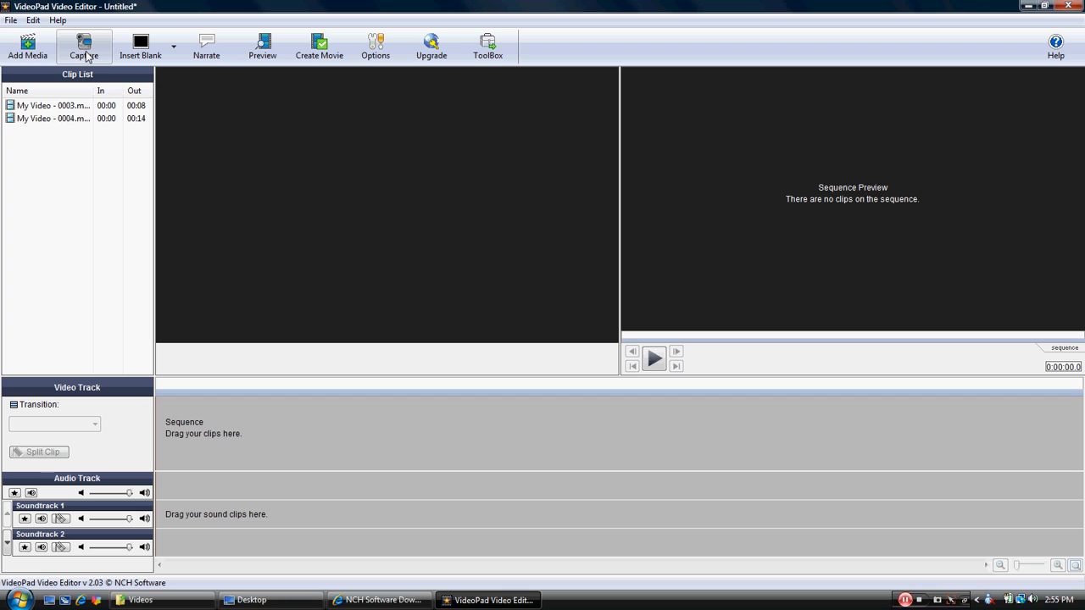
mouse_move(40, 110)
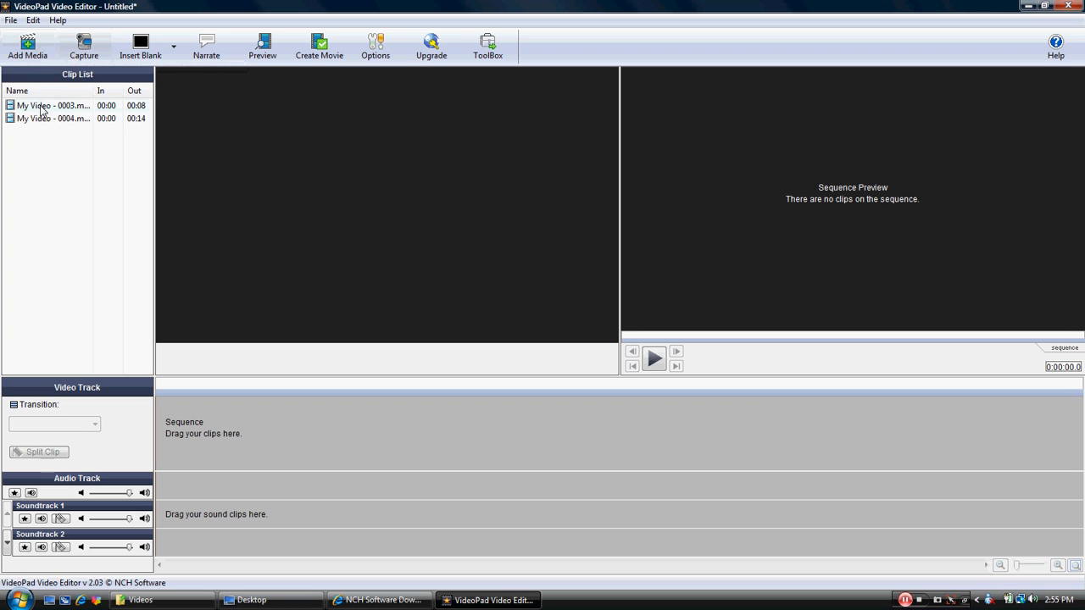
mouse_move(28, 47)
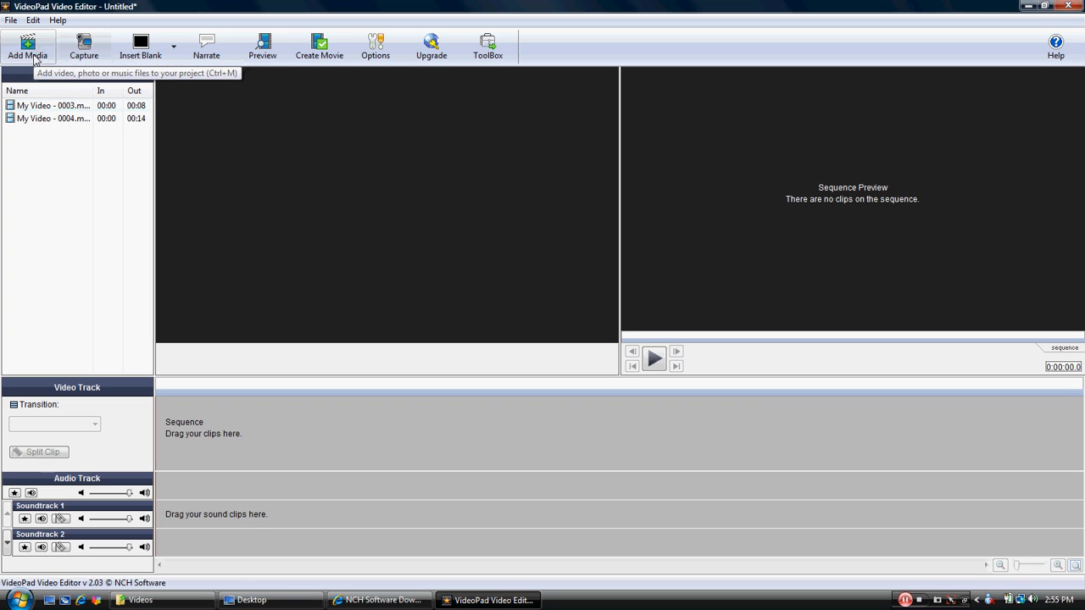
Step: Add High Rise Snipe_0001 from the Videos folder to the clip list
click(27, 46)
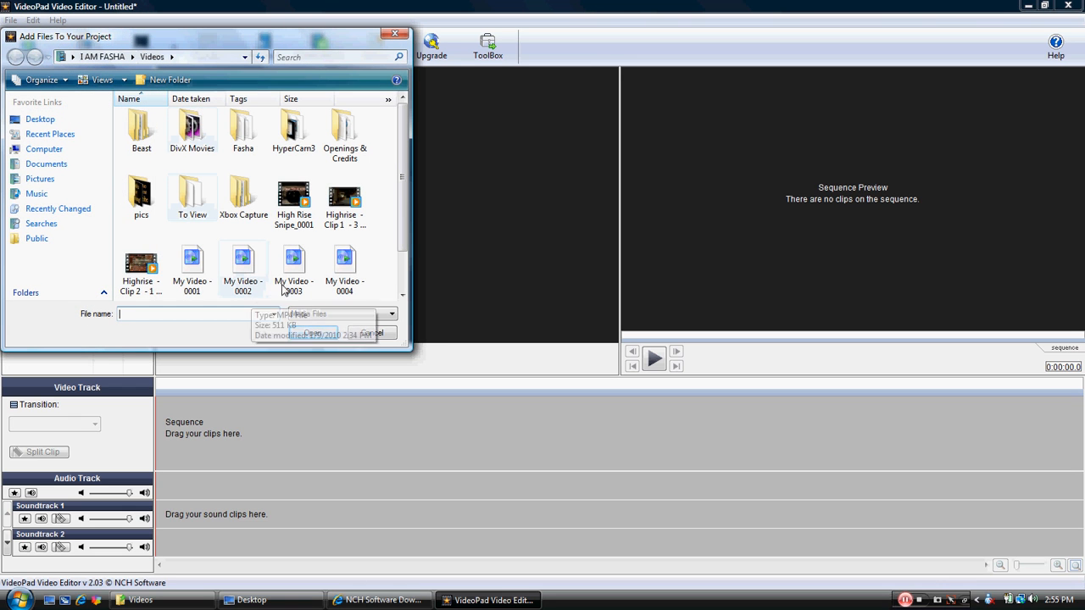
click(294, 201)
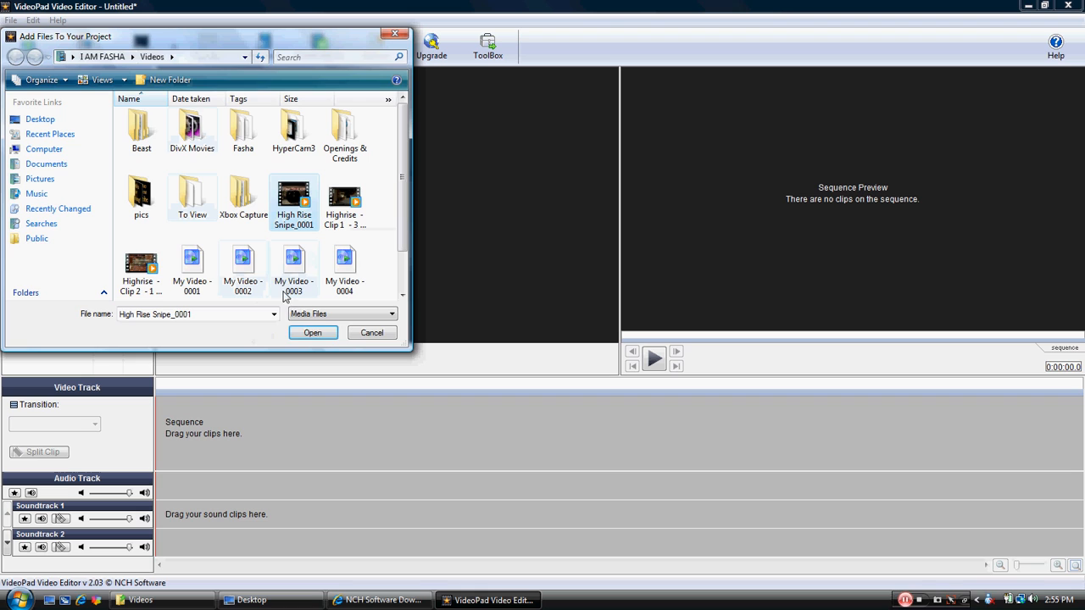
click(313, 332)
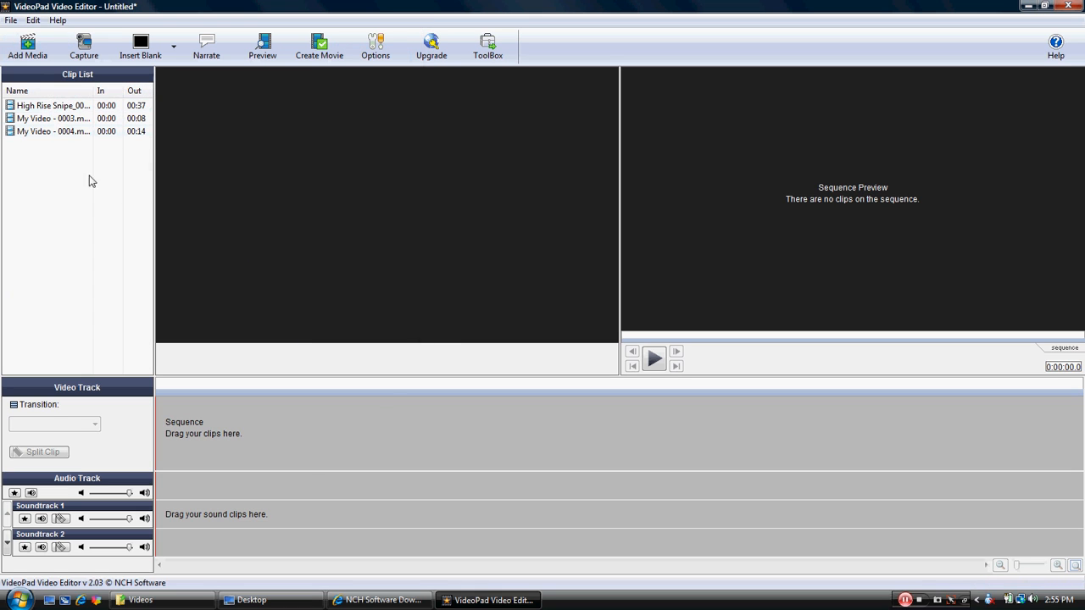
Step: Play the 14-second My Video - 0004 clip in the clip preview
double_click(54, 105)
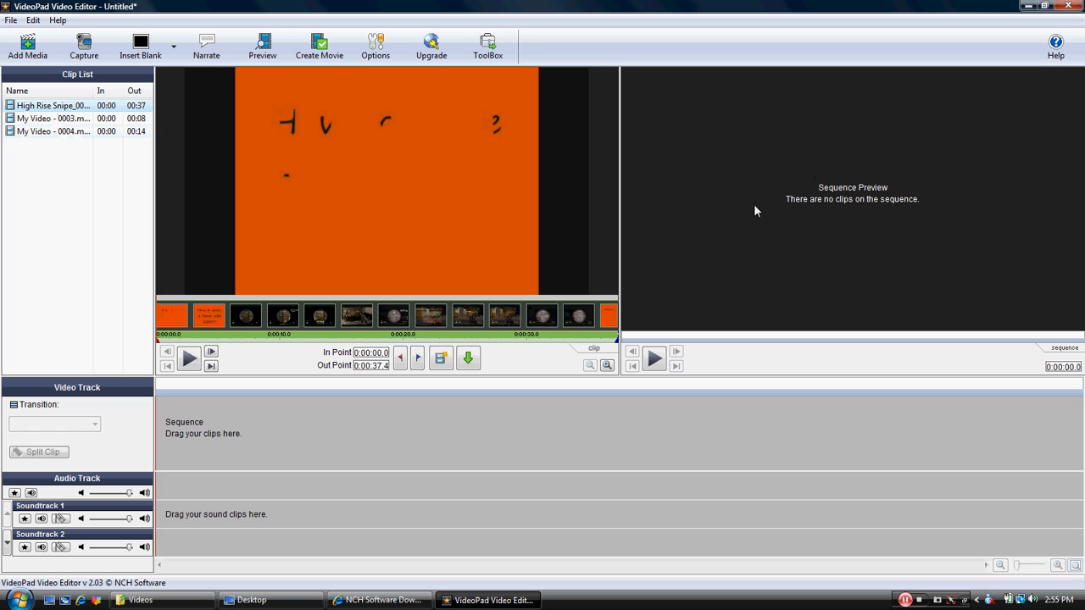
mouse_move(483, 141)
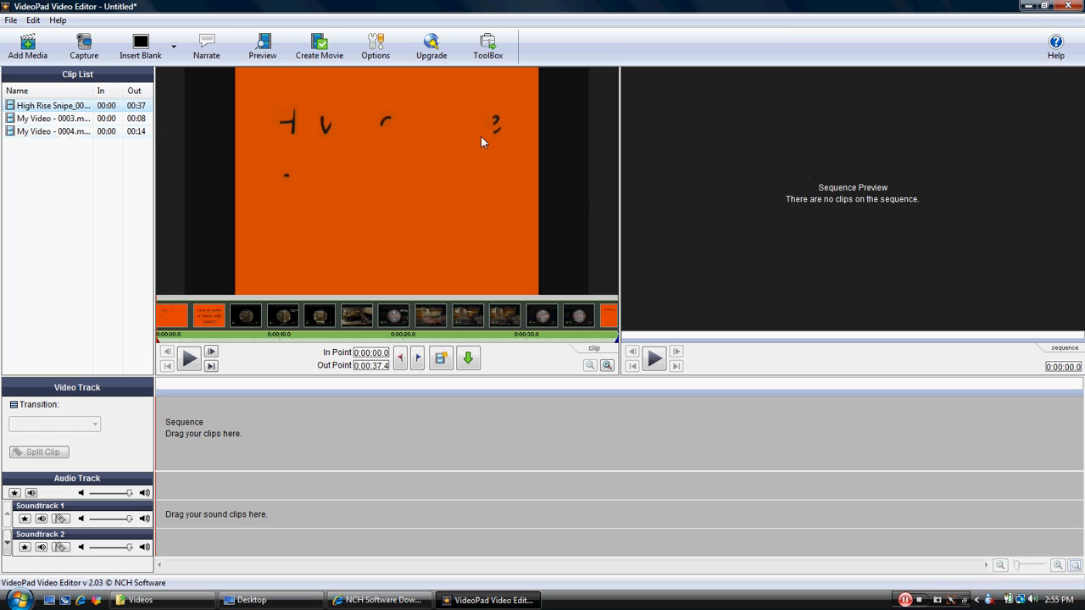
mouse_move(794, 227)
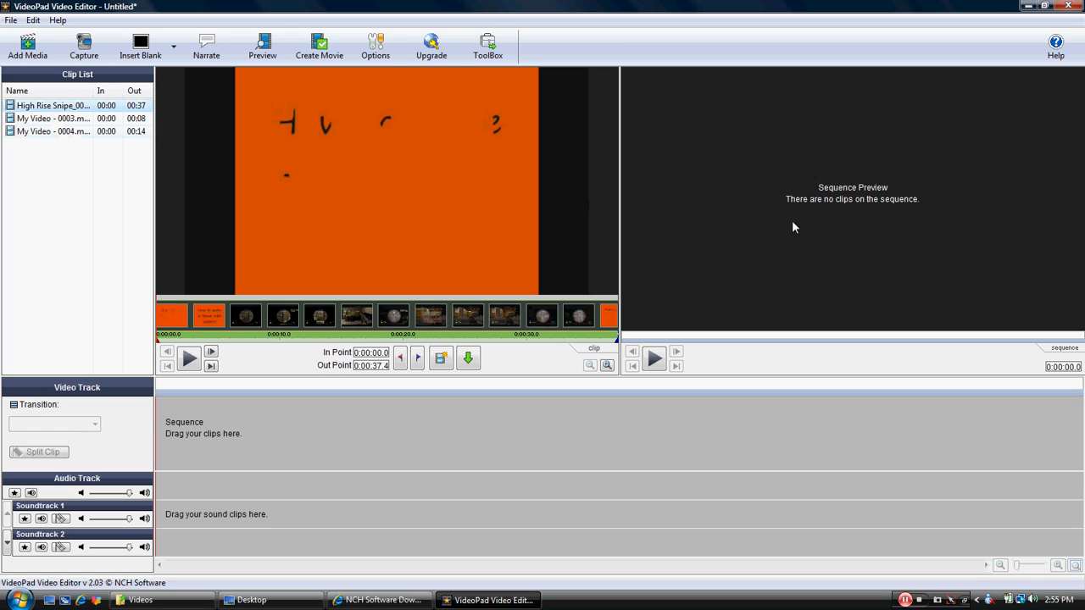
mouse_move(846, 176)
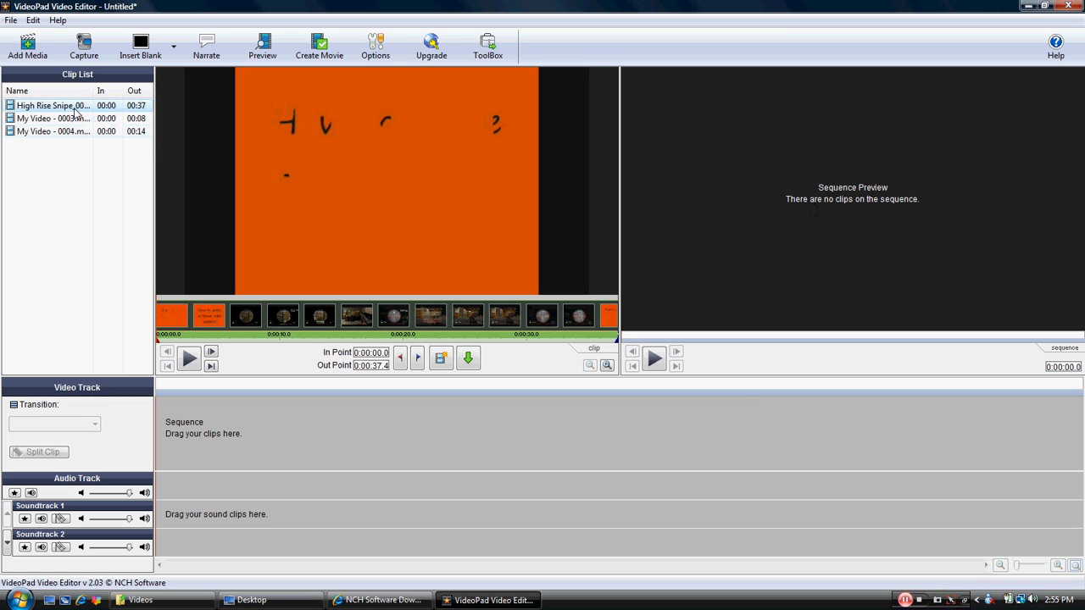
click(52, 132)
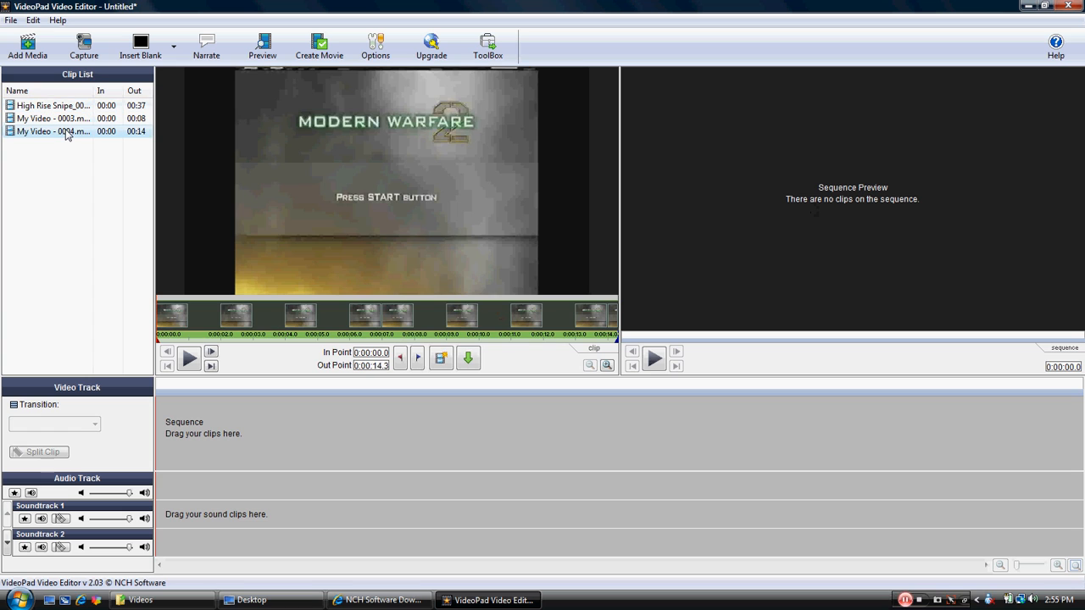
click(188, 357)
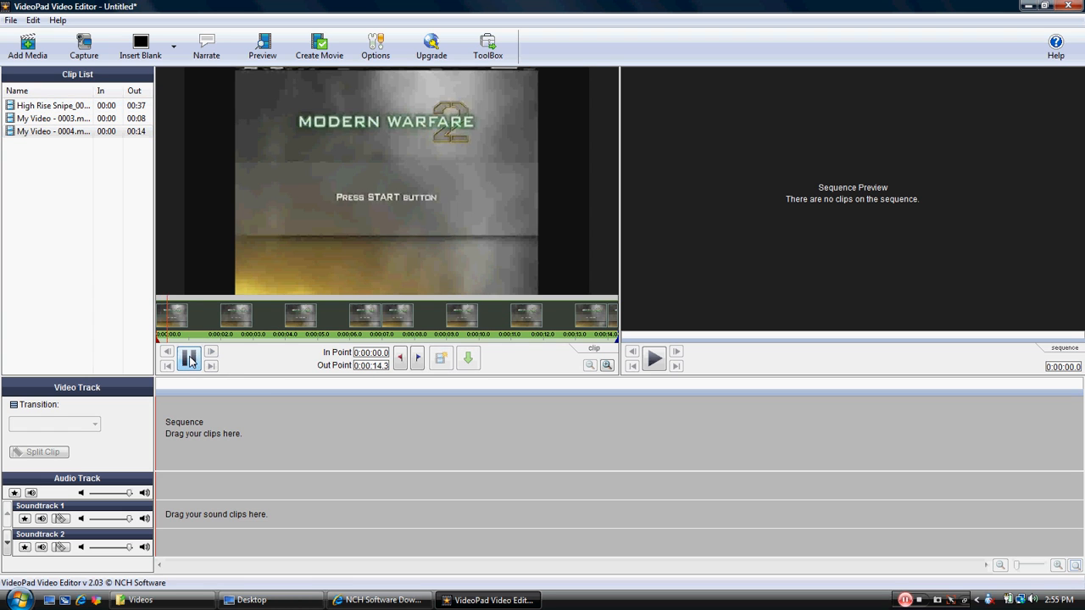
click(188, 358)
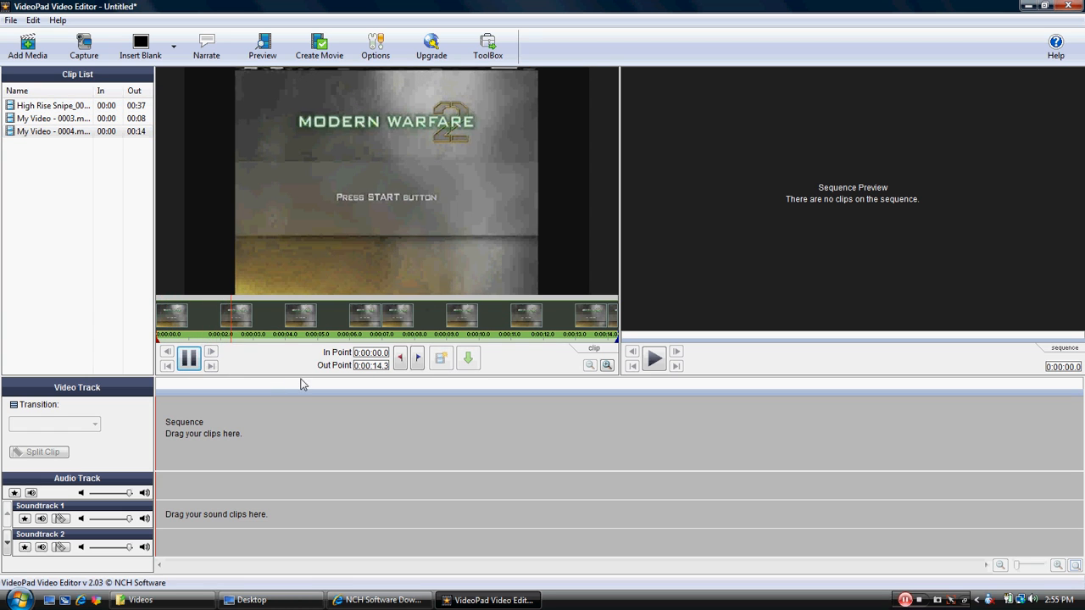
Step: Play High Rise Snipe_0001 and pause on its orange title
click(51, 105)
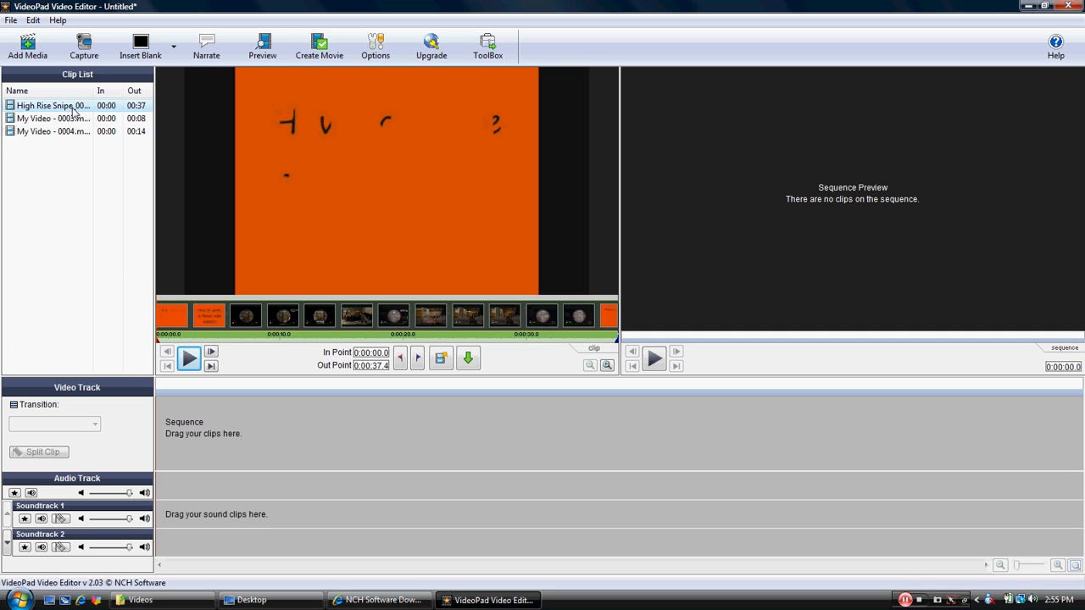
mouse_move(189, 358)
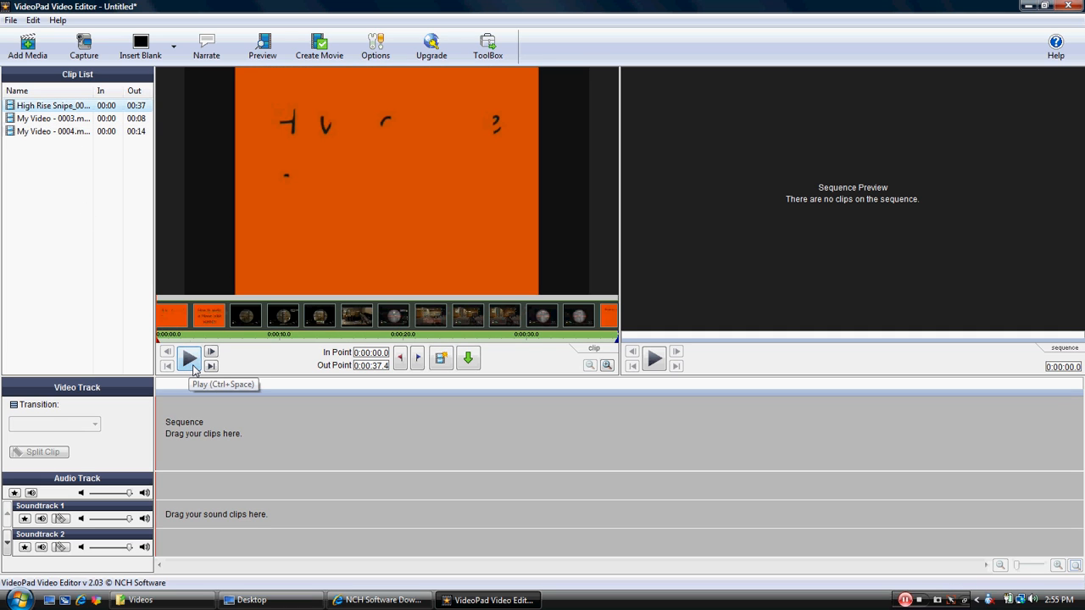
click(188, 358)
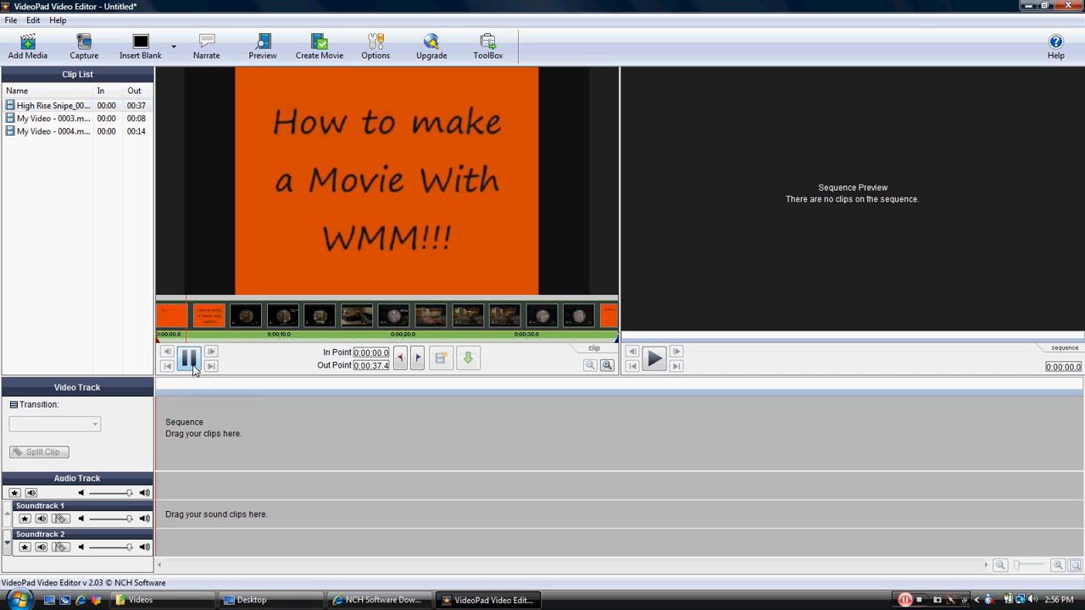
click(189, 351)
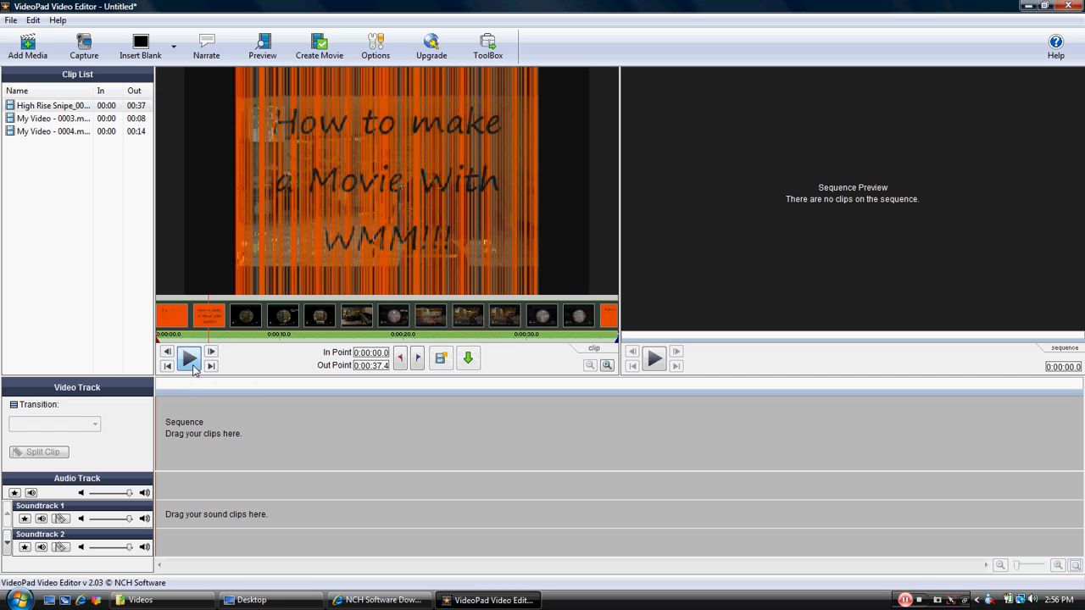
click(189, 358)
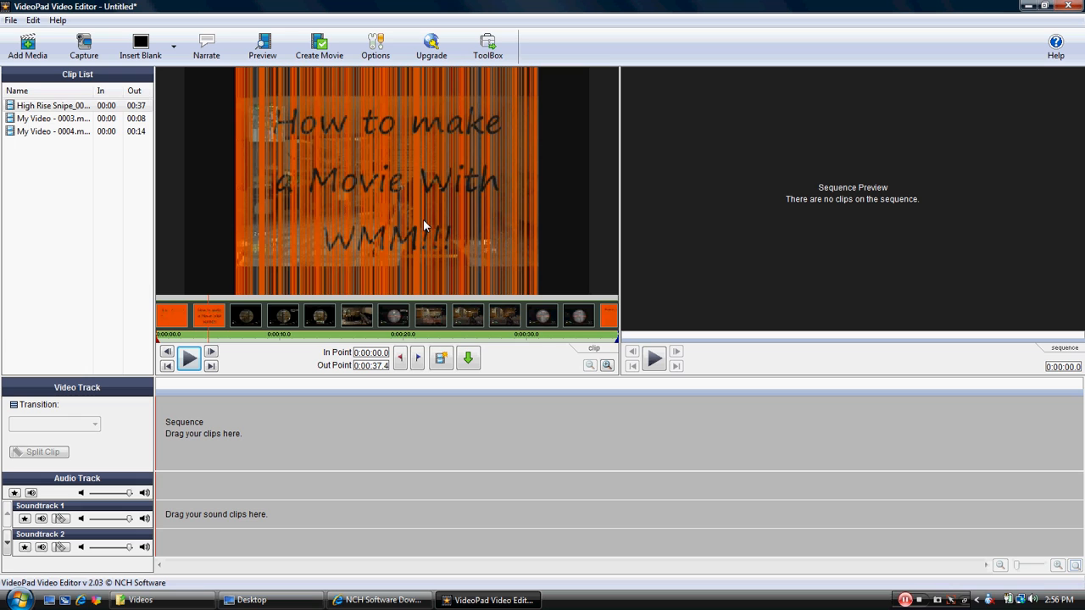
mouse_move(428, 218)
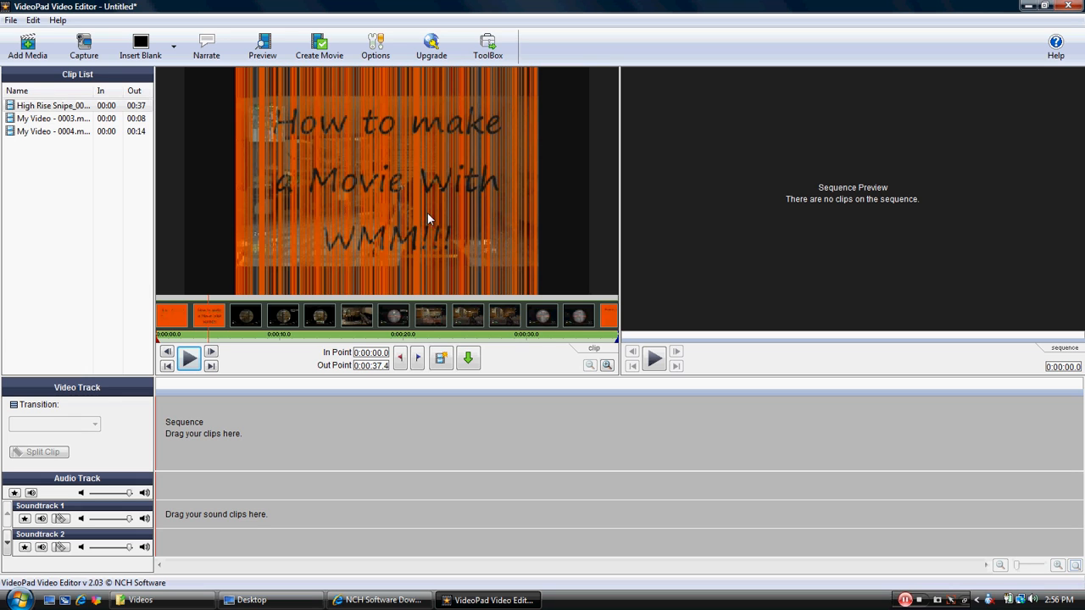
mouse_move(482, 339)
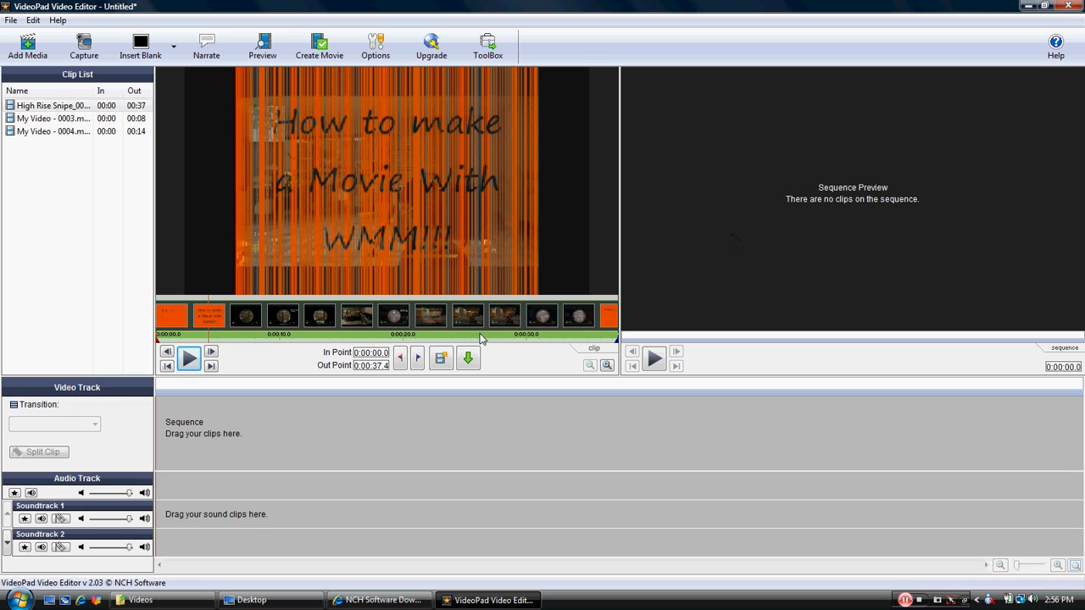
mouse_move(237, 444)
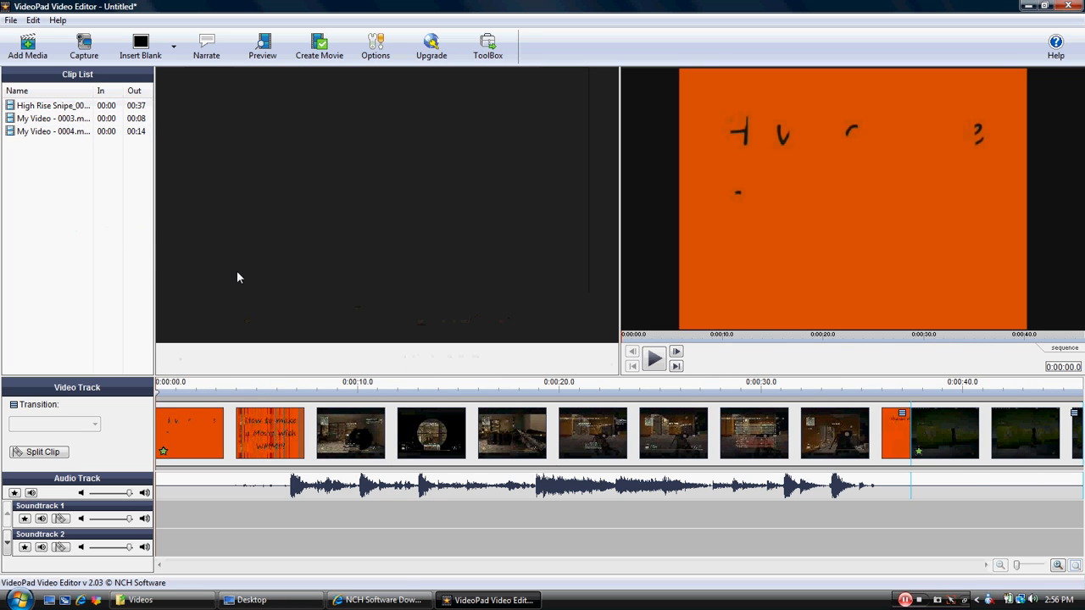
Step: Place High Rise Snipe_0001 with its audio and the dark green clip on the Video Track
click(51, 130)
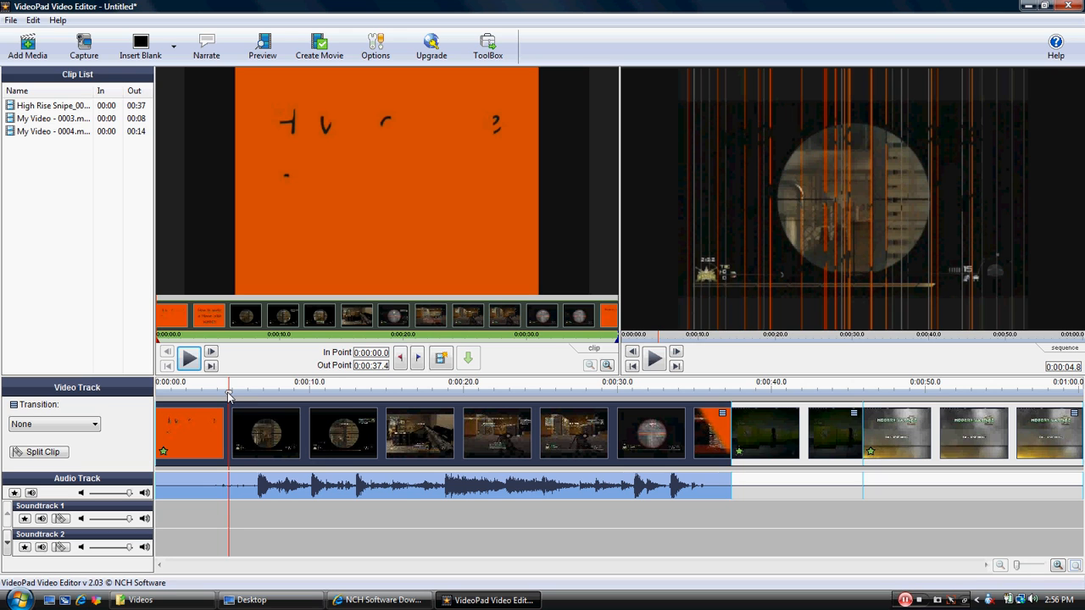
mouse_move(43, 452)
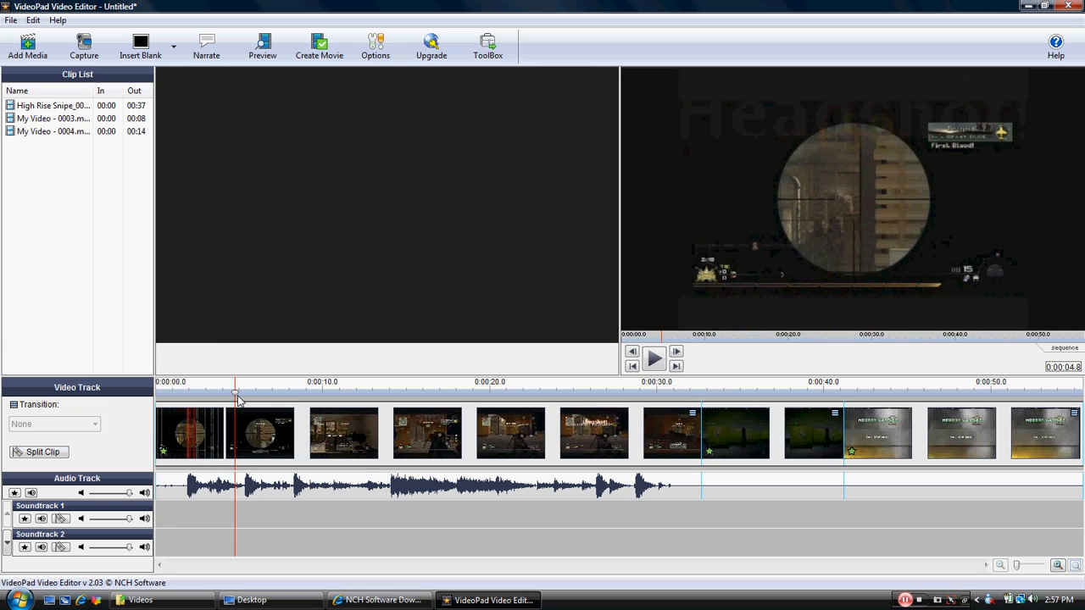
Step: Trim the orange title from the first clip's start and remove the dark green clip
click(432, 391)
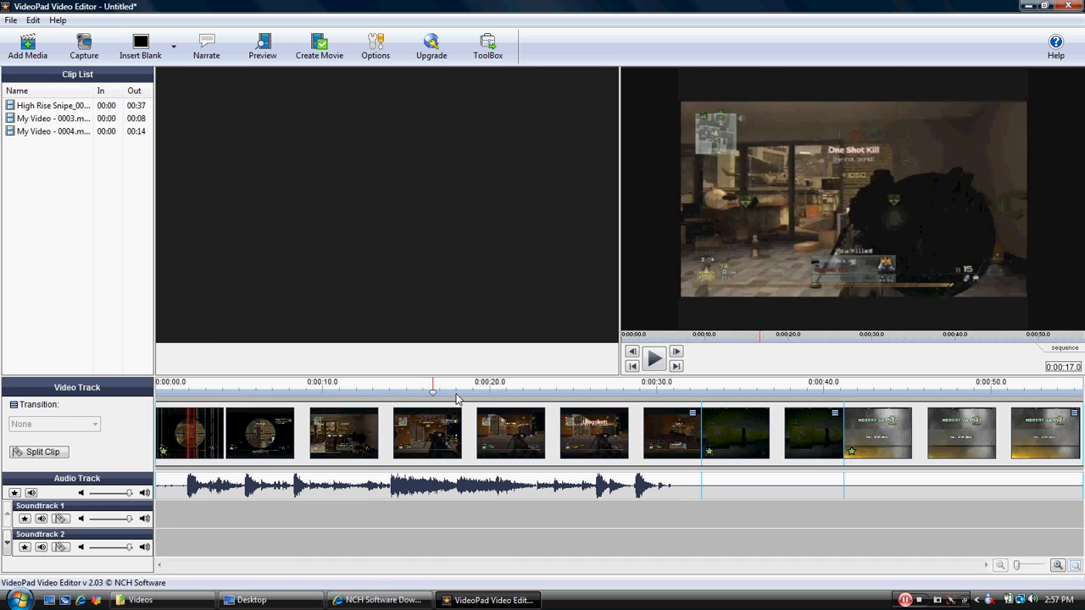
click(922, 392)
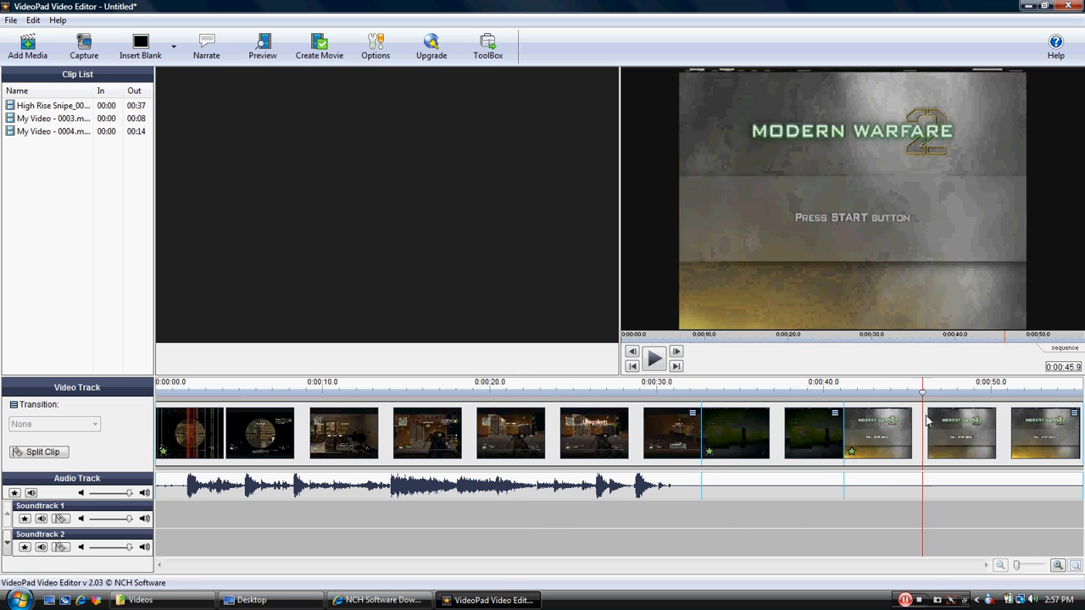
click(706, 392)
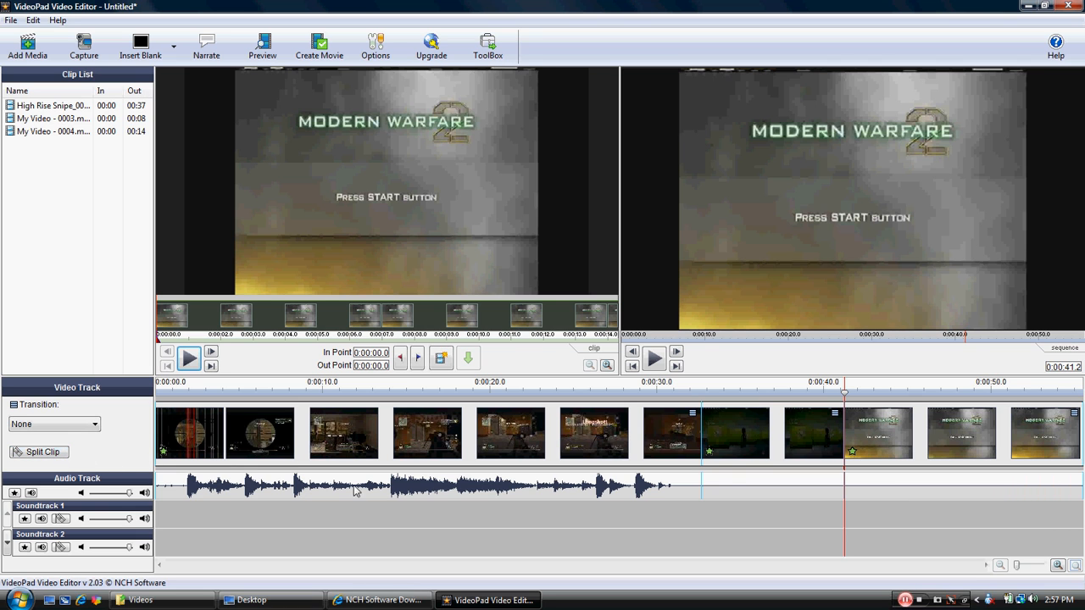
right_click(735, 432)
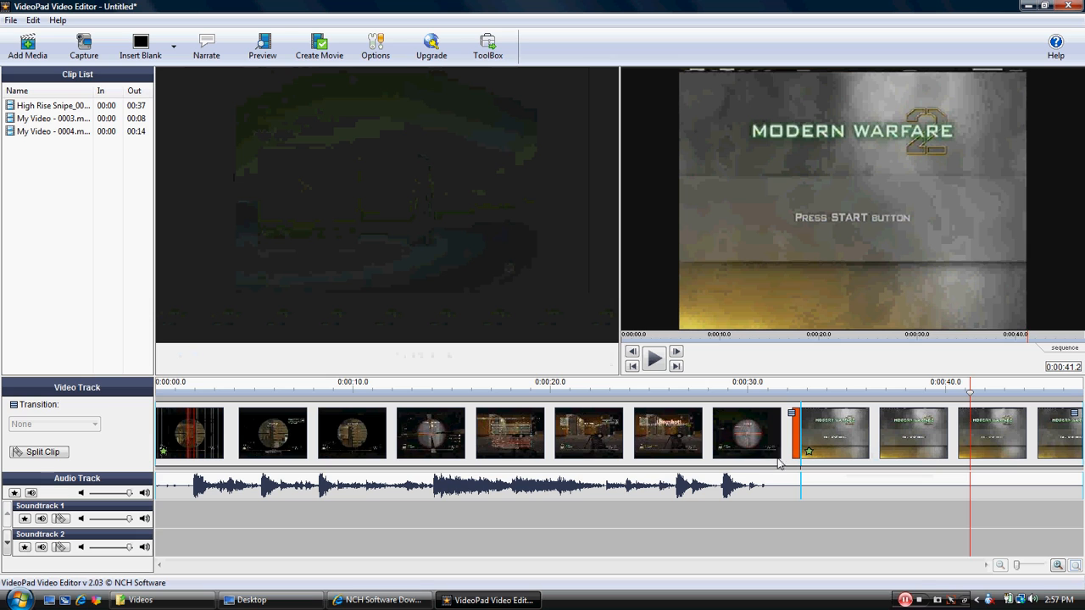
mouse_move(245, 451)
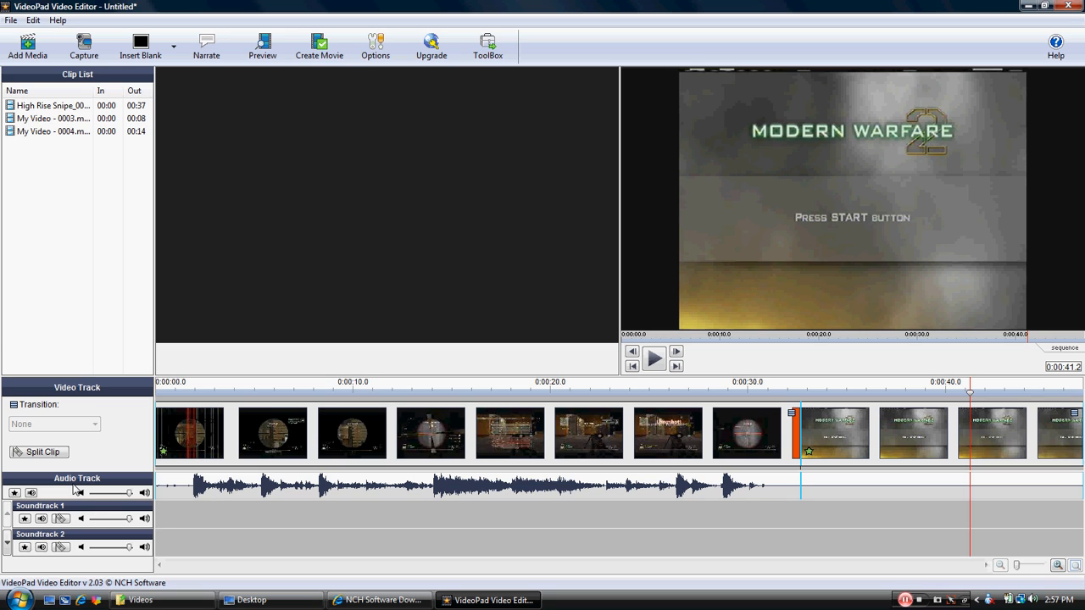
mouse_move(191, 533)
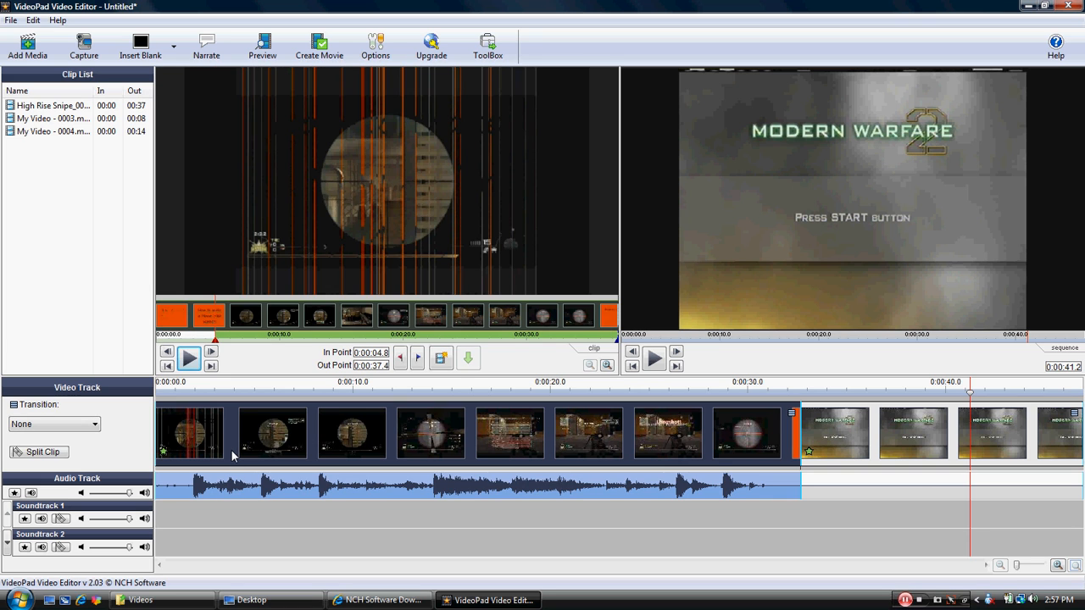
mouse_move(655, 358)
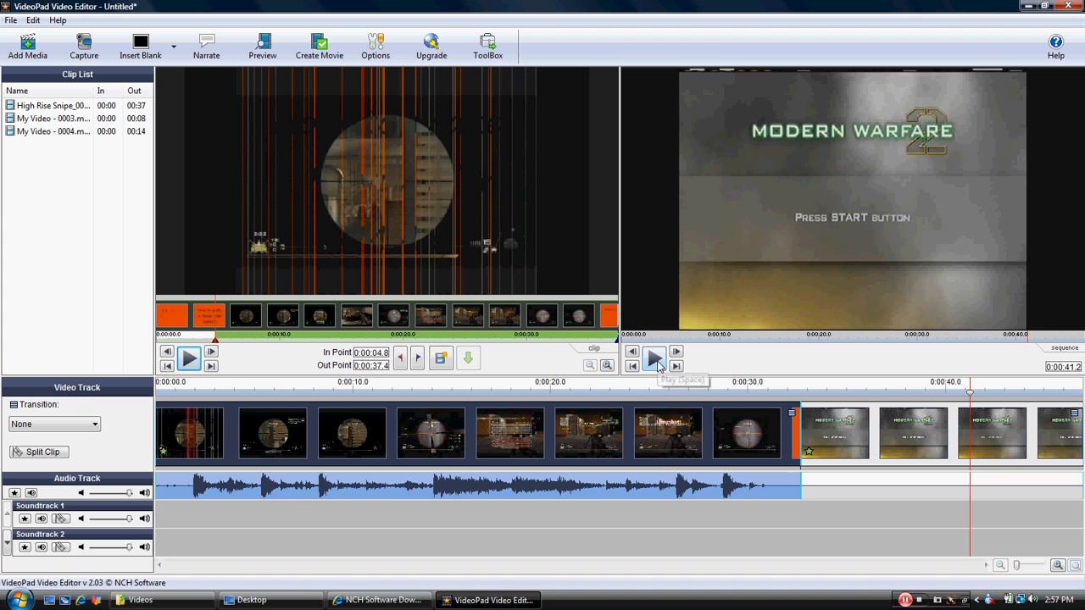
click(655, 358)
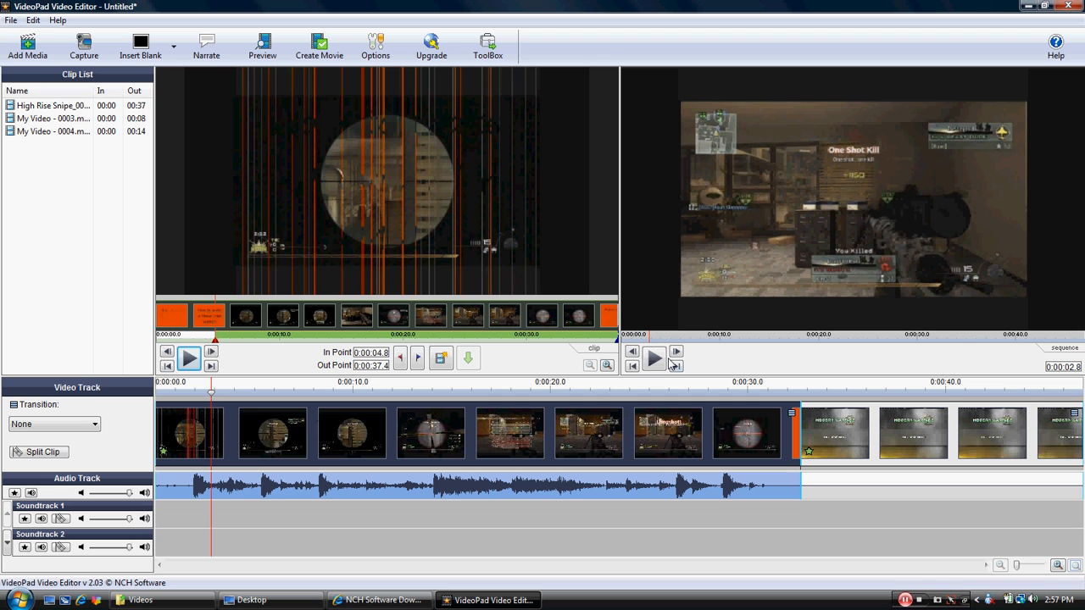
click(655, 357)
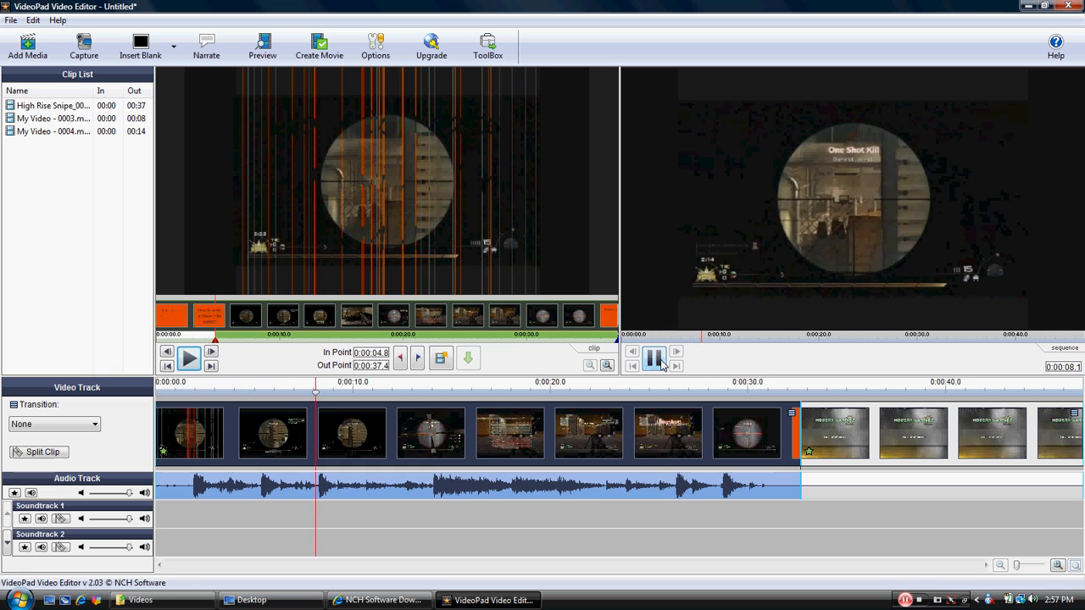
click(656, 359)
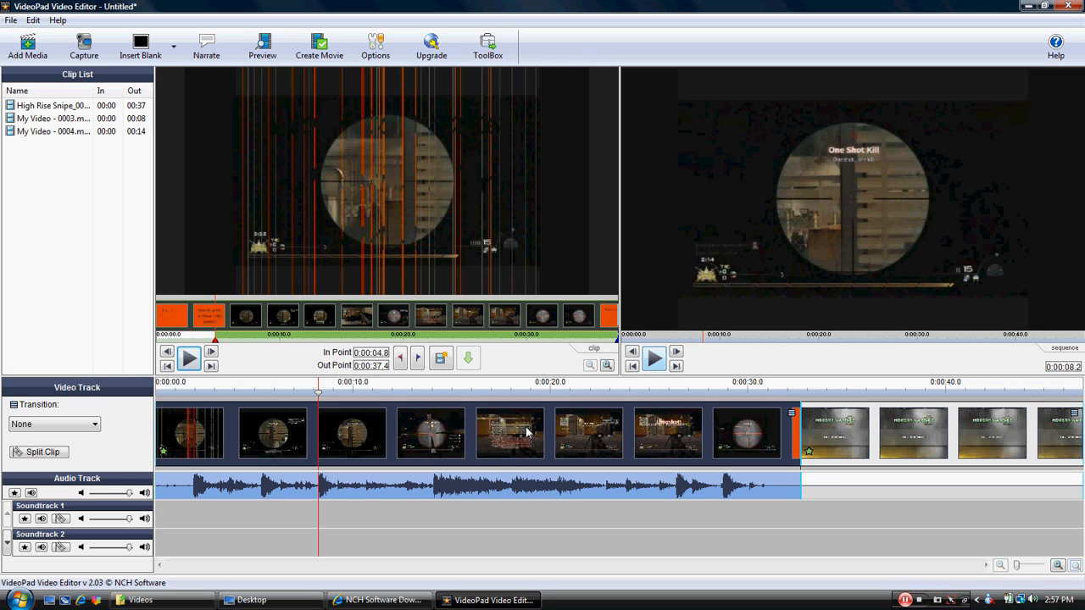
mouse_move(398, 487)
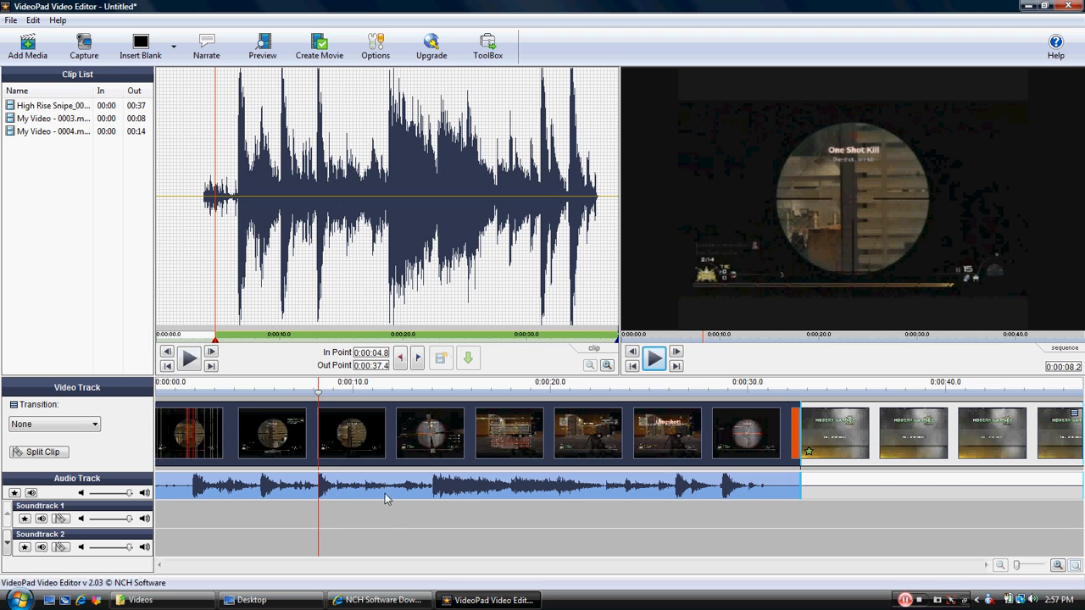
Step: Unlink the gameplay clip's sound and move it onto Soundtrack 1
right_click(389, 499)
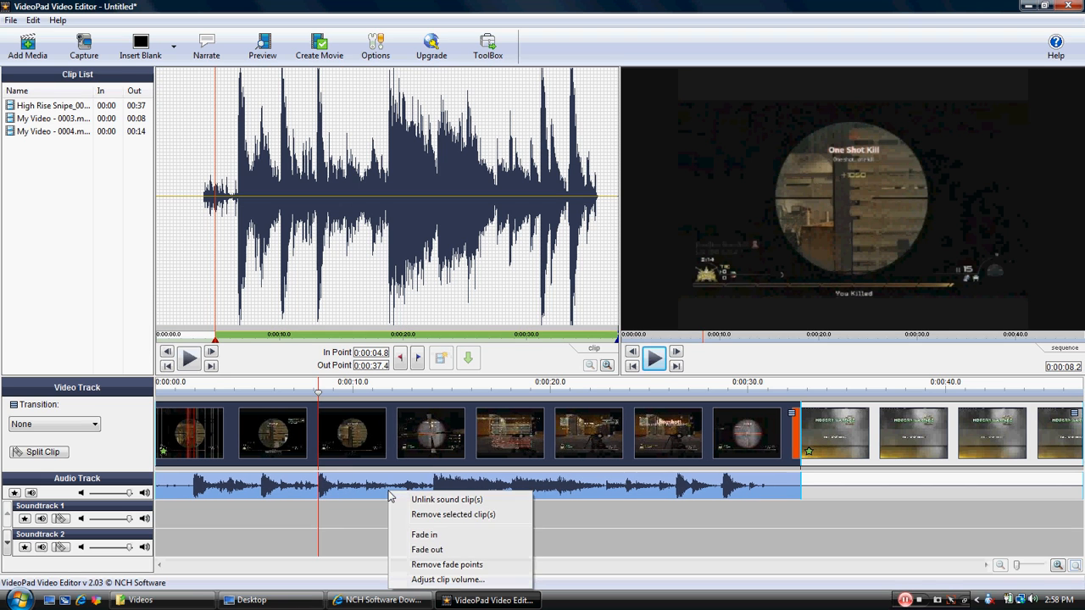
mouse_move(415, 500)
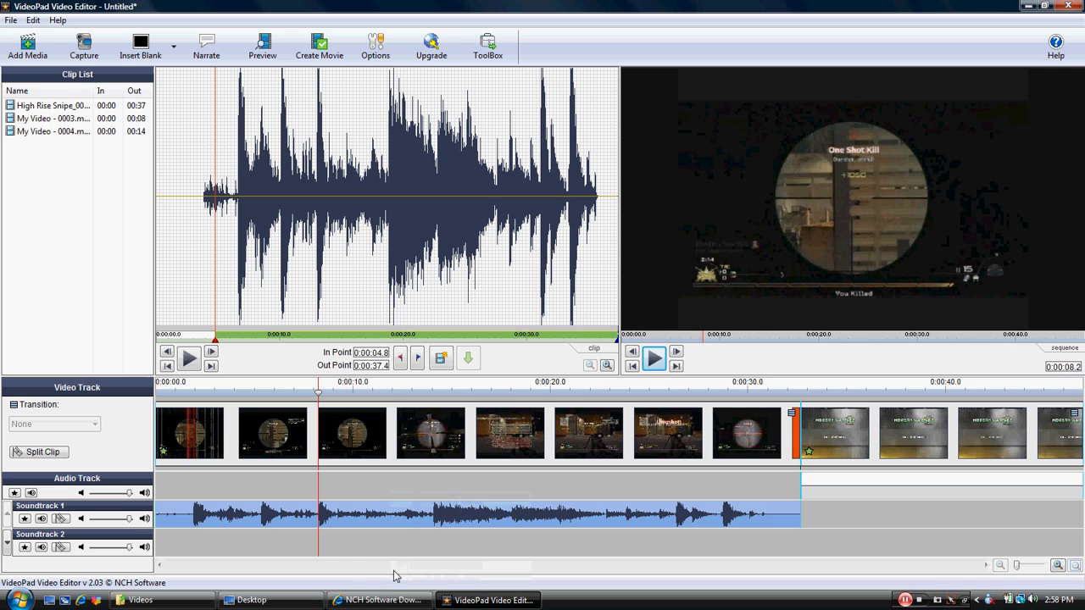
mouse_move(320, 400)
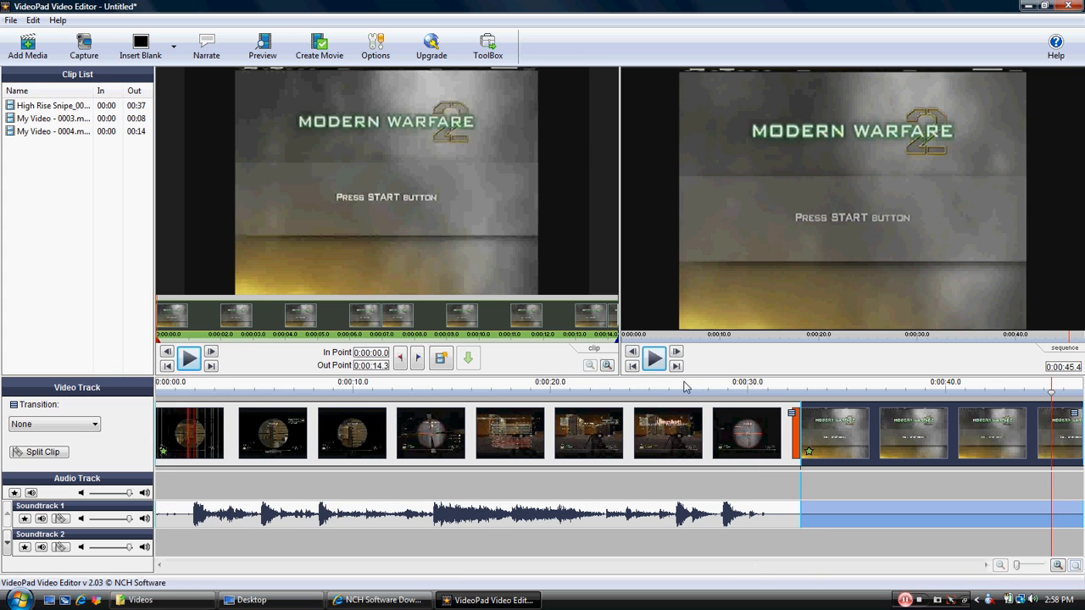
Step: Replay the sequence, then load the Soundtrack 1 gameplay audio into the clip preview
click(654, 358)
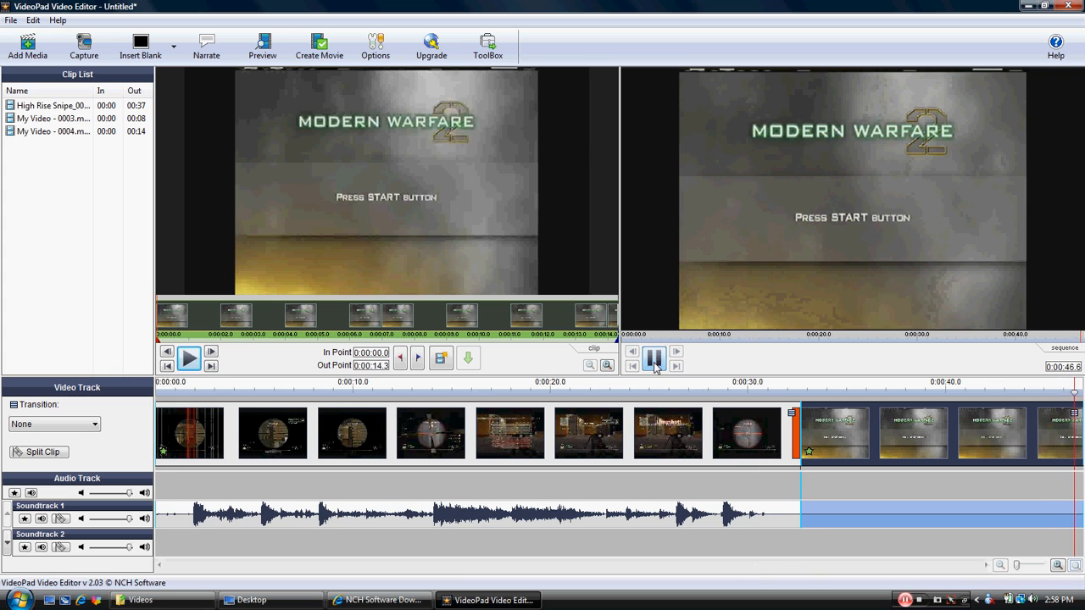
click(655, 359)
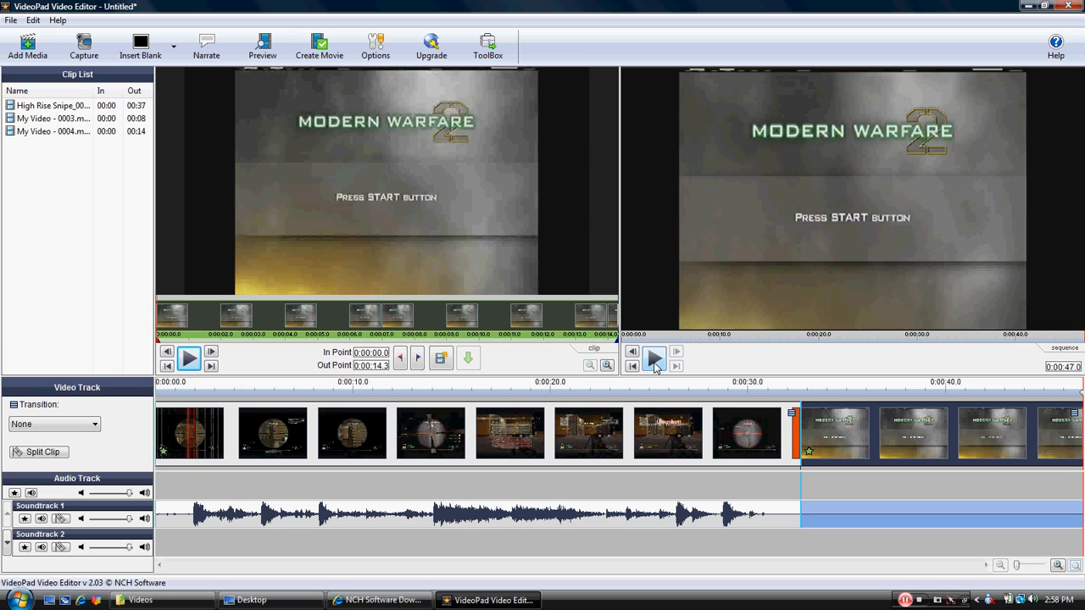
click(654, 358)
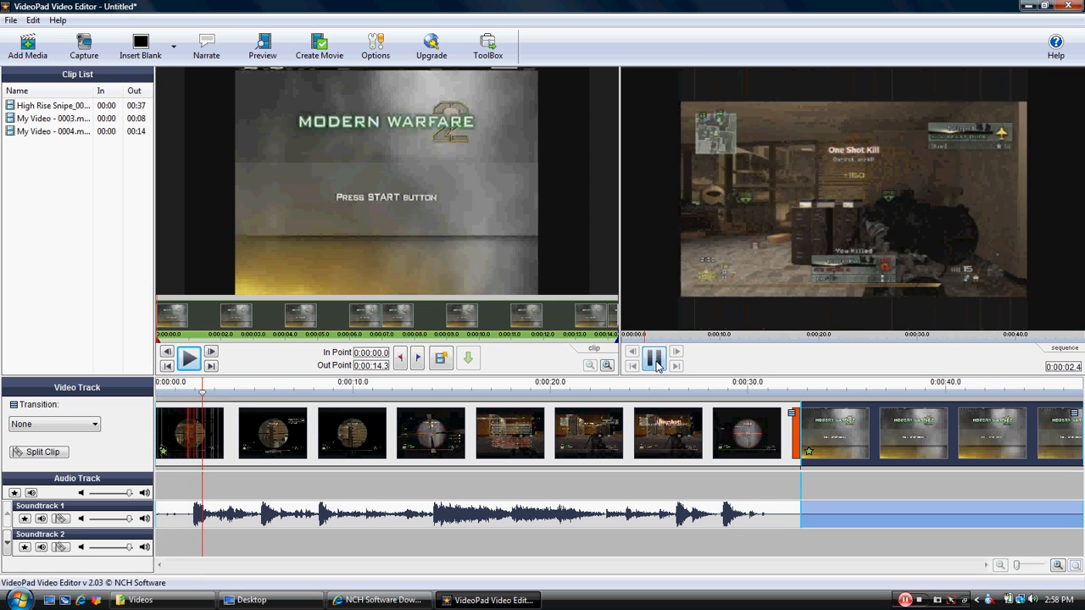
click(654, 351)
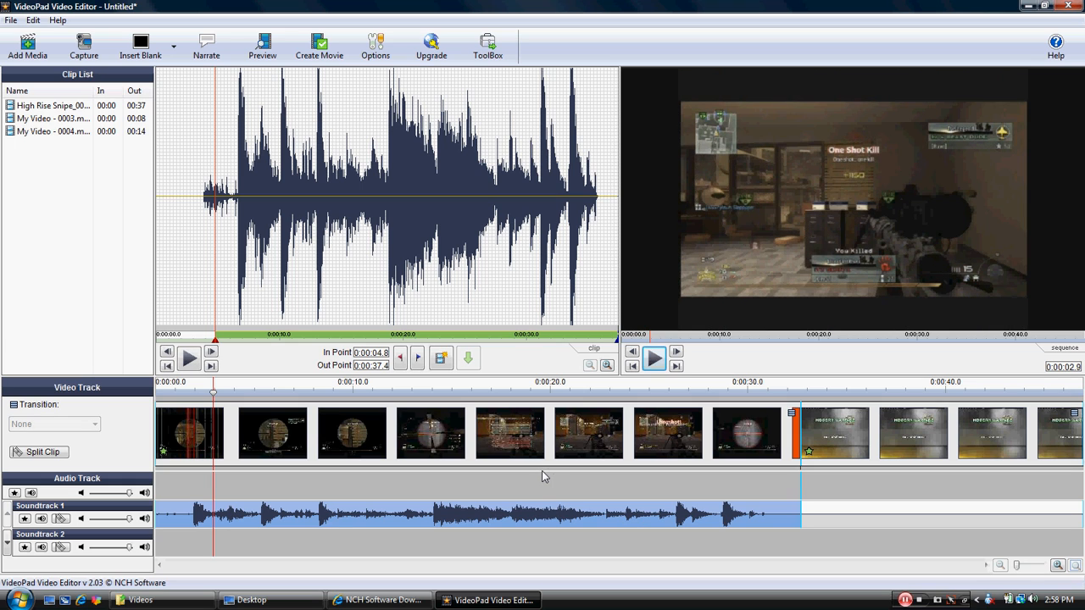
mouse_move(379, 523)
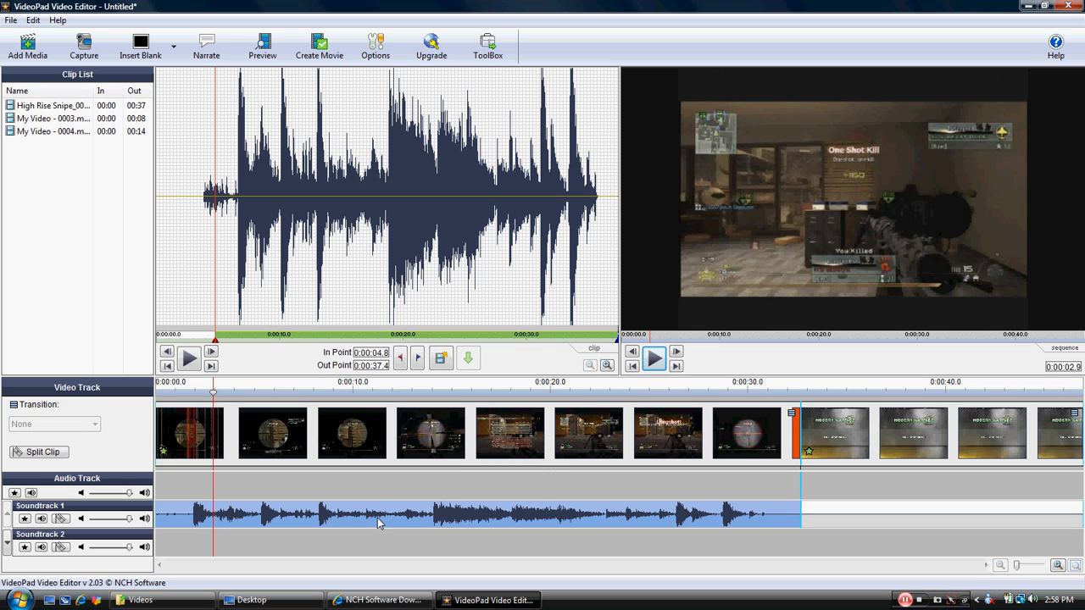
Step: Lower the Soundtrack 1 gameplay audio clip volume to 7
right_click(379, 523)
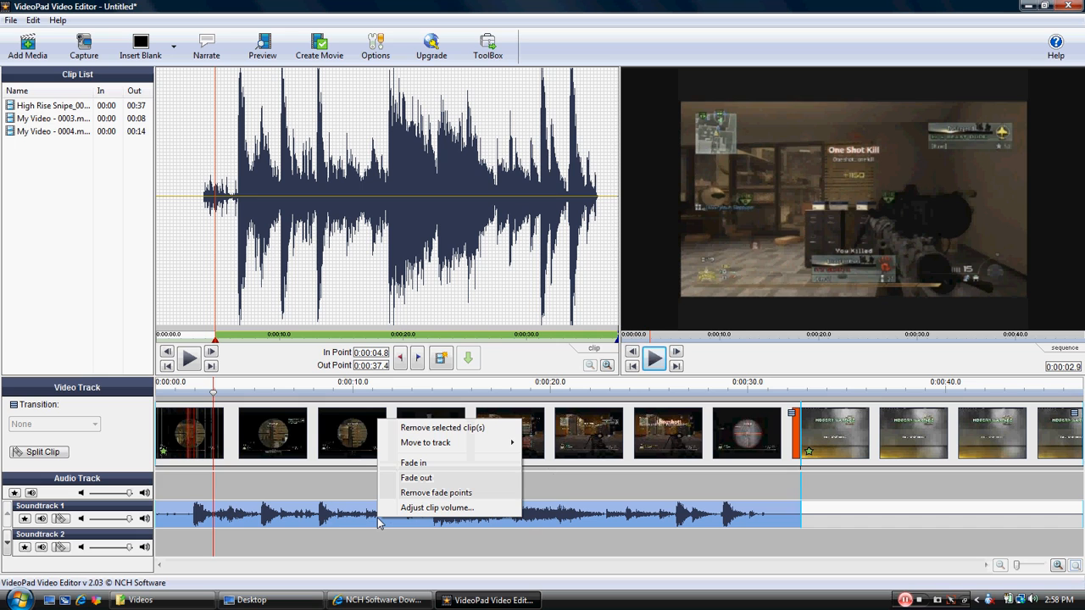
click(437, 507)
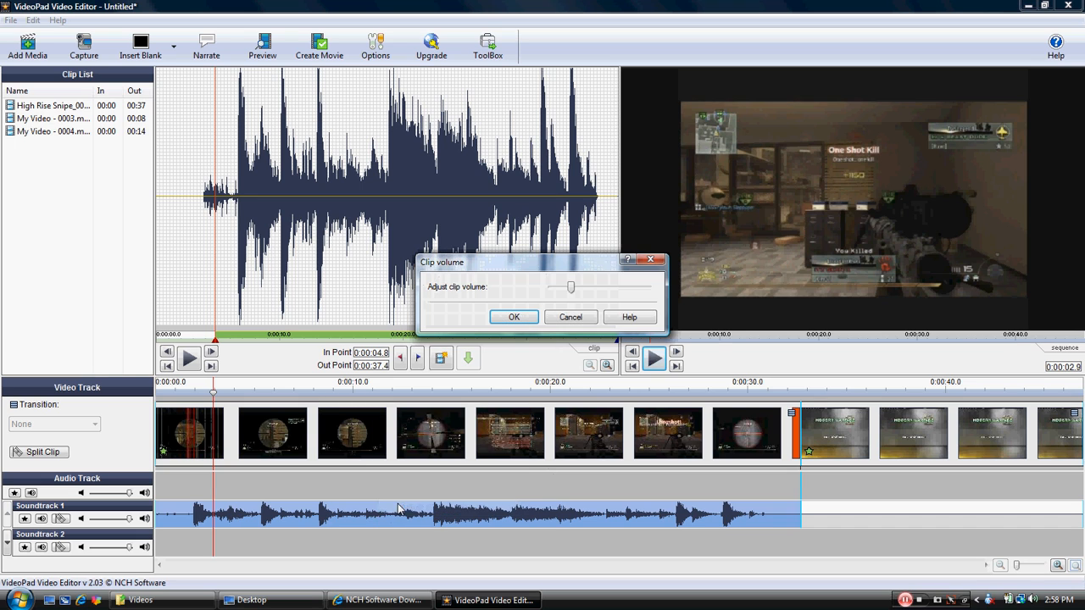
drag(570, 287, 566, 288)
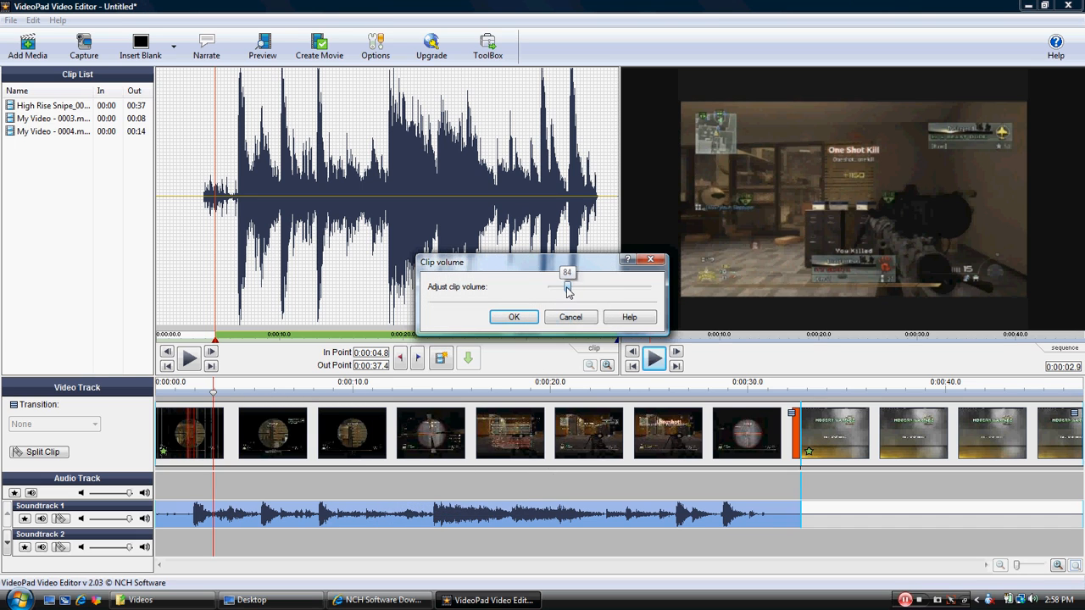
drag(566, 291, 556, 291)
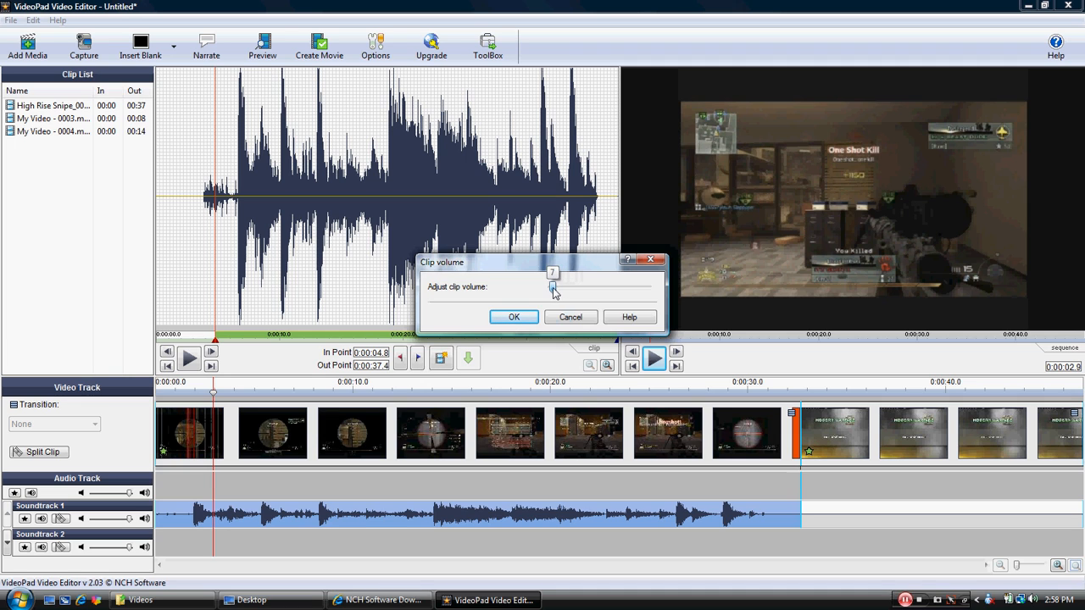
click(513, 316)
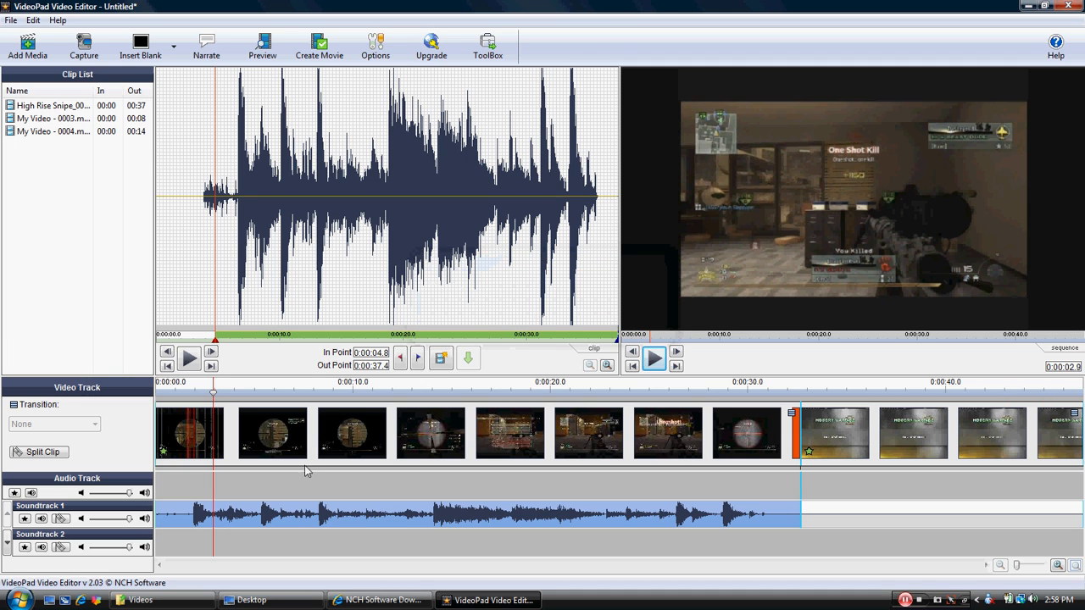
Step: Play the sequence to the 'Thanks for watching!!!!!' end card to hear the quieter audio
click(654, 359)
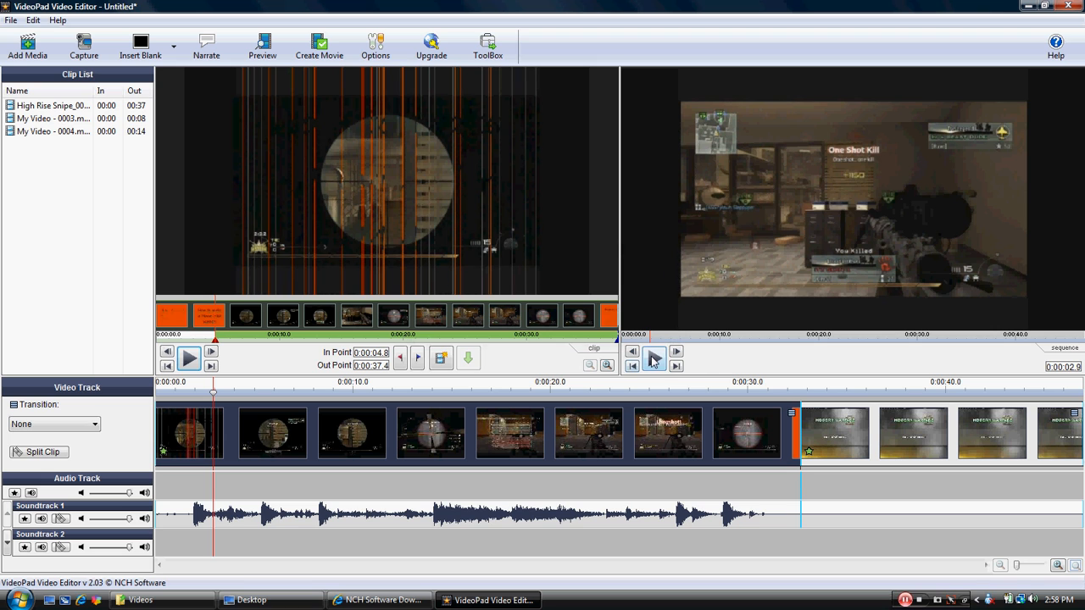
click(654, 358)
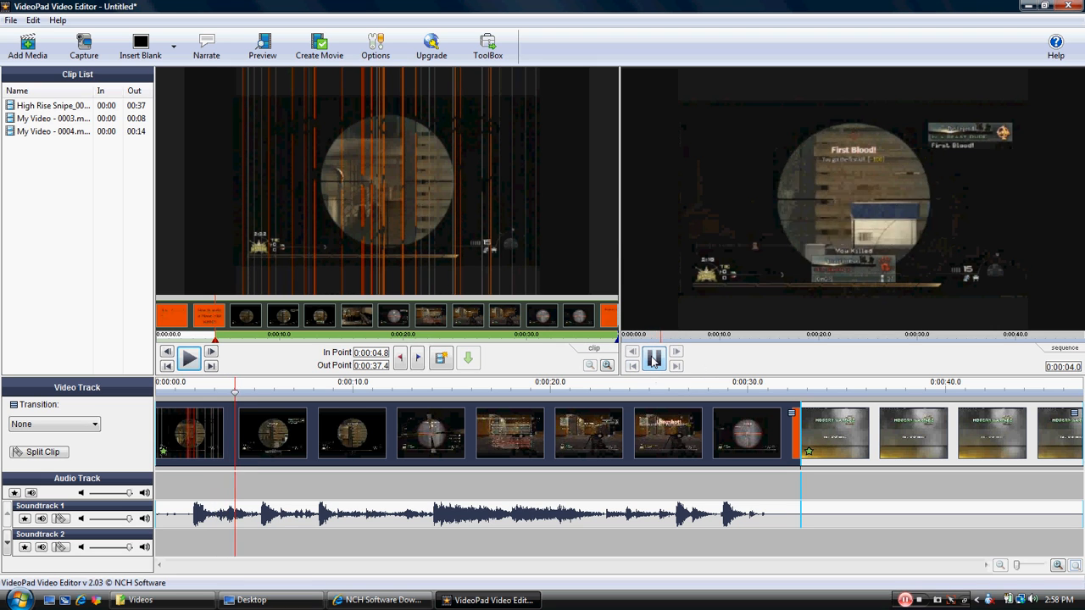
click(655, 358)
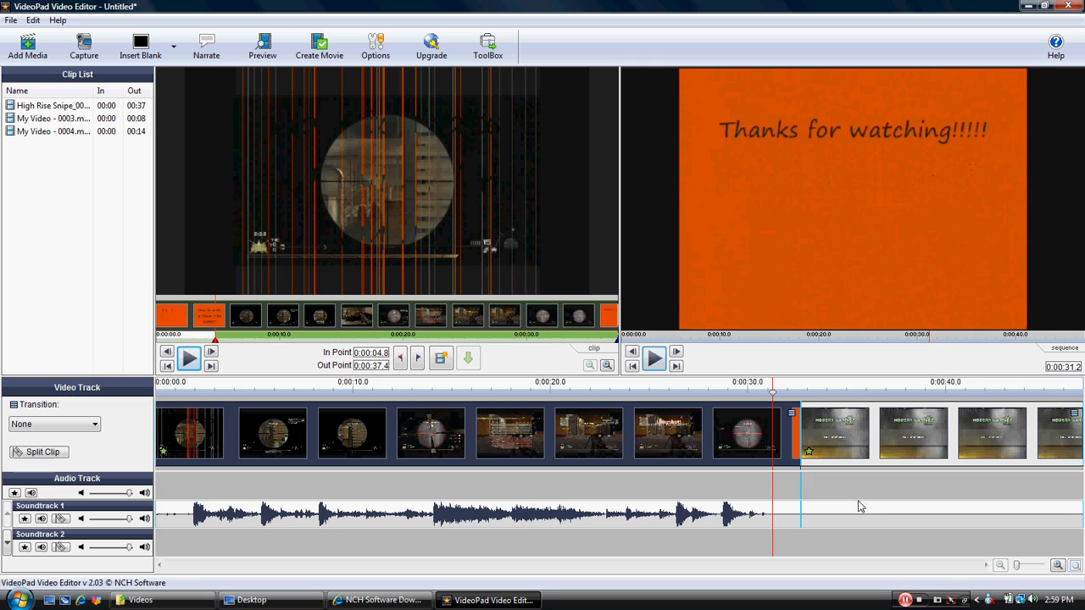
mouse_move(856, 479)
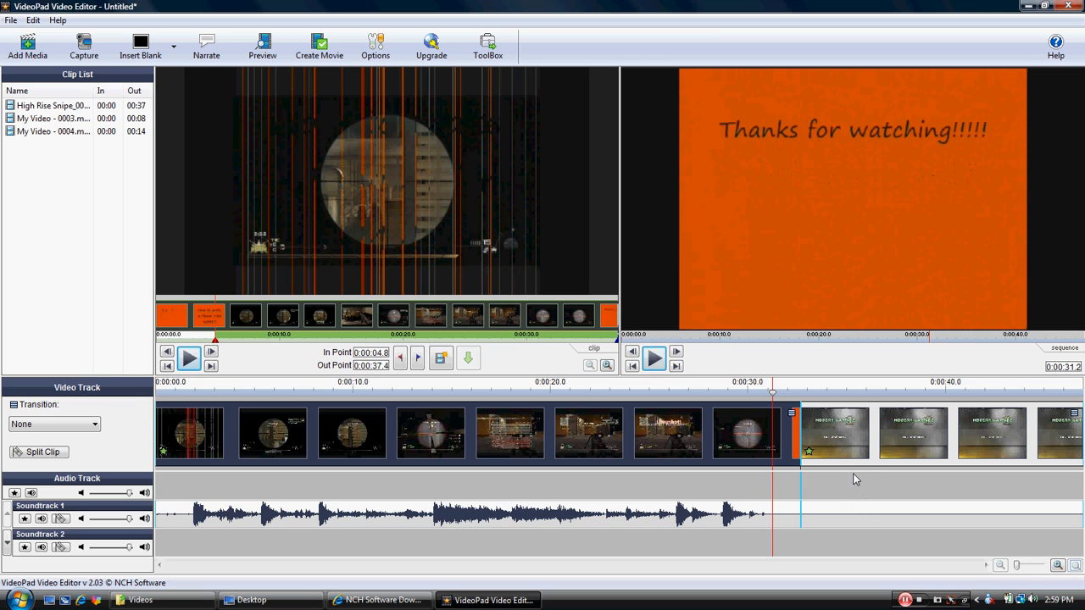
mouse_move(771, 412)
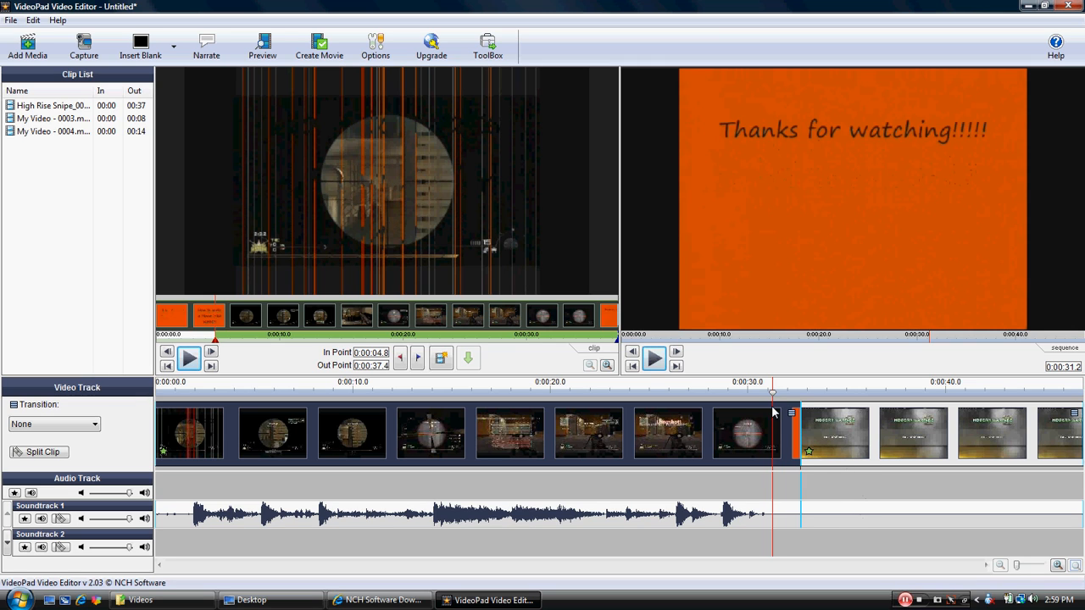
Step: Turn down the closing title clip's audio volume
click(654, 358)
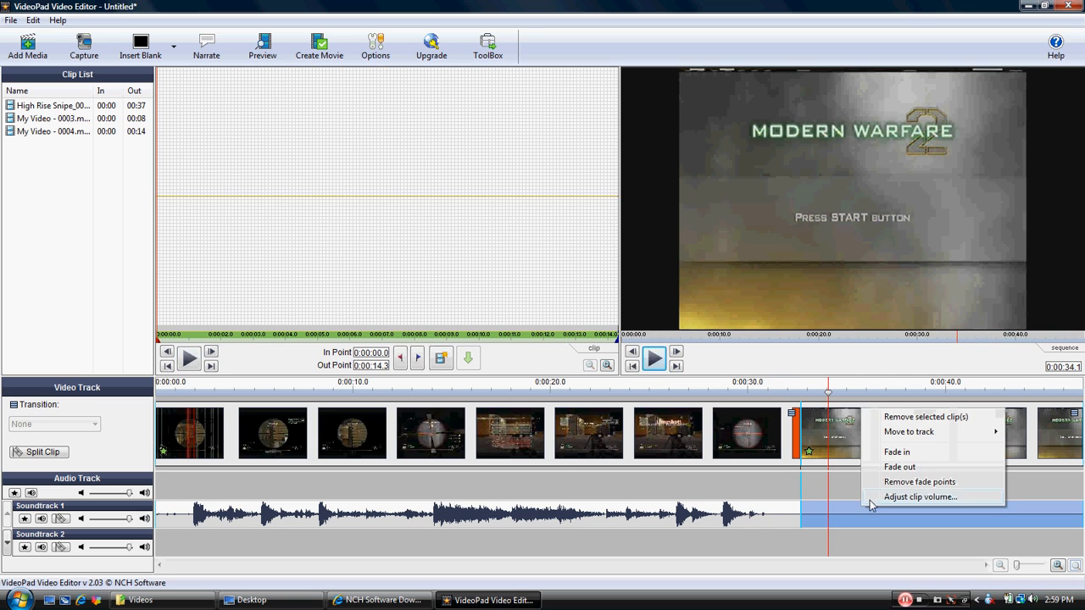
click(920, 497)
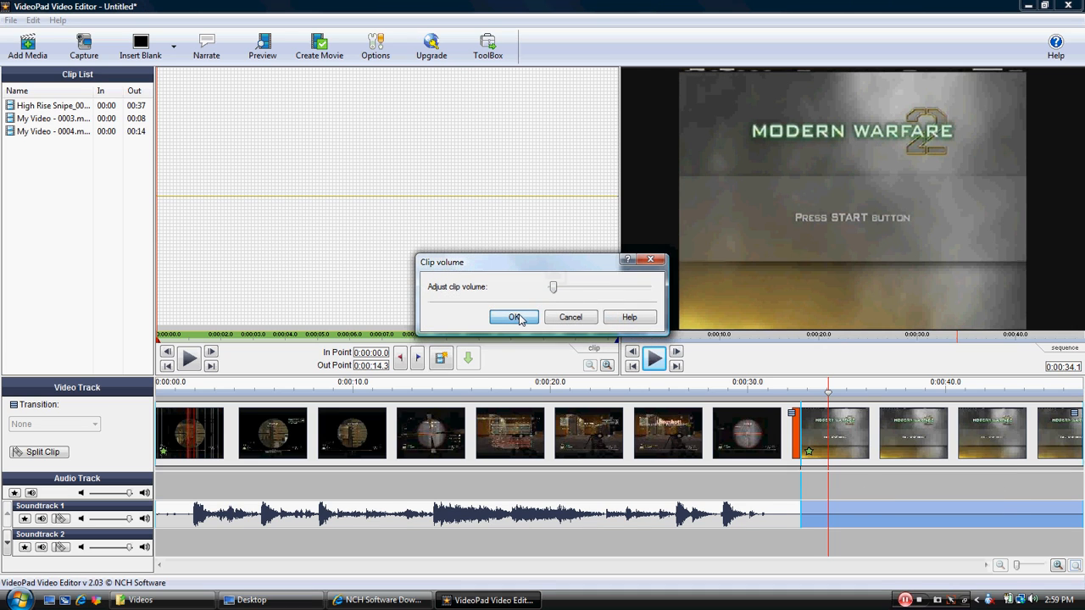
click(513, 317)
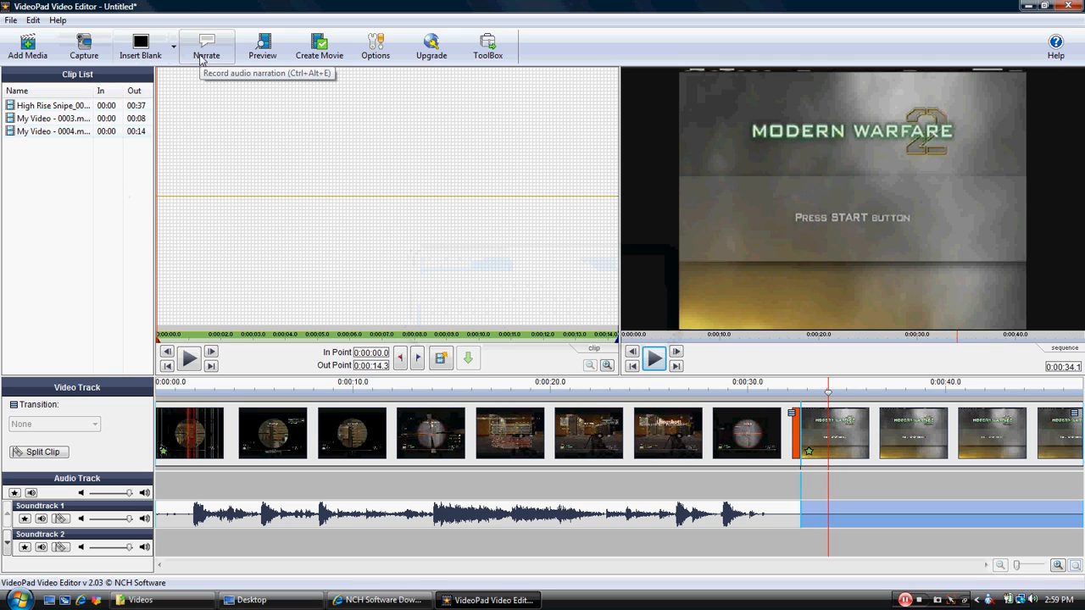
Step: Record a 6-second narration, My Narration, onto Soundtrack 2
click(206, 44)
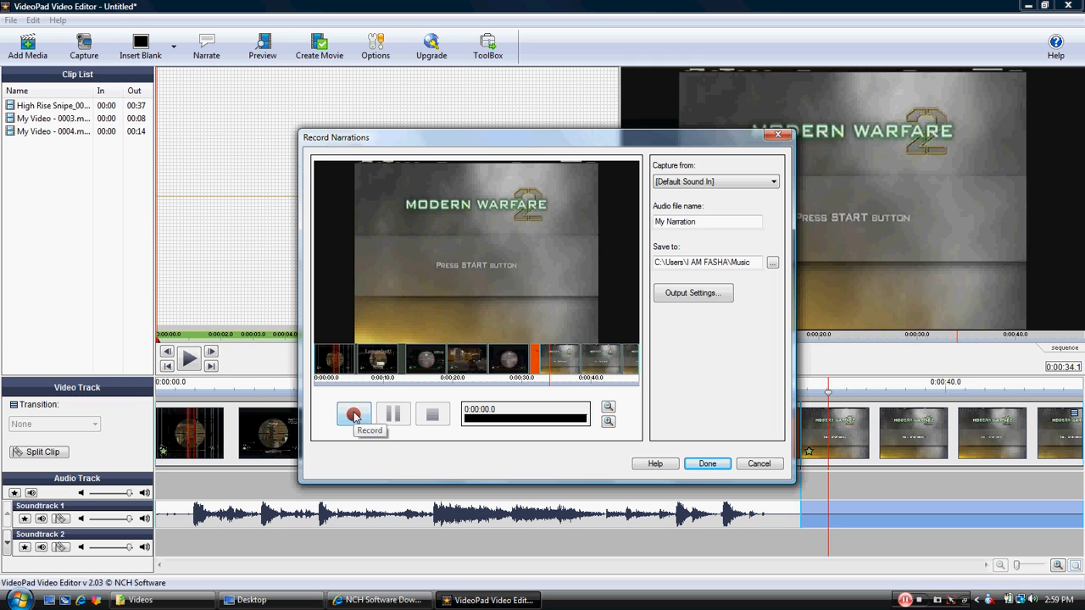
click(353, 414)
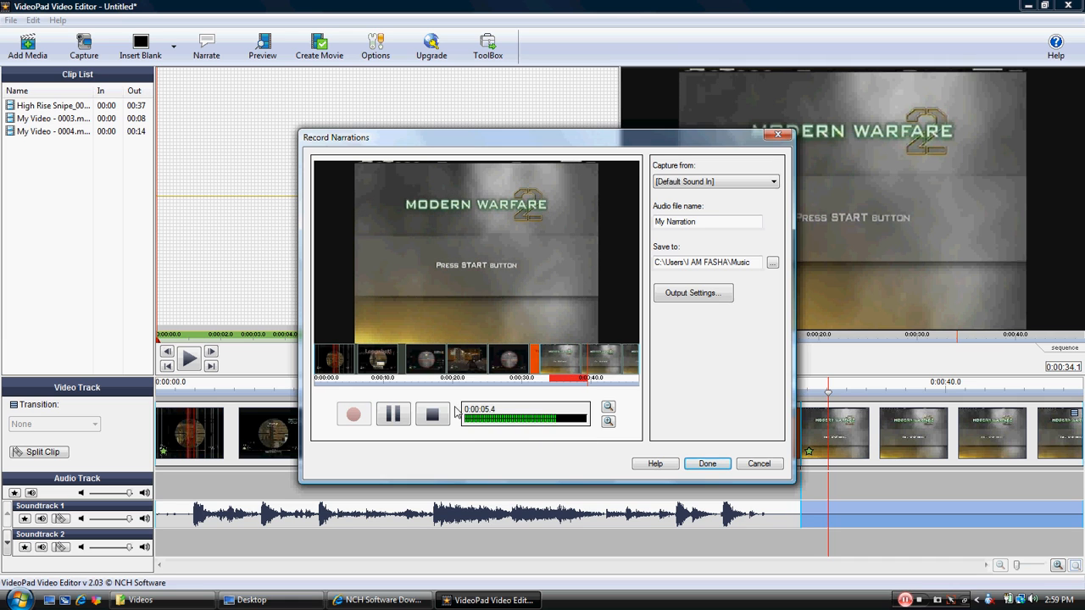
click(433, 414)
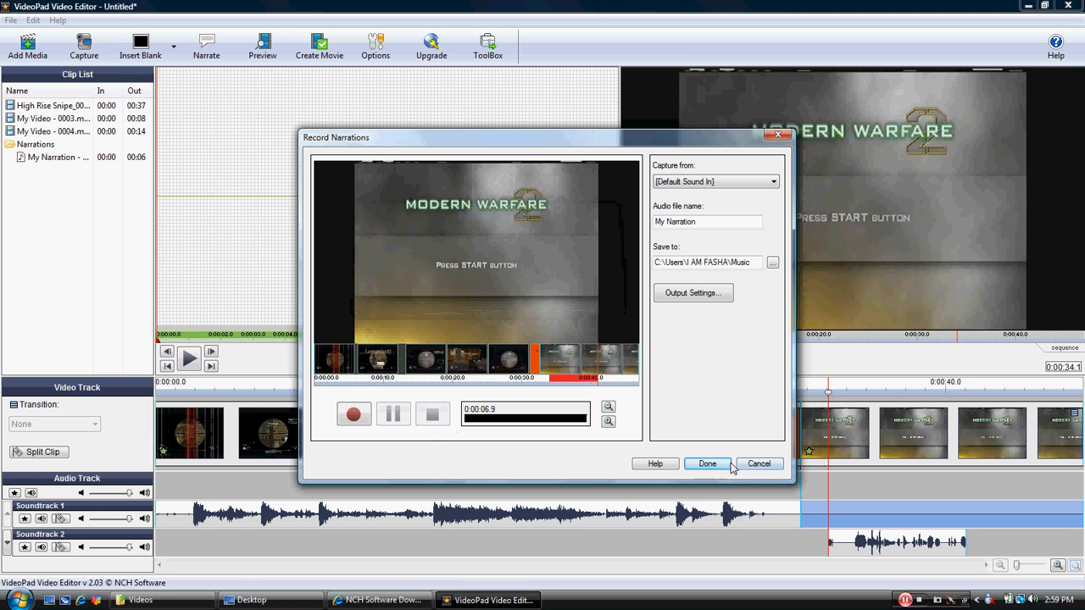
click(707, 464)
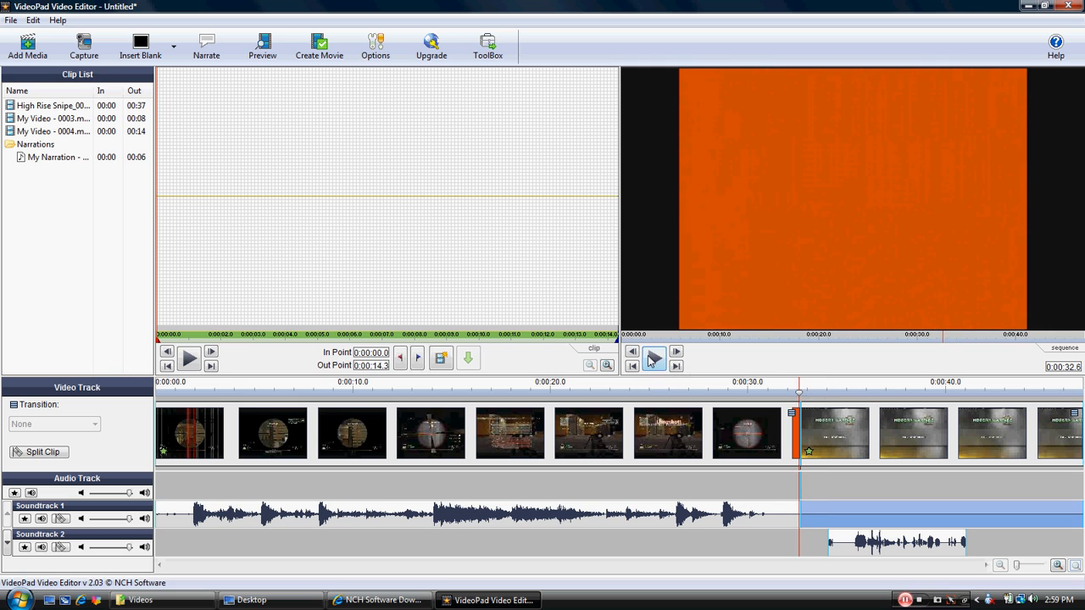
click(653, 351)
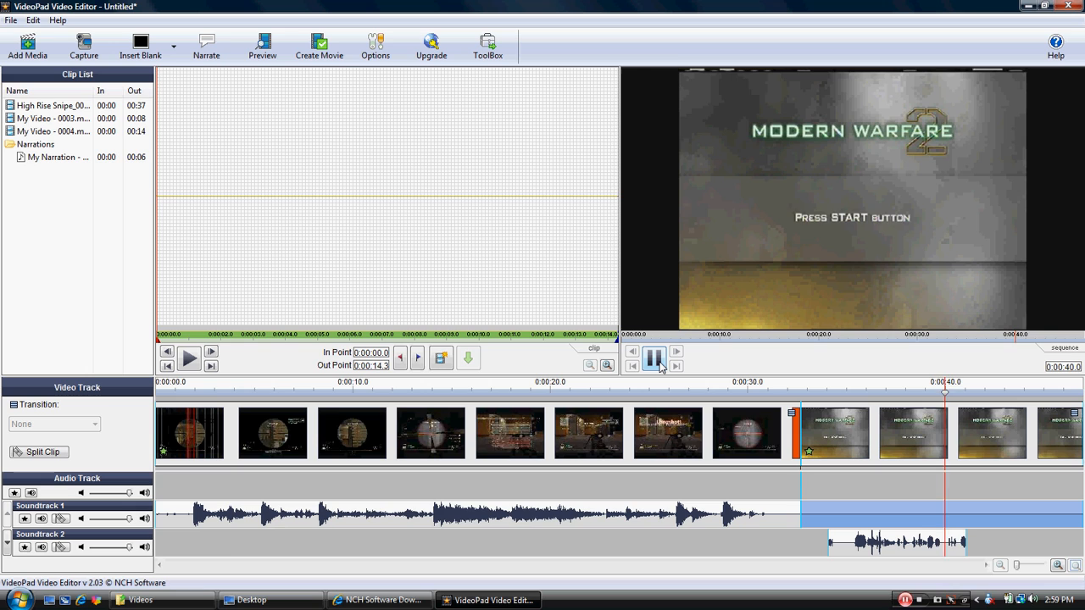
click(655, 357)
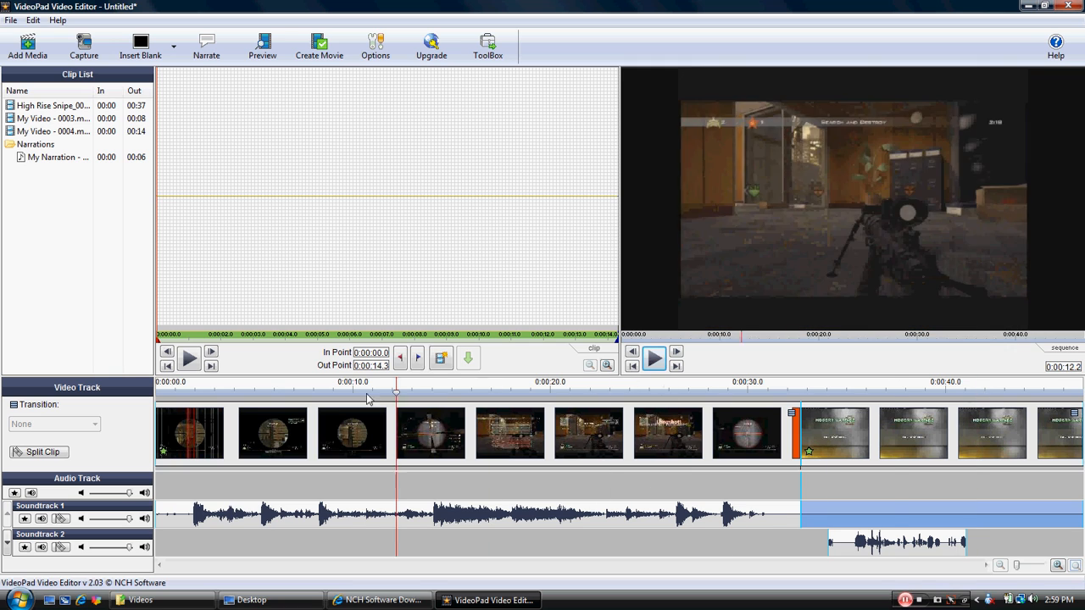
click(262, 44)
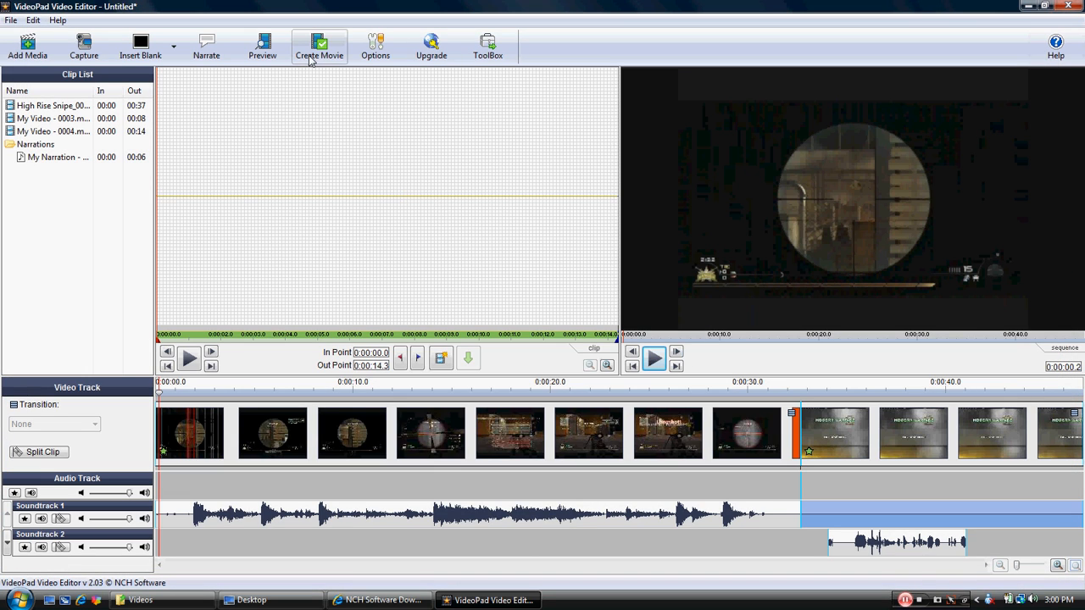
mouse_move(320, 47)
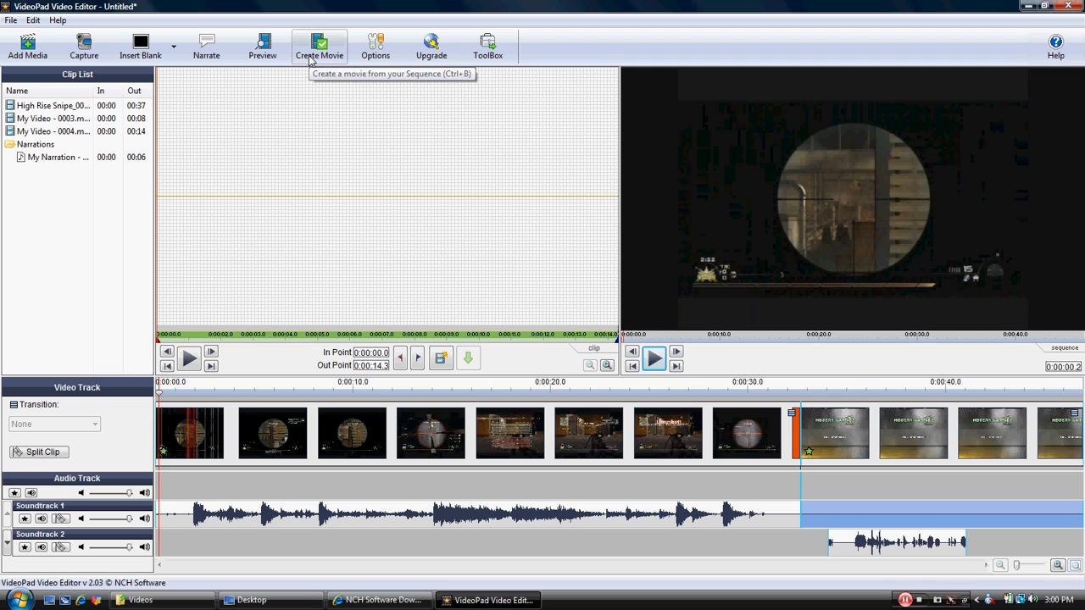
Step: Start a computer movie export and name the Videos file 'playing with new software' before 'movie'
click(320, 46)
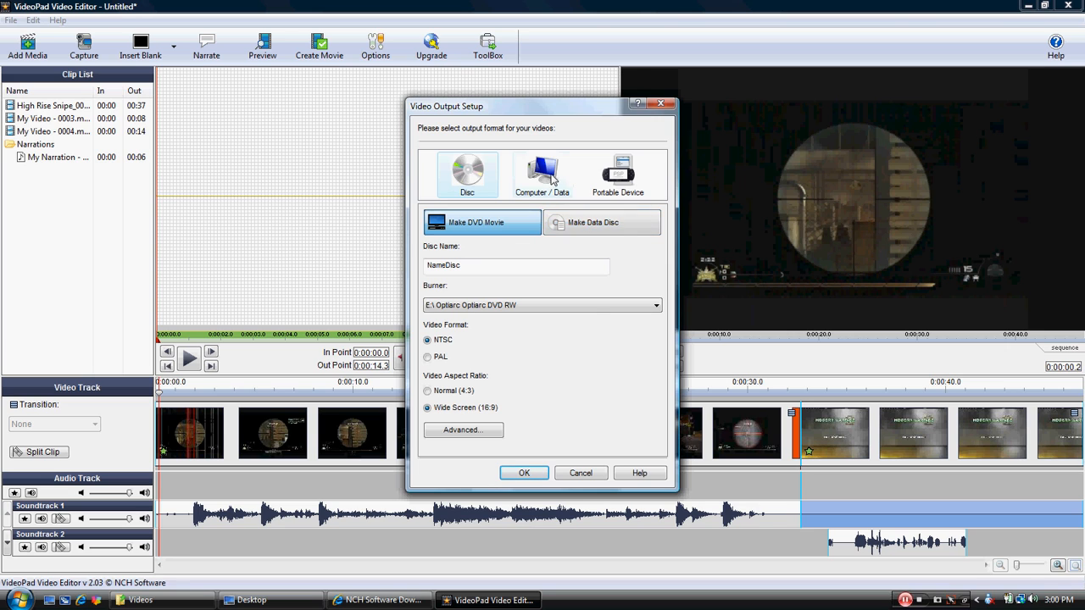
click(542, 174)
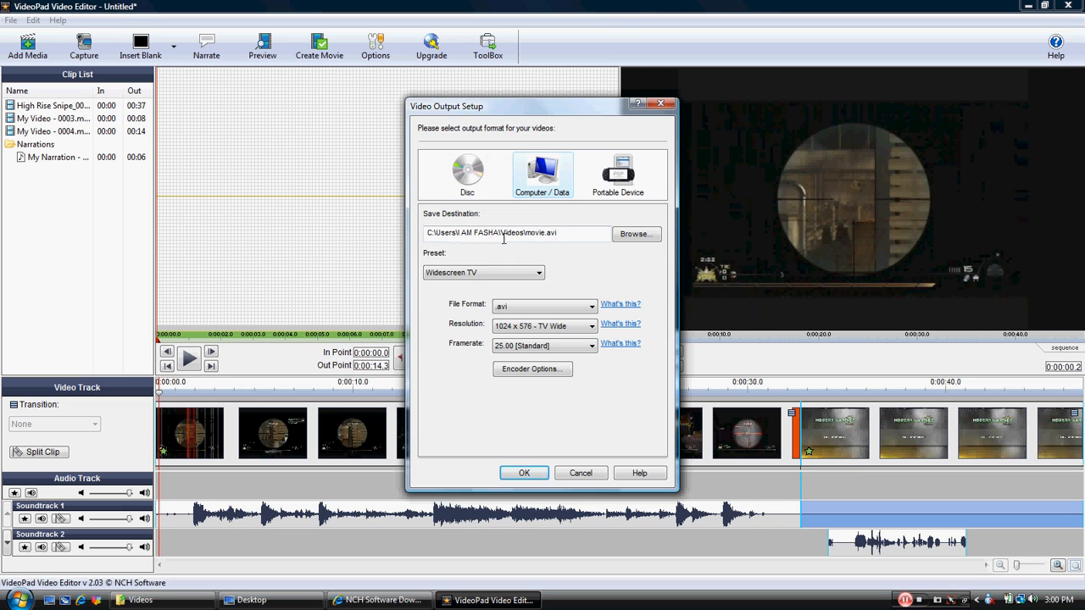
mouse_move(536, 238)
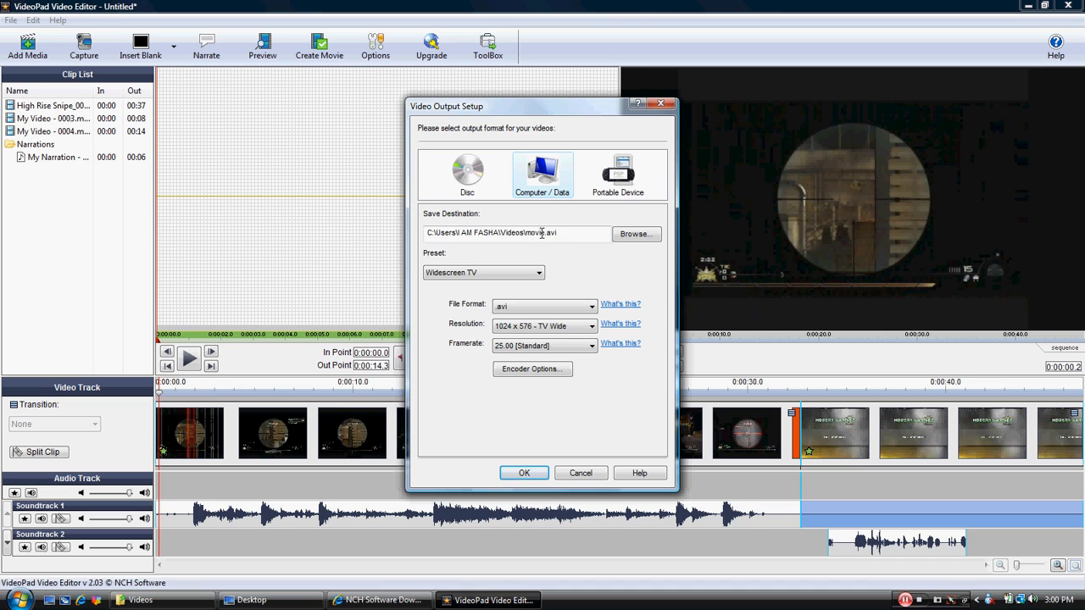
double_click(537, 233)
text(playing with new software)
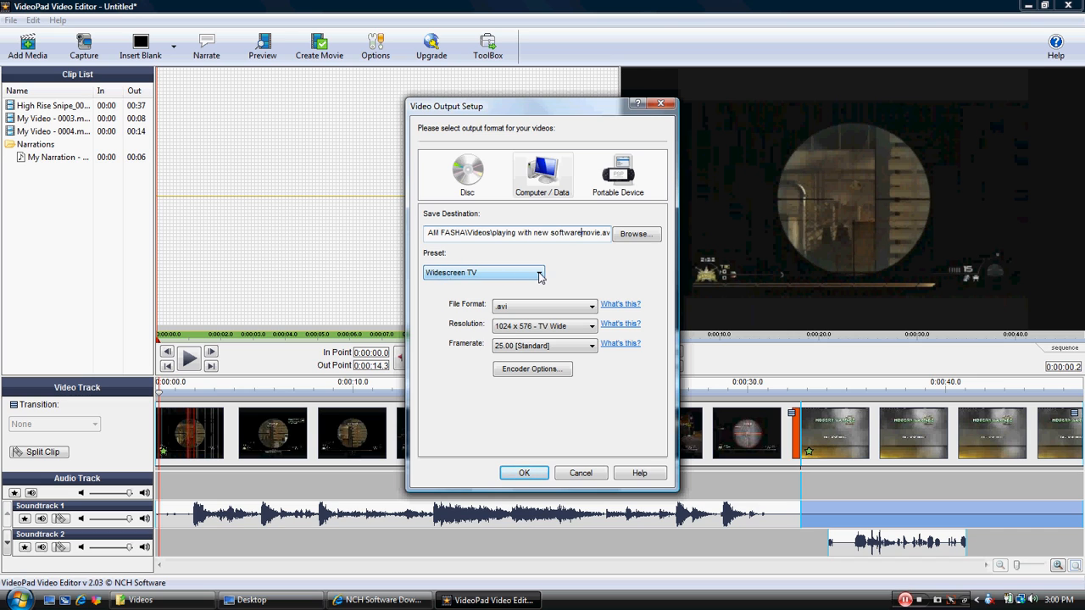
Step: Export with the Widescreen TV preset as .wmv at 1024x576 TV Wide and 25 fps
click(538, 272)
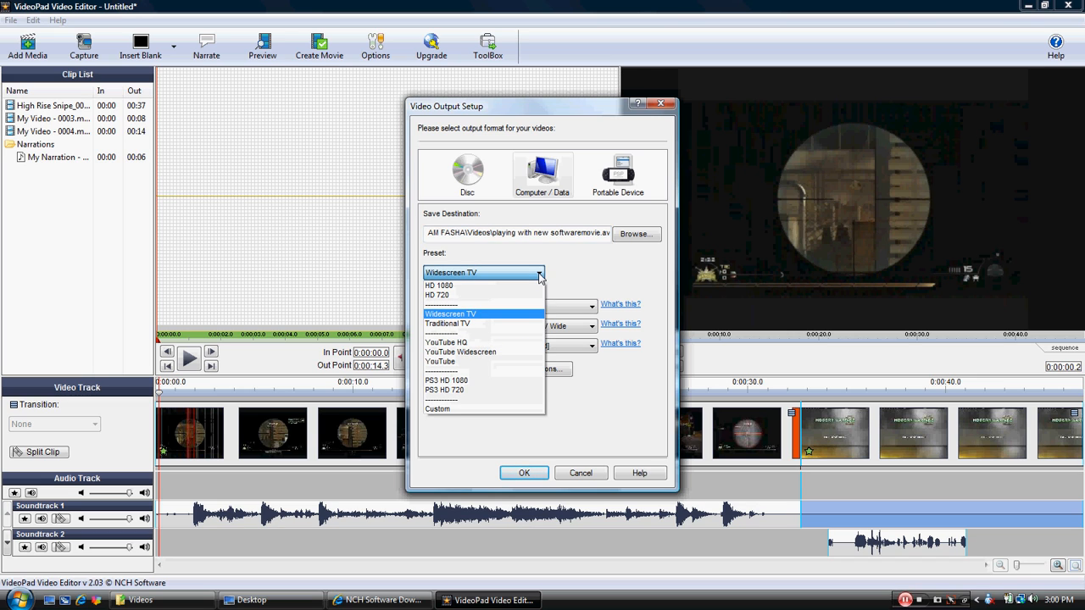
mouse_move(475, 323)
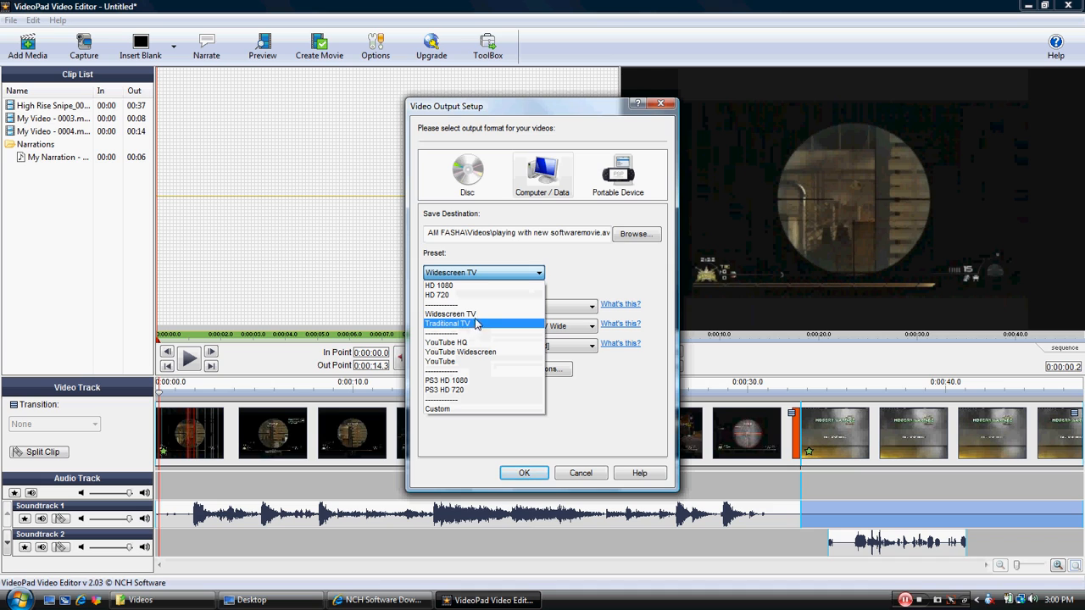
mouse_move(450, 313)
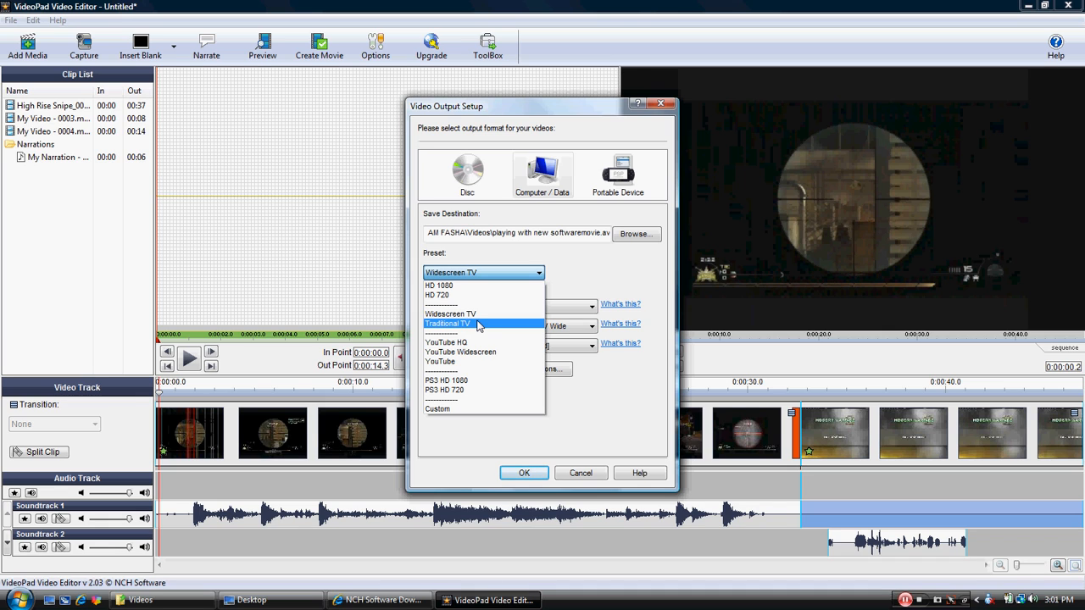
mouse_move(479, 314)
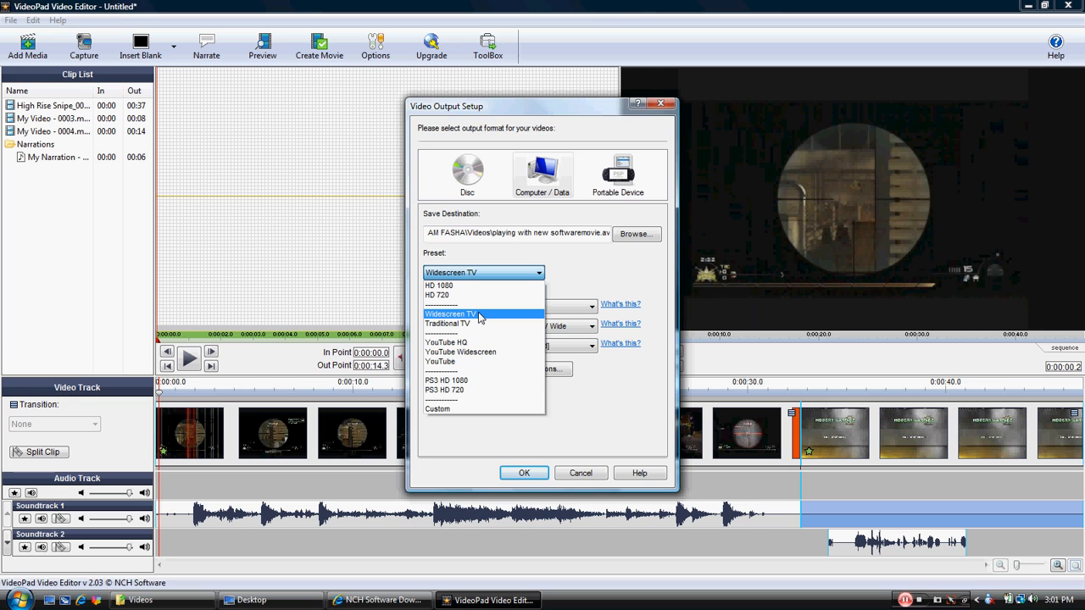
click(451, 314)
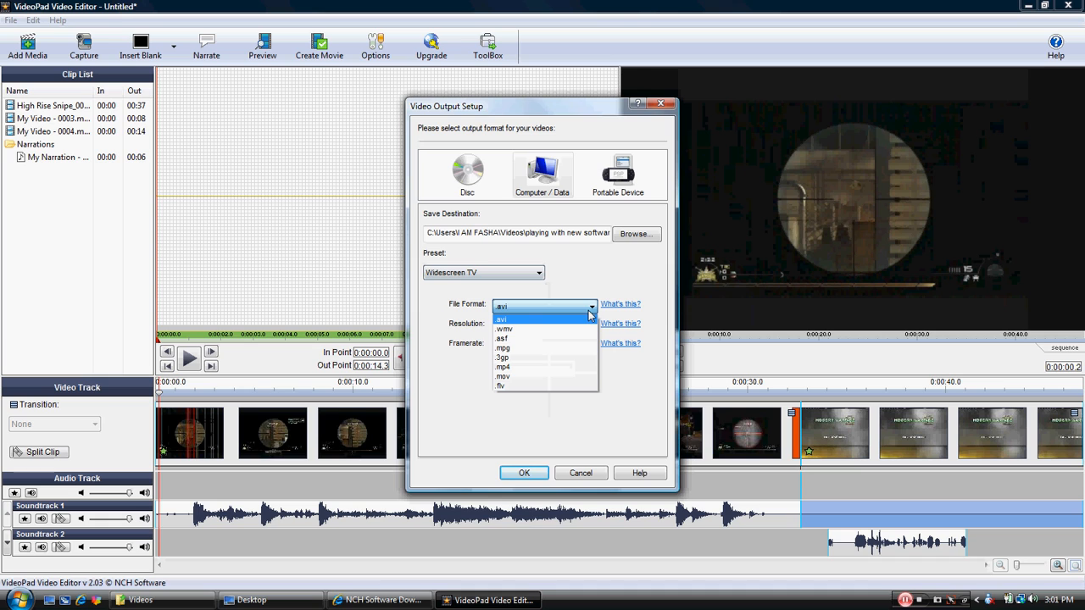
mouse_move(534, 324)
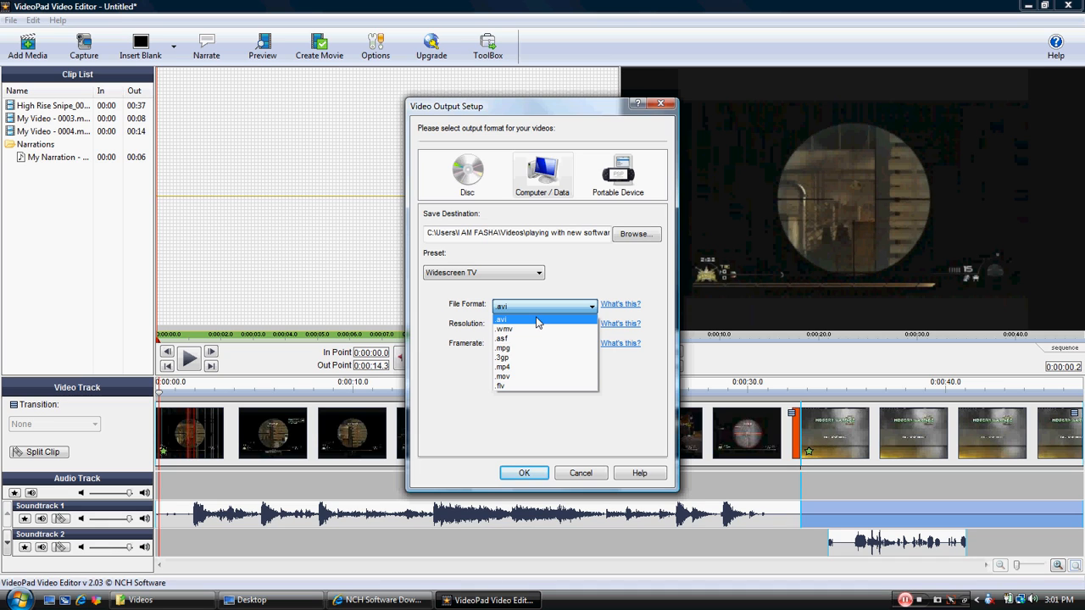
mouse_move(536, 329)
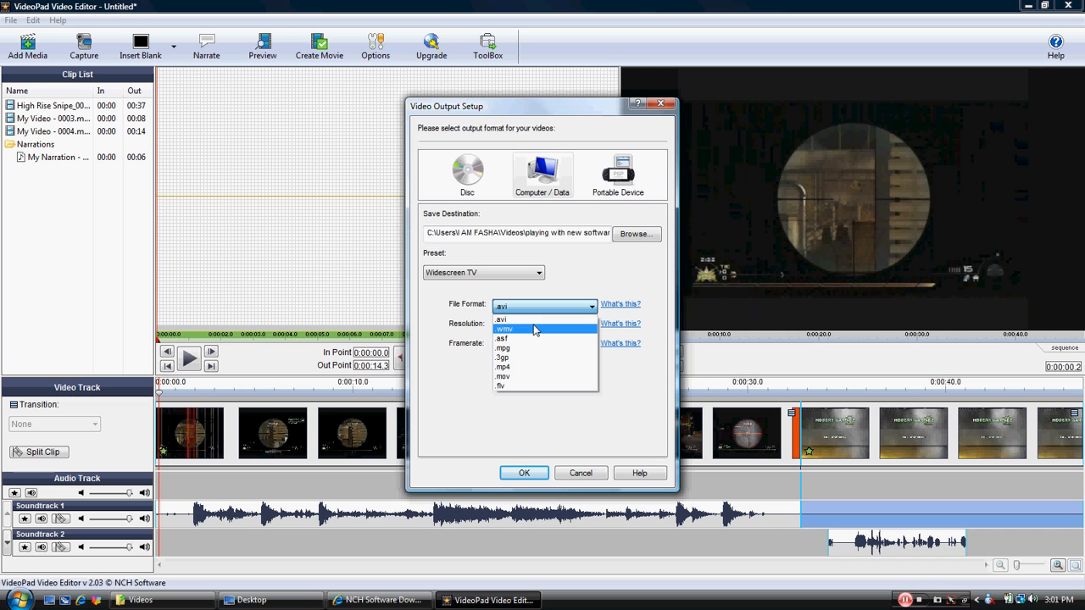
click(505, 329)
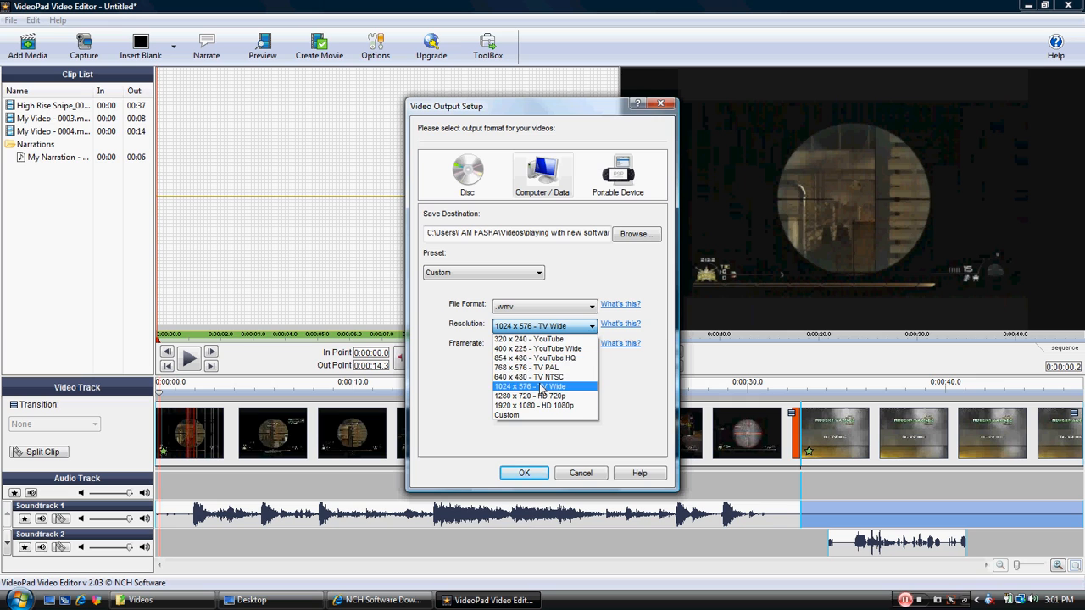
click(530, 386)
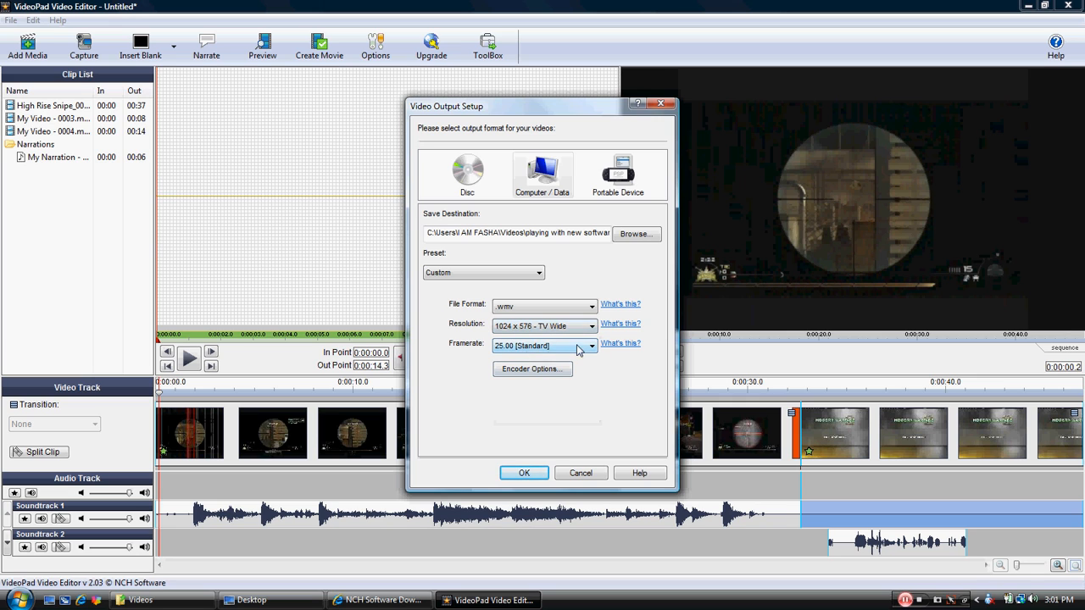
click(592, 346)
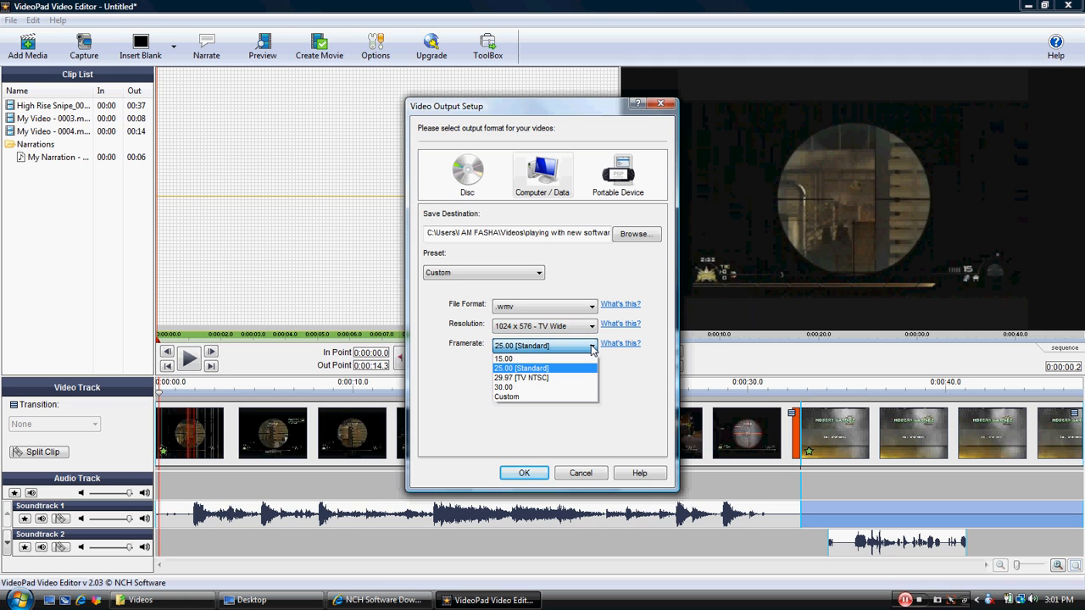
click(521, 368)
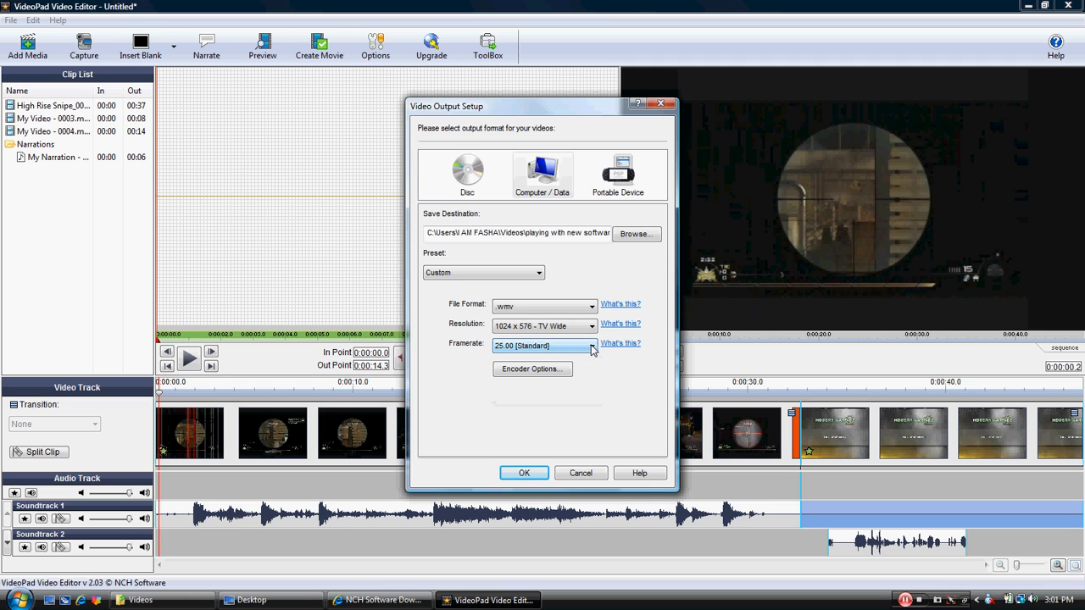
click(524, 473)
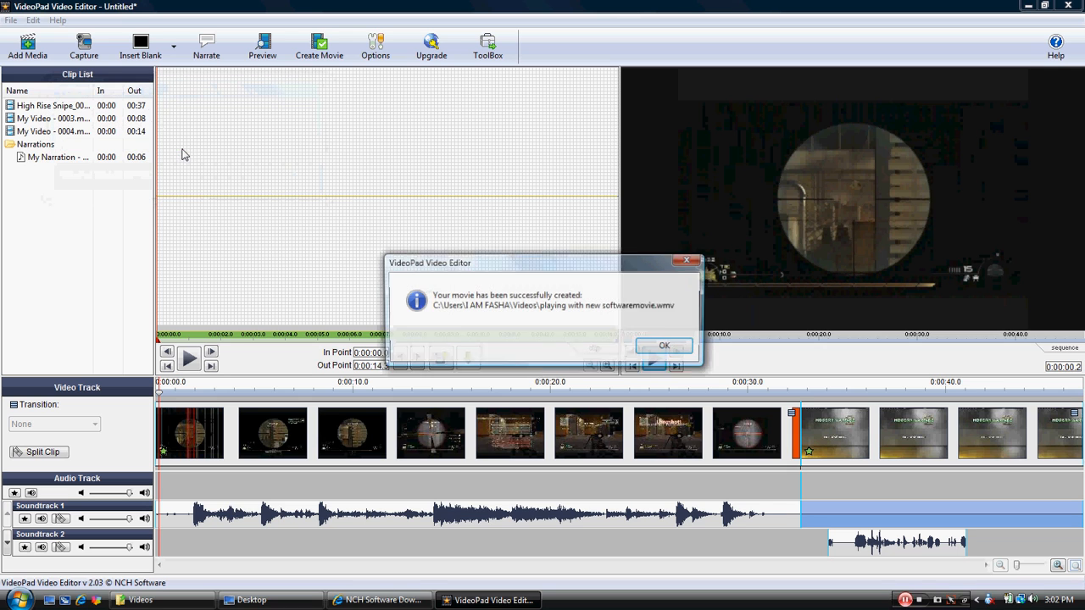
Step: Dismiss the 'movie successfully created' notice for playing with new softwaremovie.wmv
click(664, 346)
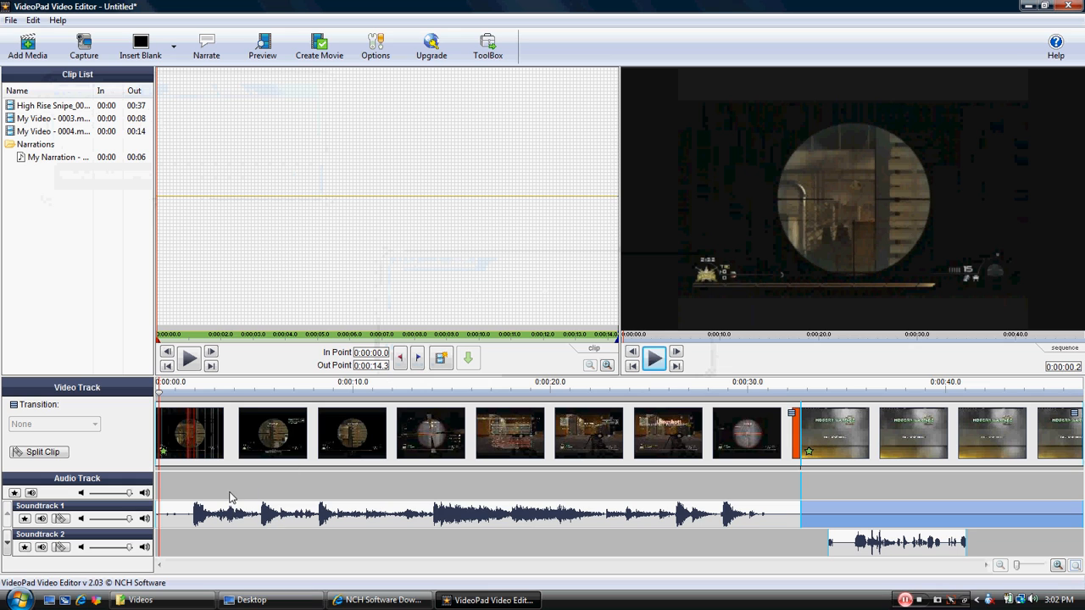
click(190, 433)
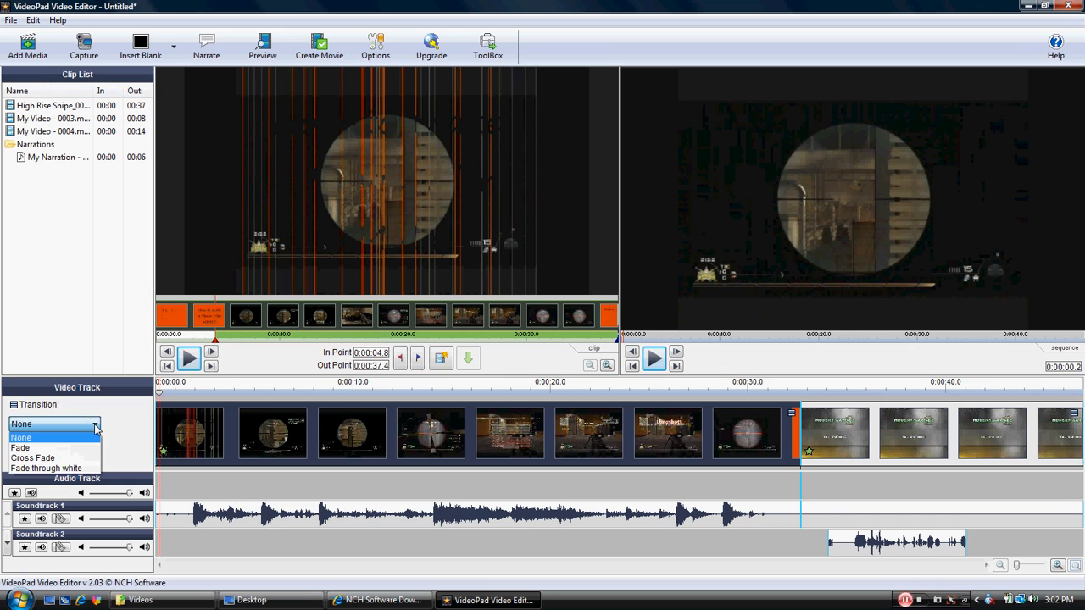
mouse_move(34, 458)
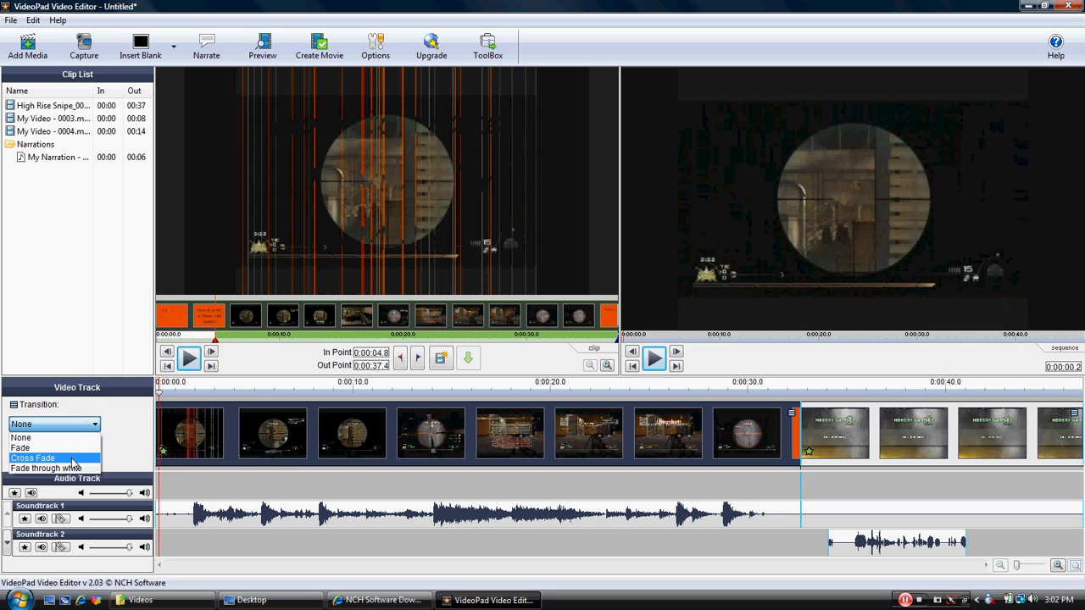
mouse_move(51, 468)
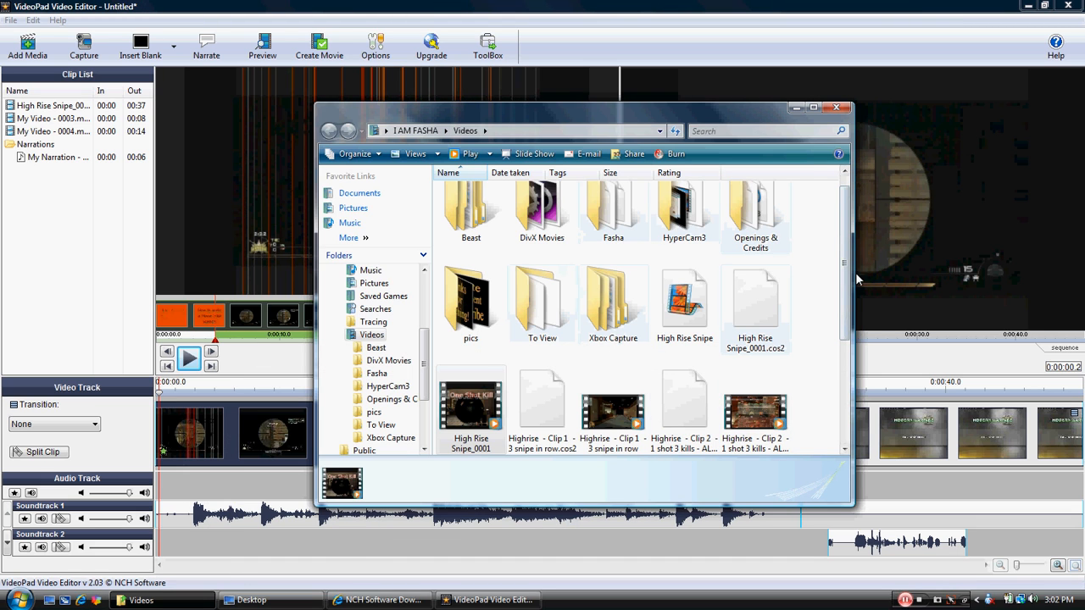
Step: Play 'playing with new softwaremovie' from Videos, then close the player and Explorer
scroll(down, 3)
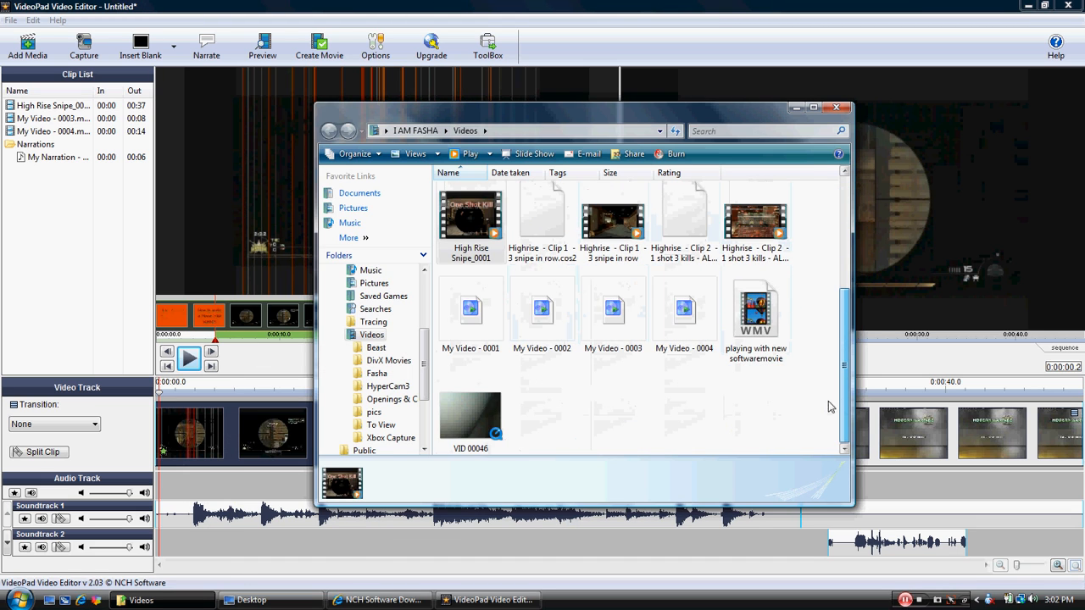
click(756, 320)
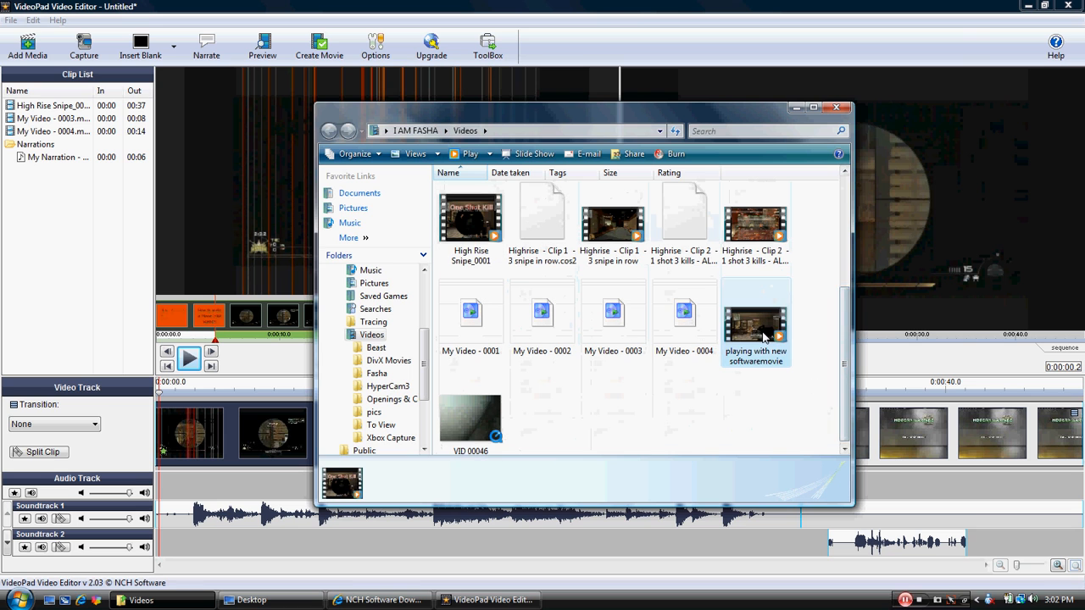
double_click(754, 324)
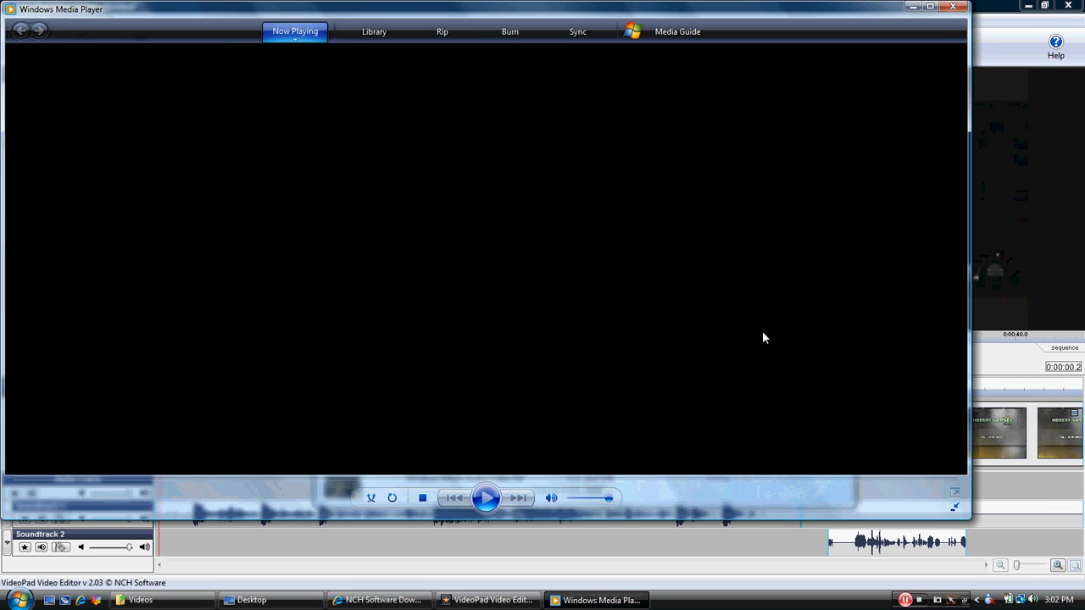
click(486, 497)
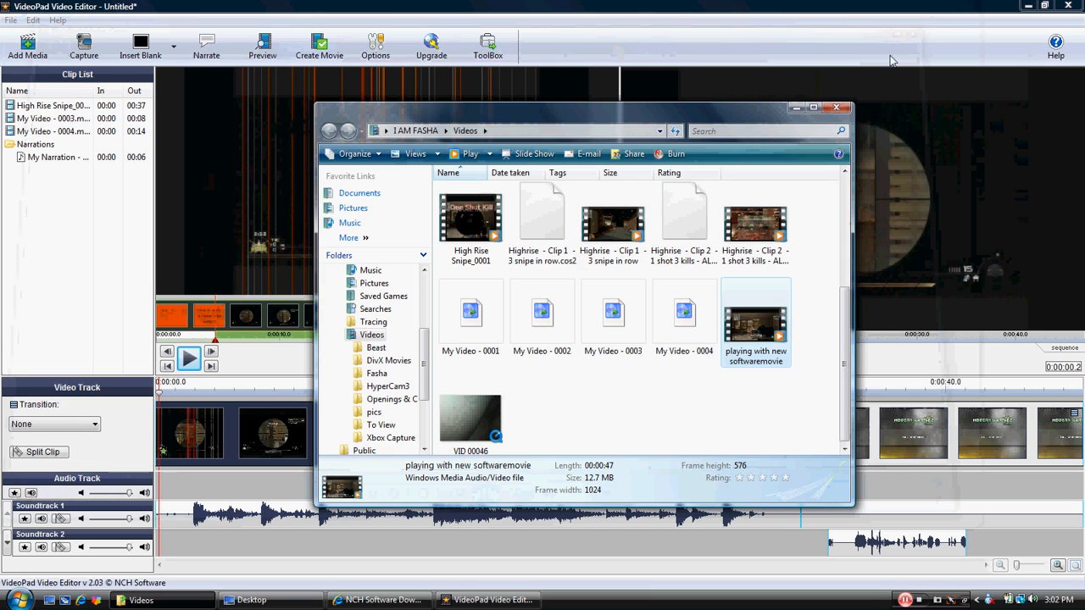
click(843, 108)
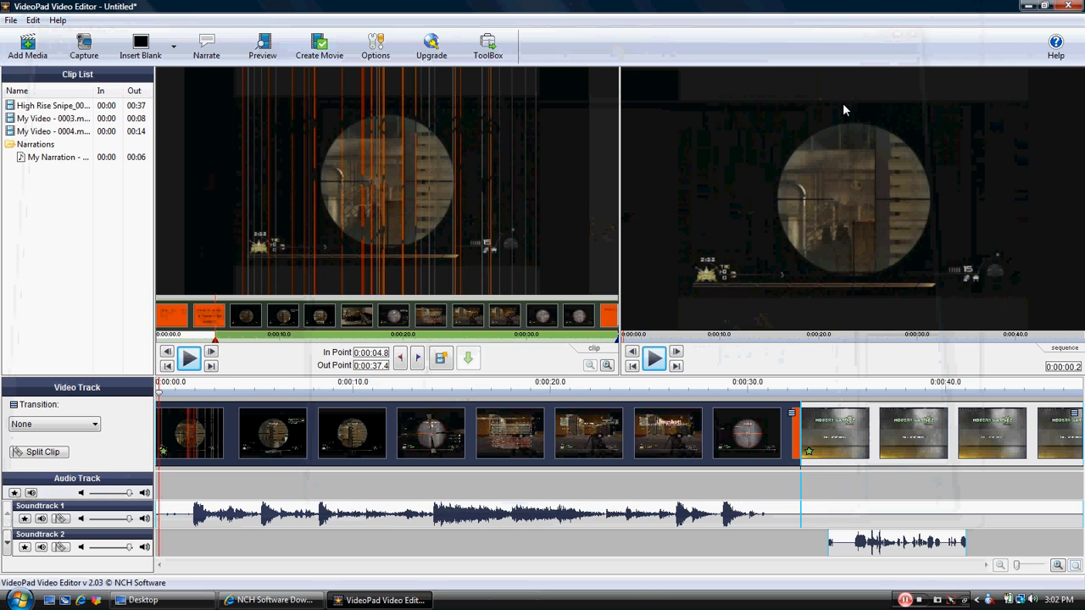
mouse_move(754, 186)
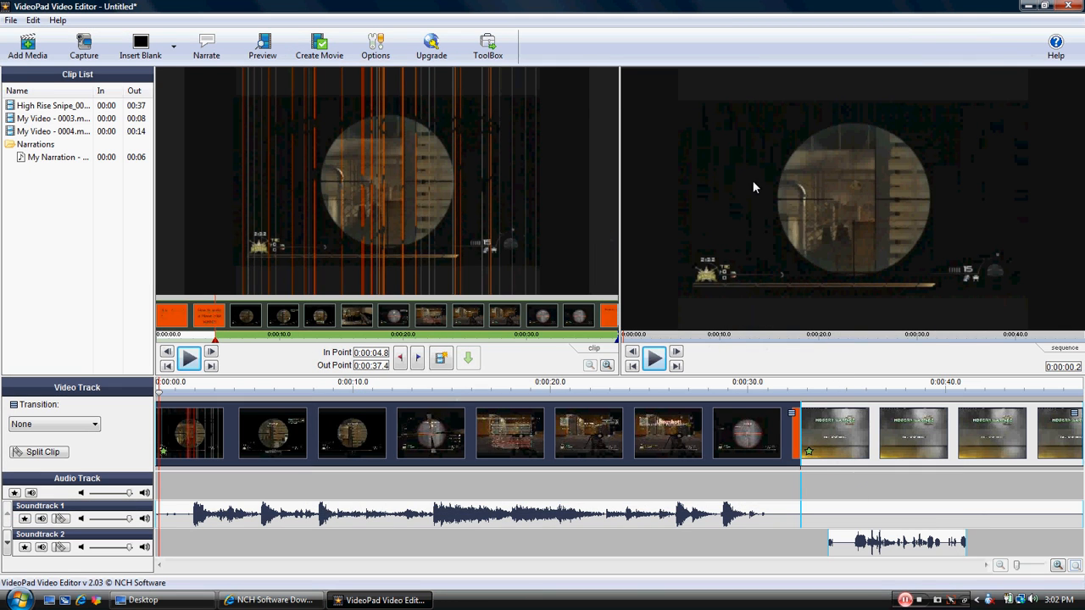
mouse_move(618, 519)
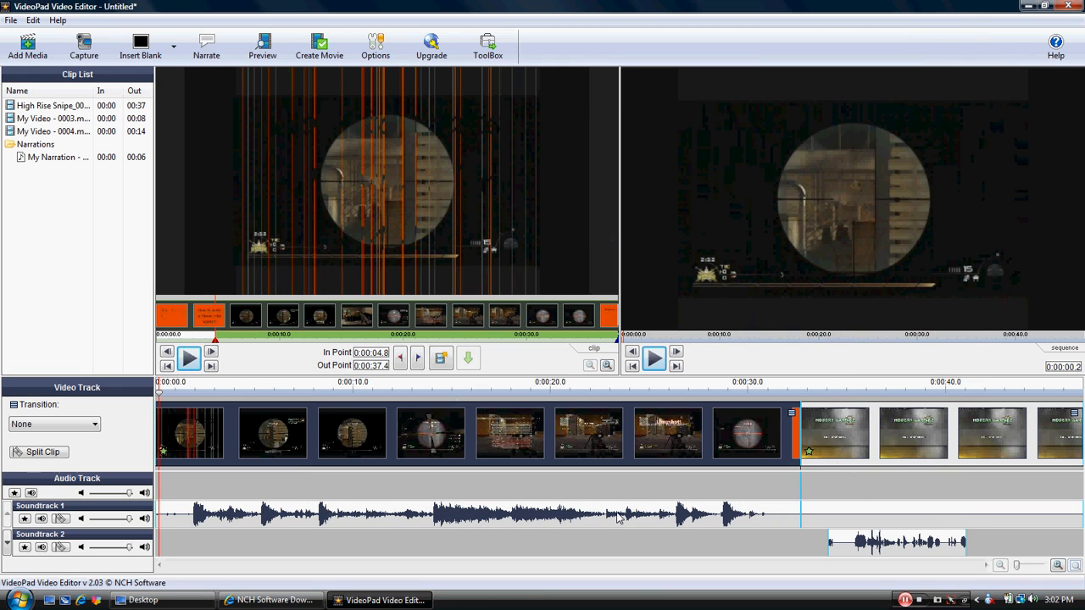